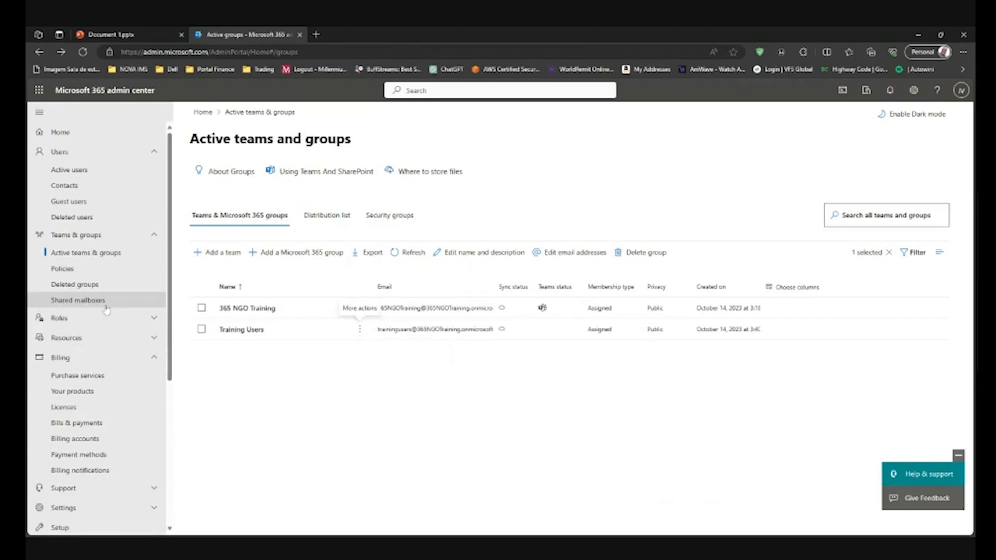
Open Users > Active users to list the five Office 365 E3 licensed users.
left_click(69, 170)
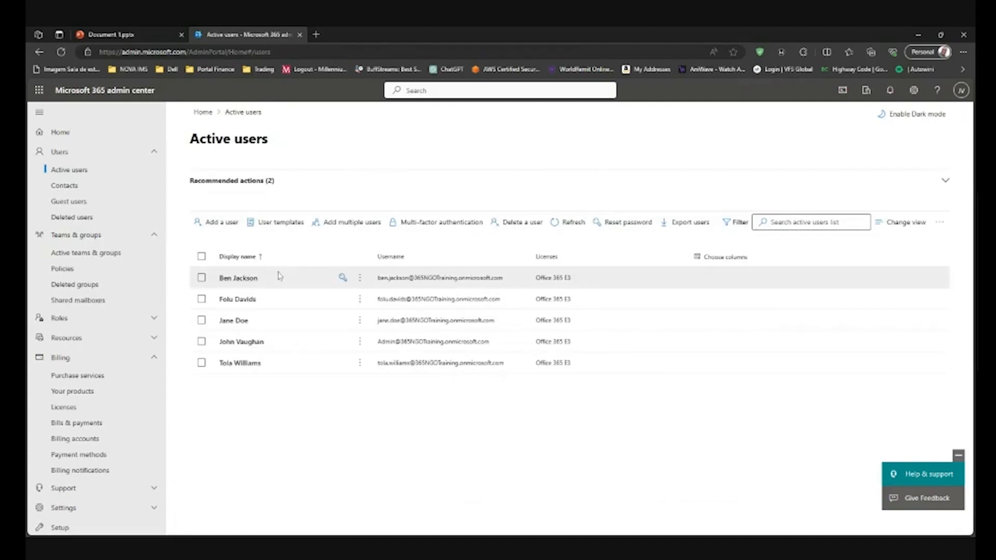
mouse_move(298, 251)
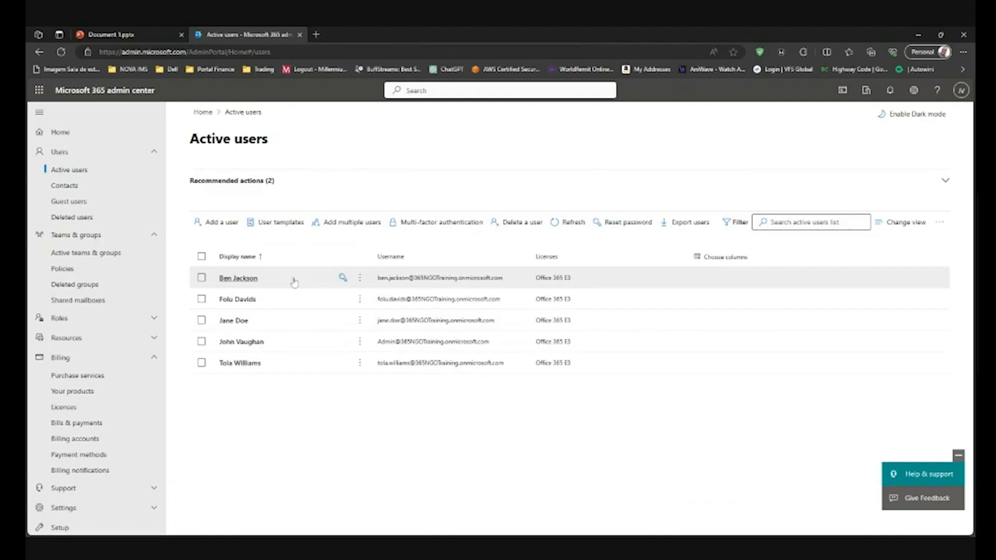
mouse_move(278, 311)
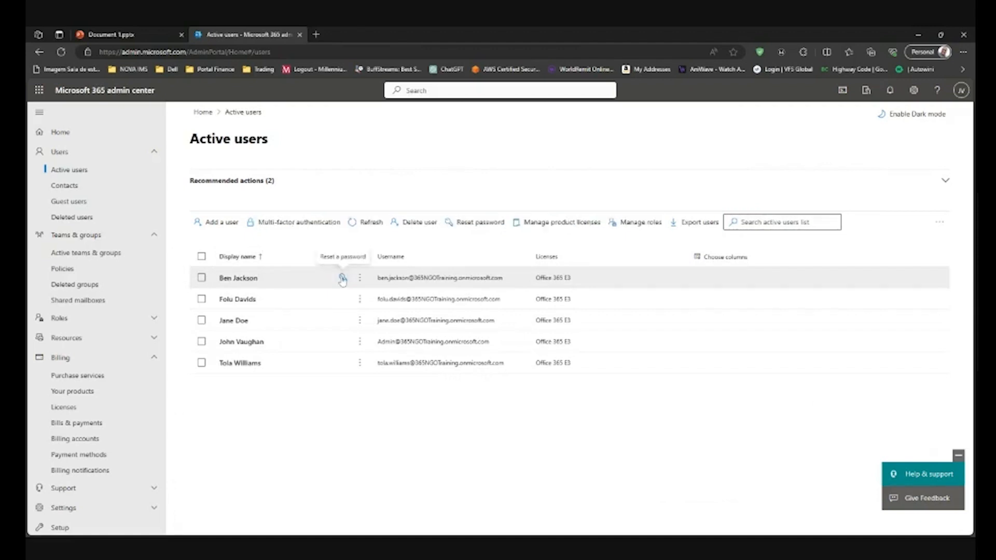
Start the first user's password reset with an auto-generated password and a required change at first sign-in.
left_click(342, 278)
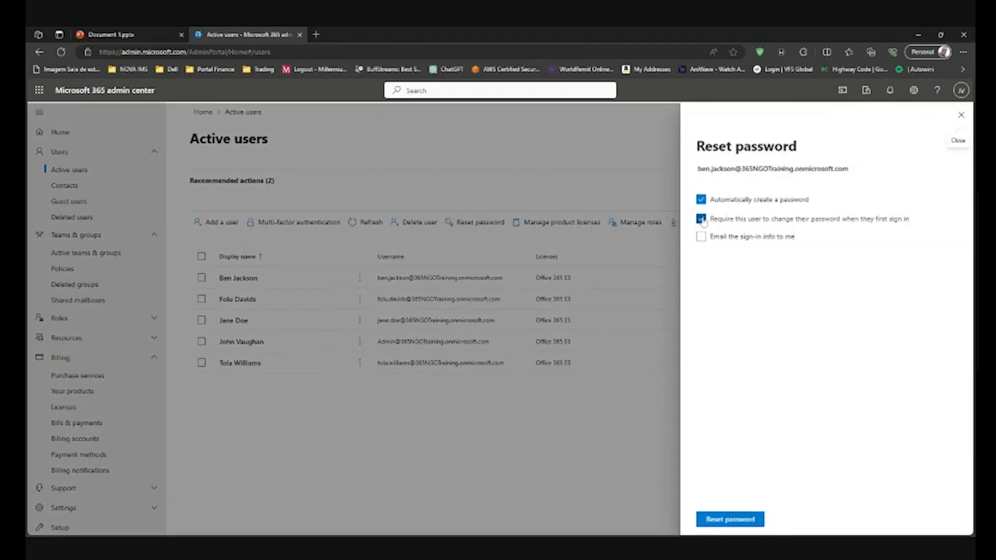
left_click(701, 218)
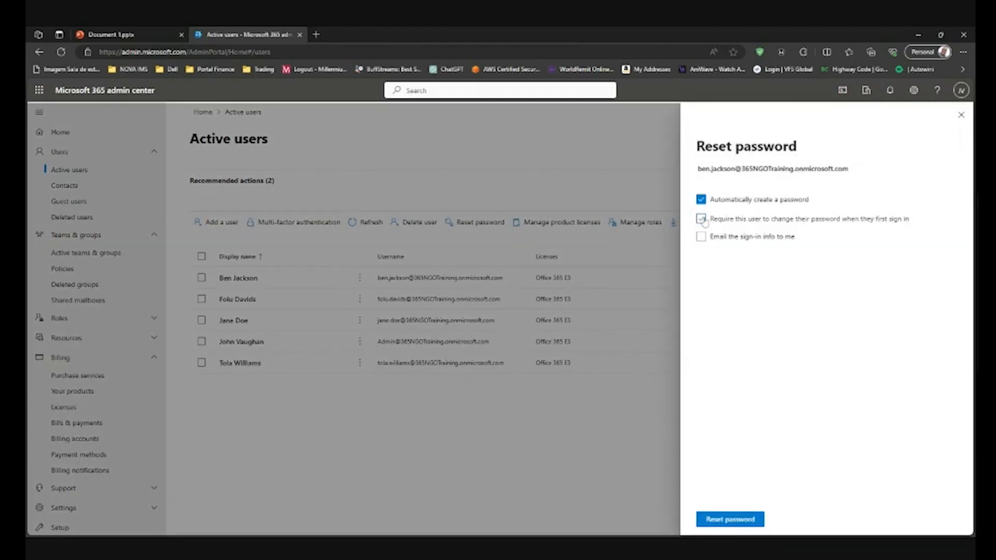
left_click(701, 218)
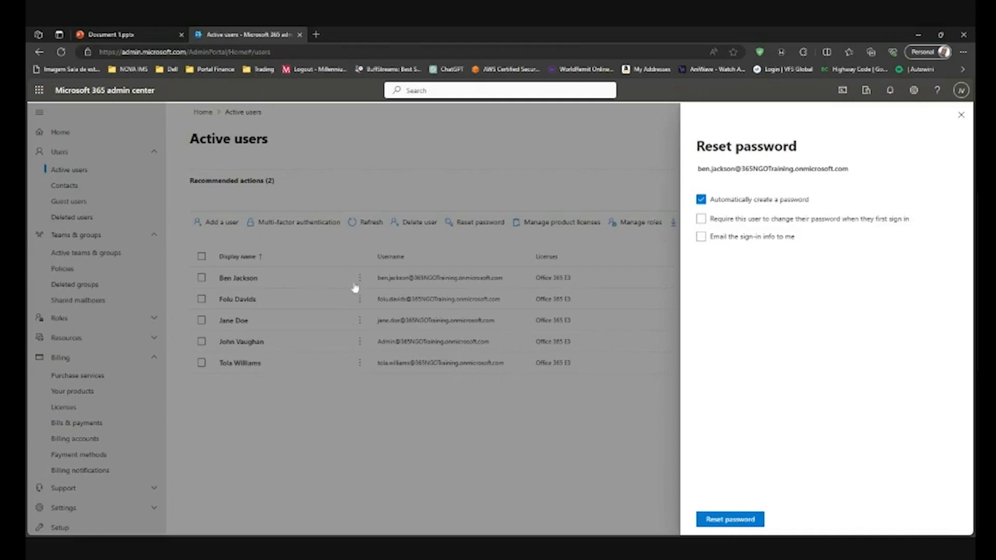
left_click(701, 237)
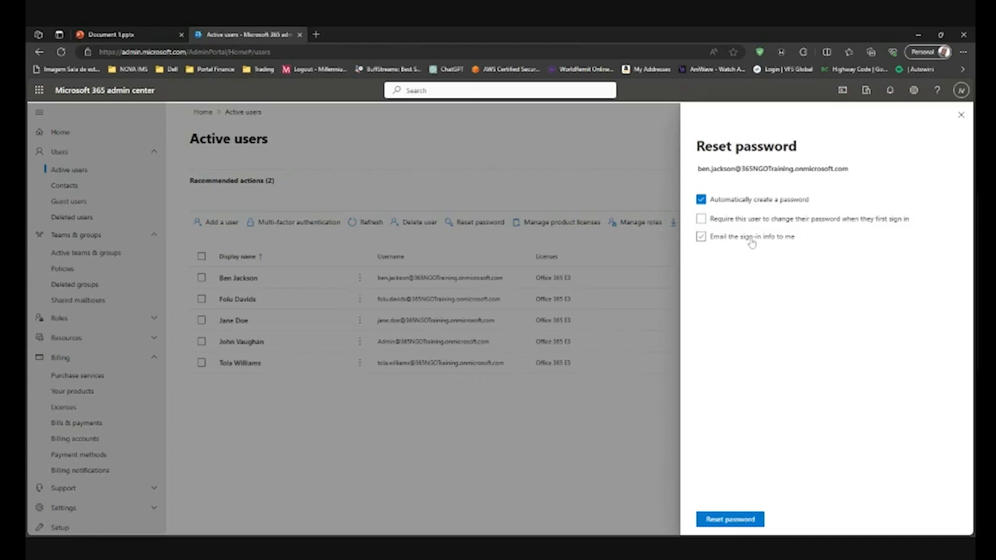
left_click(701, 218)
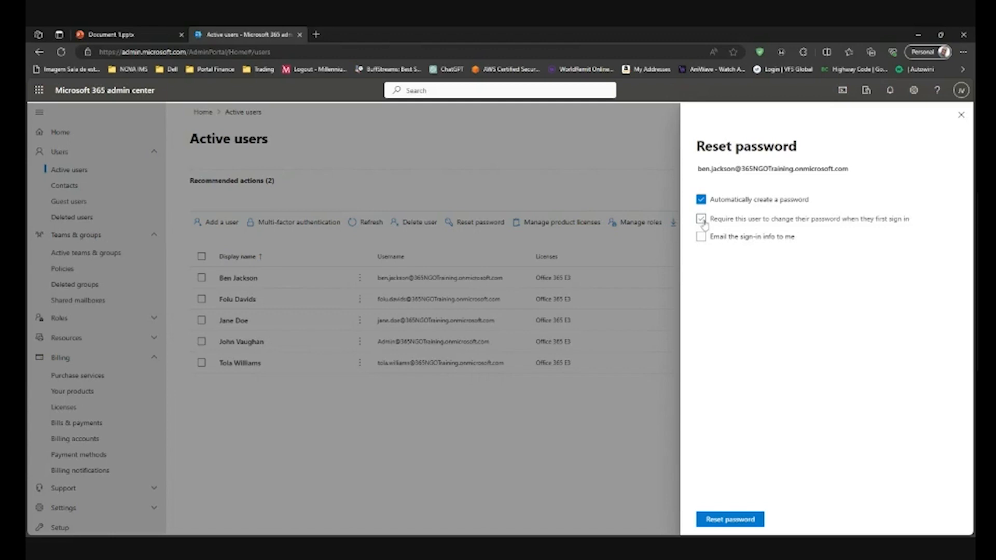
left_click(701, 218)
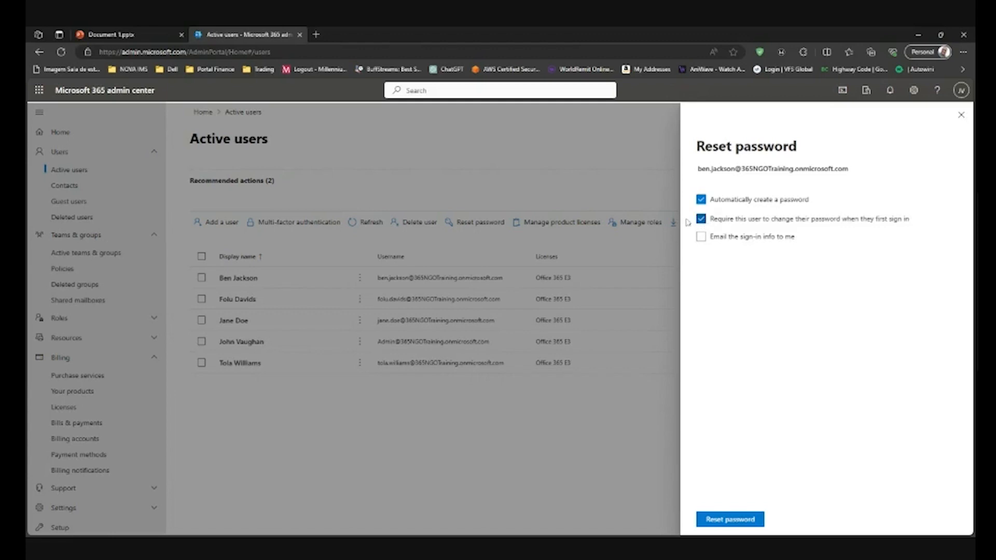
left_click(701, 218)
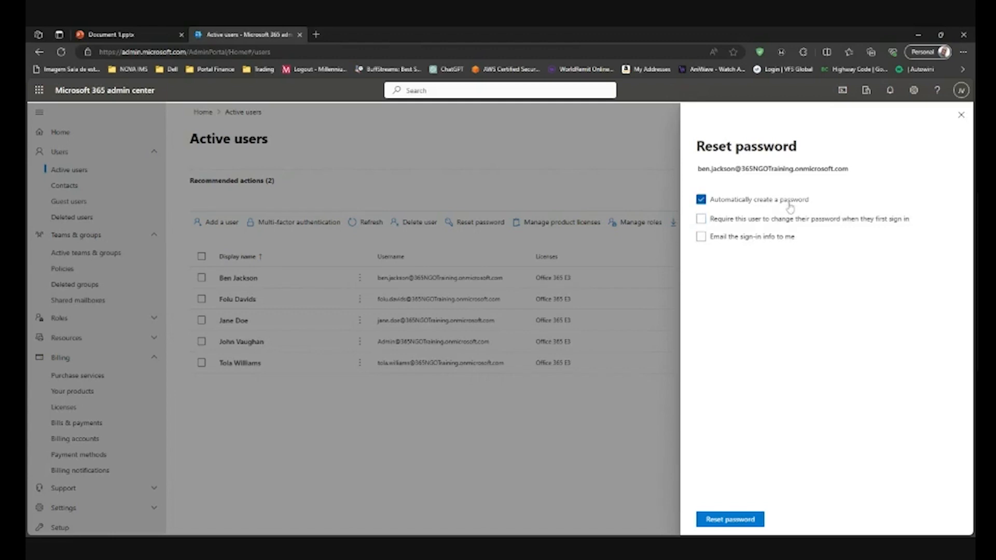
left_click(701, 218)
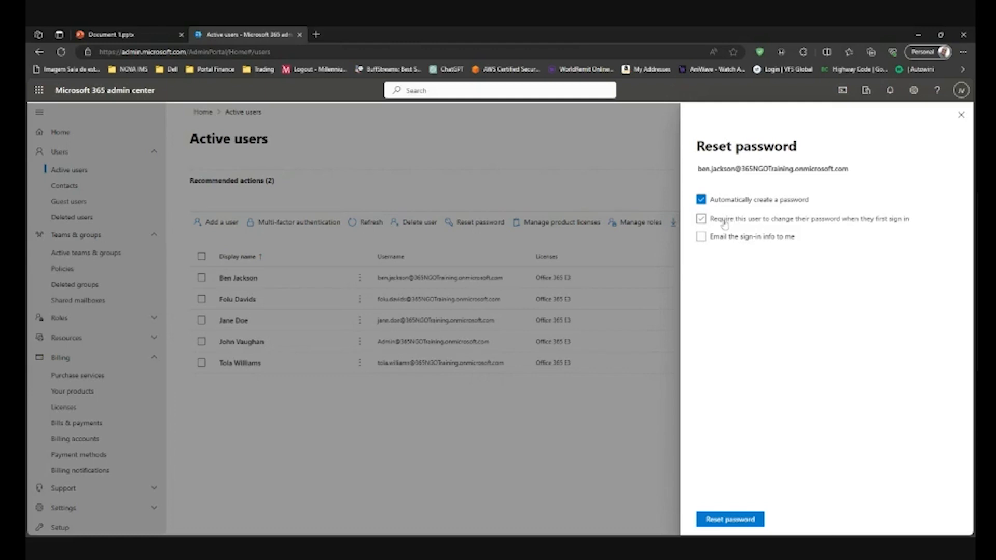
mouse_move(898, 226)
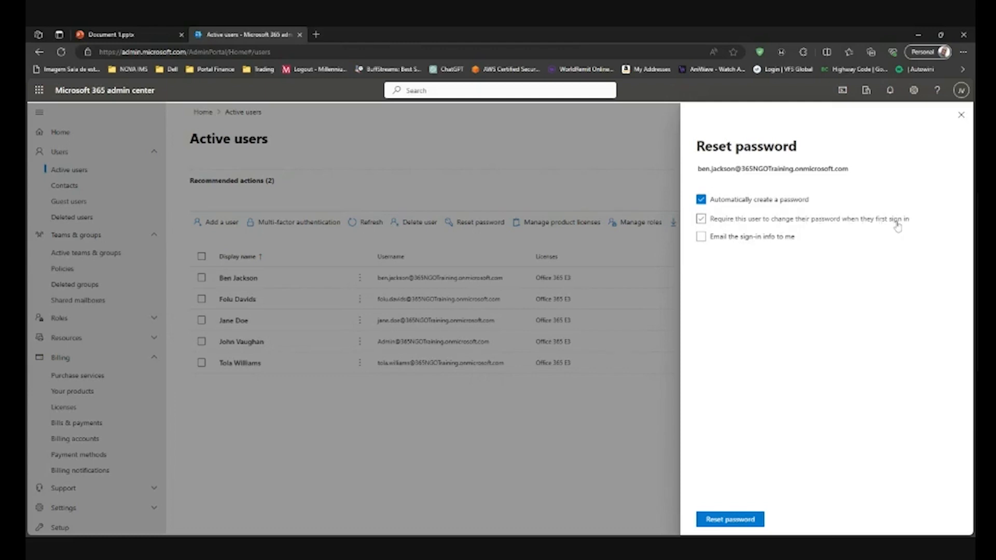
left_click(702, 218)
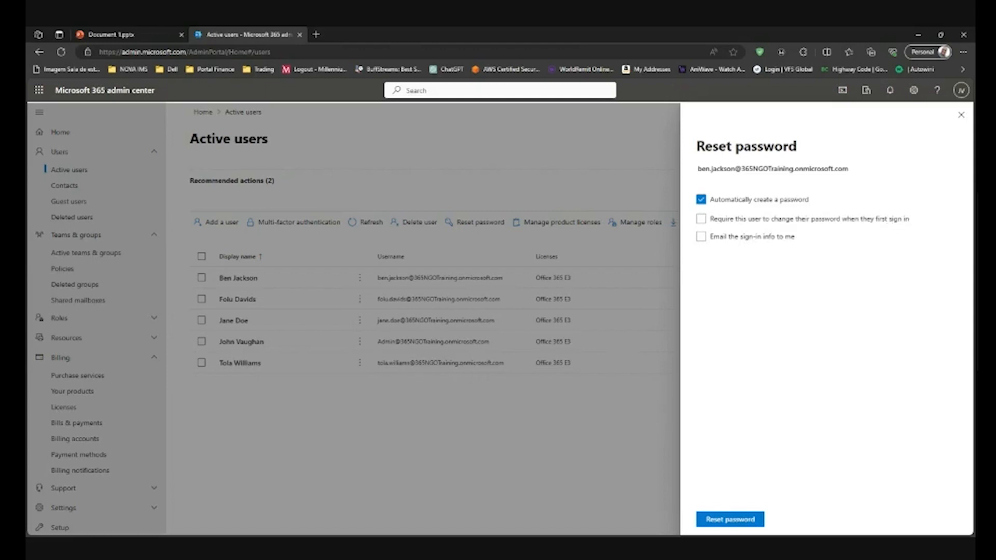
left_click(701, 218)
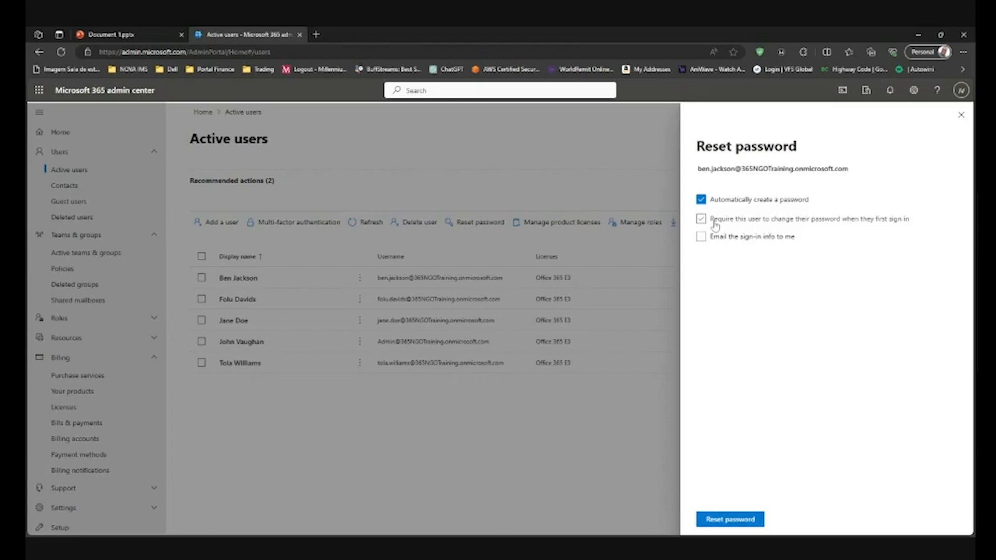
mouse_move(715, 223)
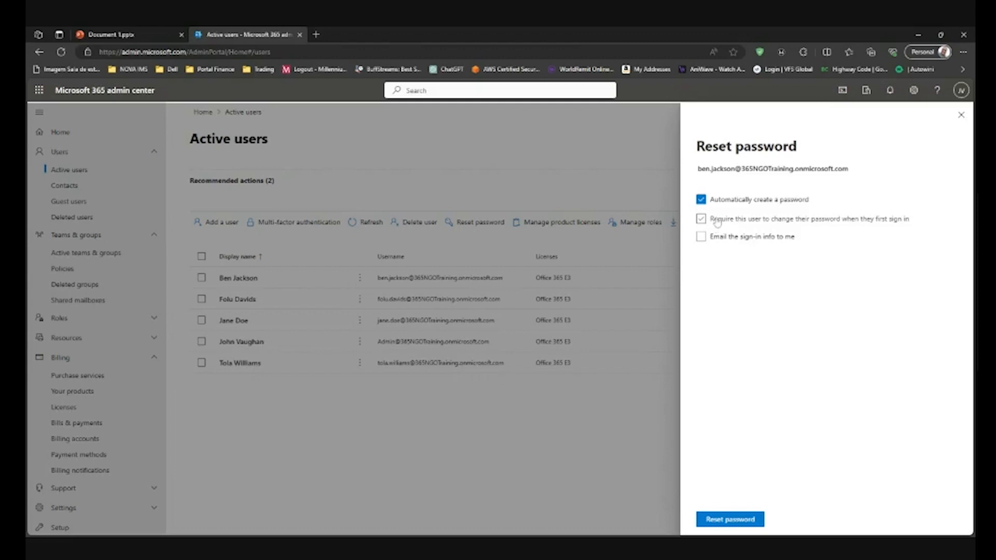
mouse_move(713, 226)
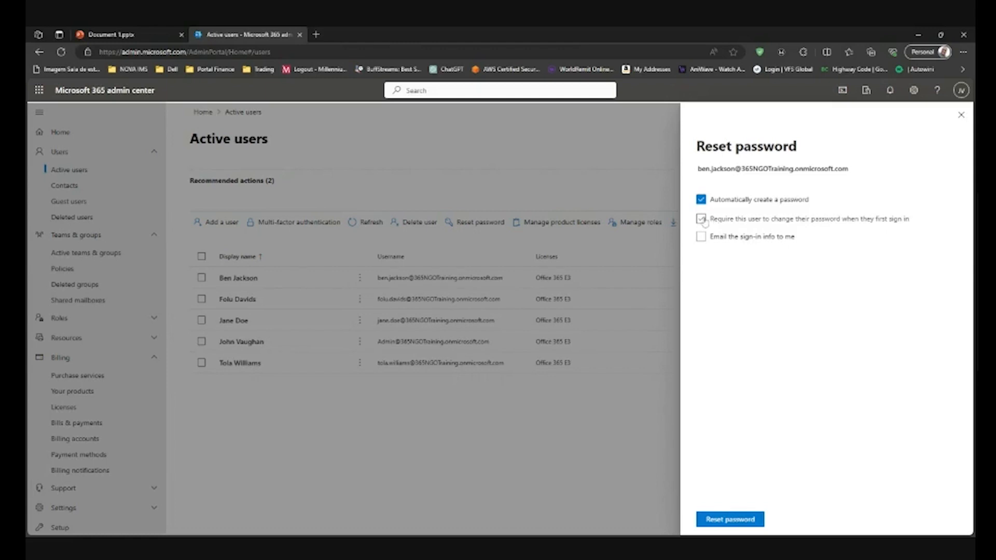
left_click(701, 218)
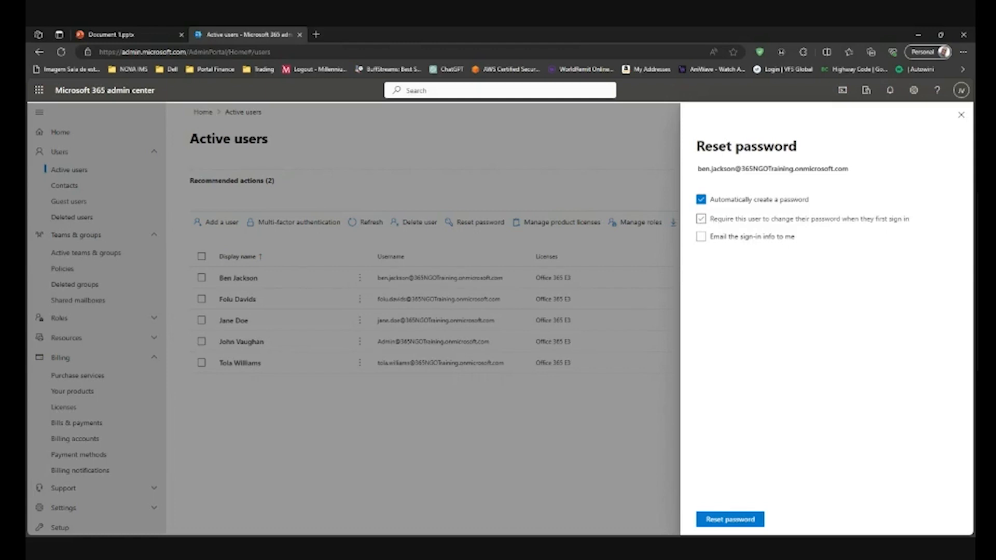
left_click(701, 219)
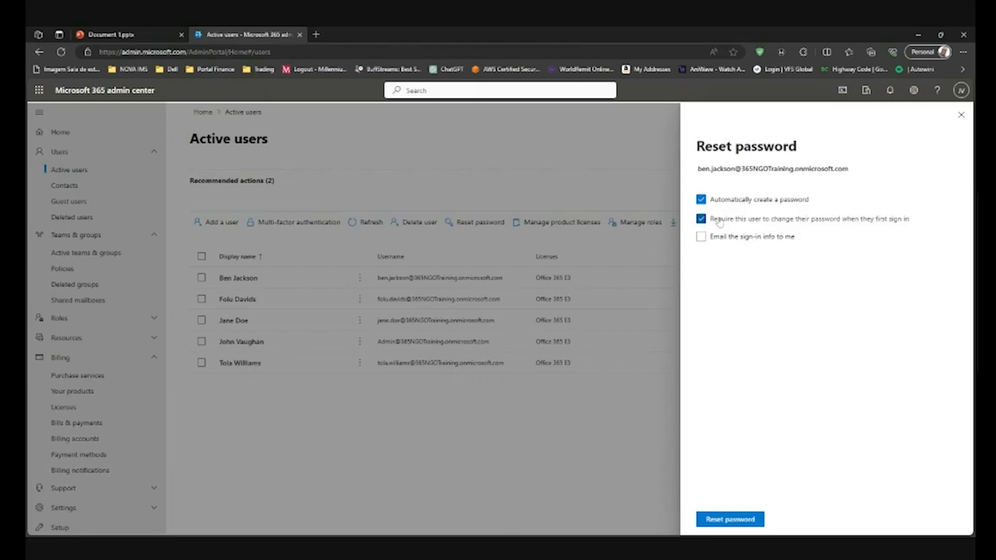
left_click(701, 219)
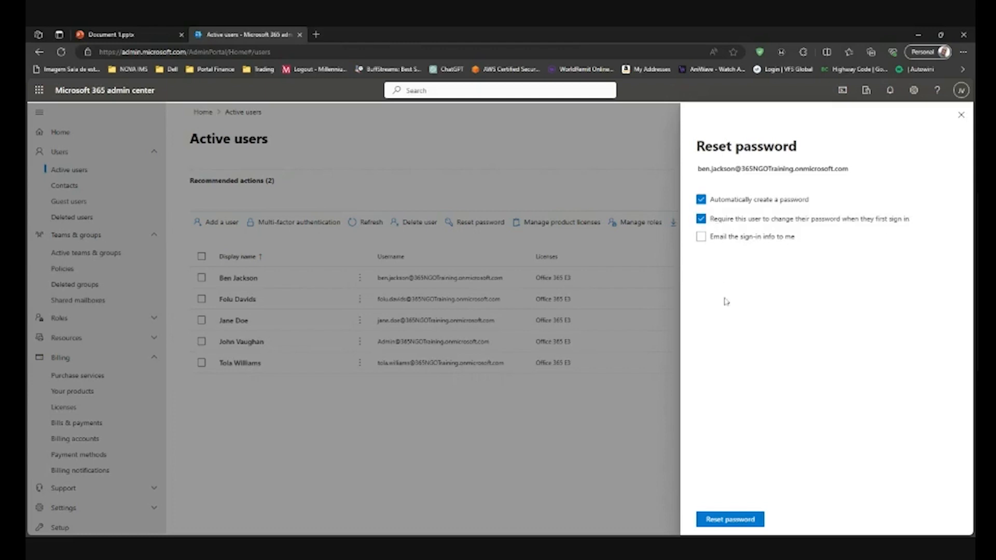
mouse_move(777, 251)
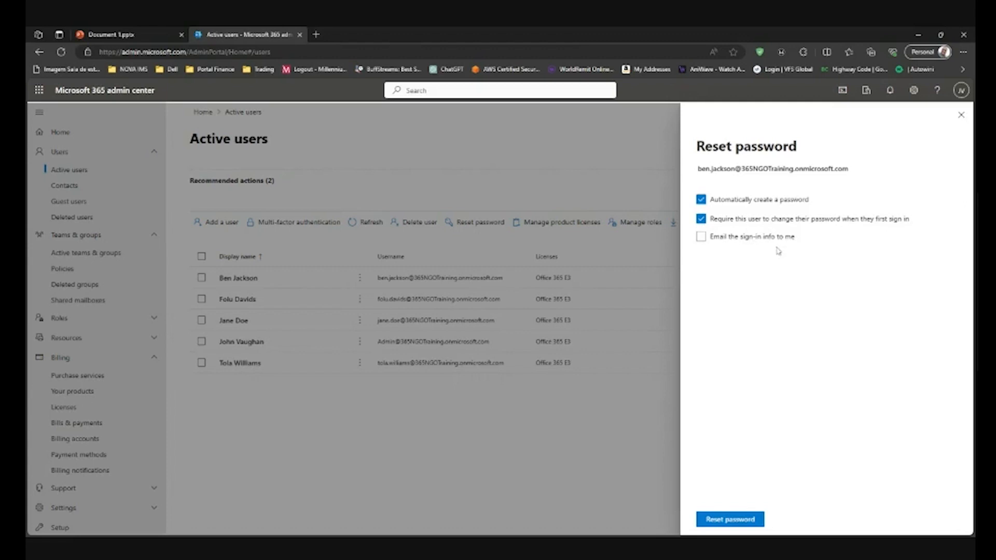
mouse_move(838, 229)
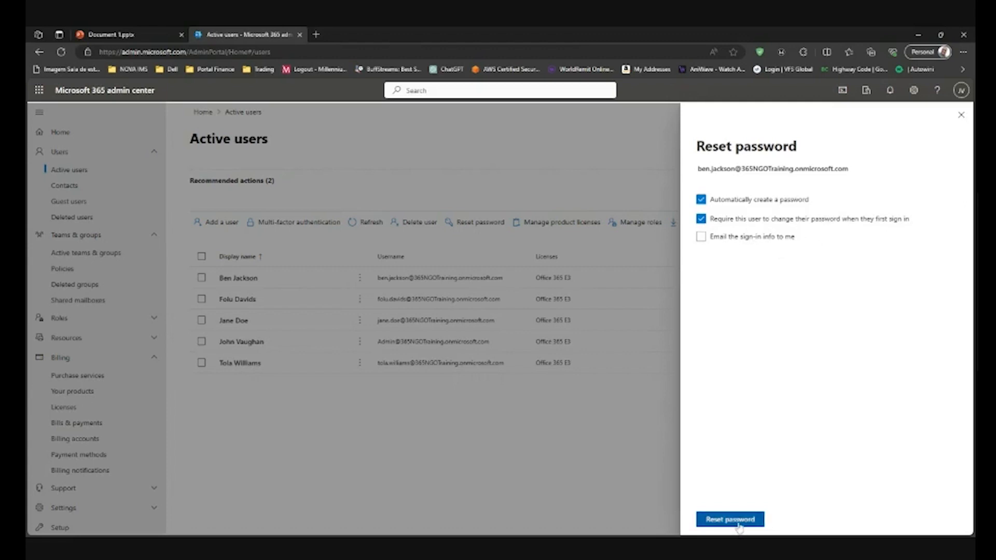
left_click(729, 519)
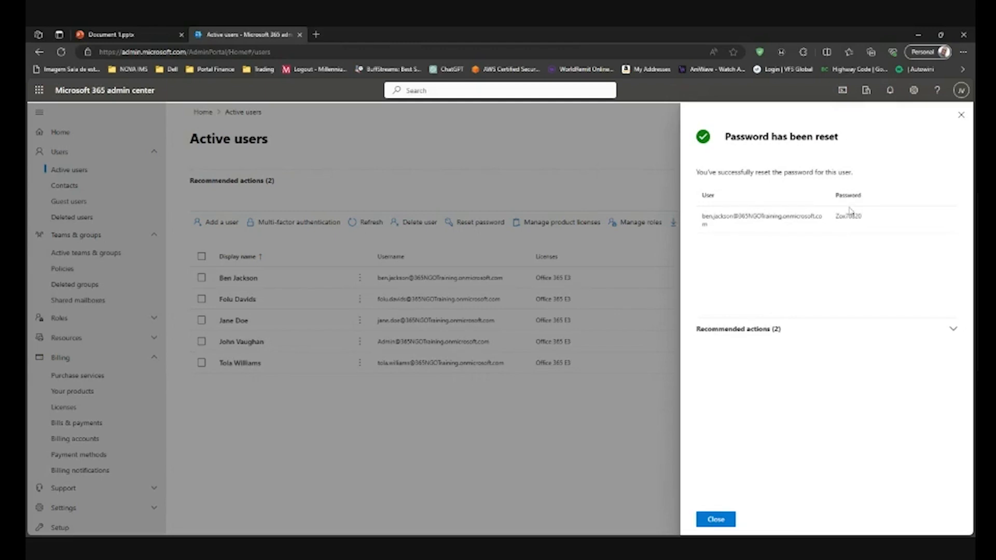
double_click(848, 216)
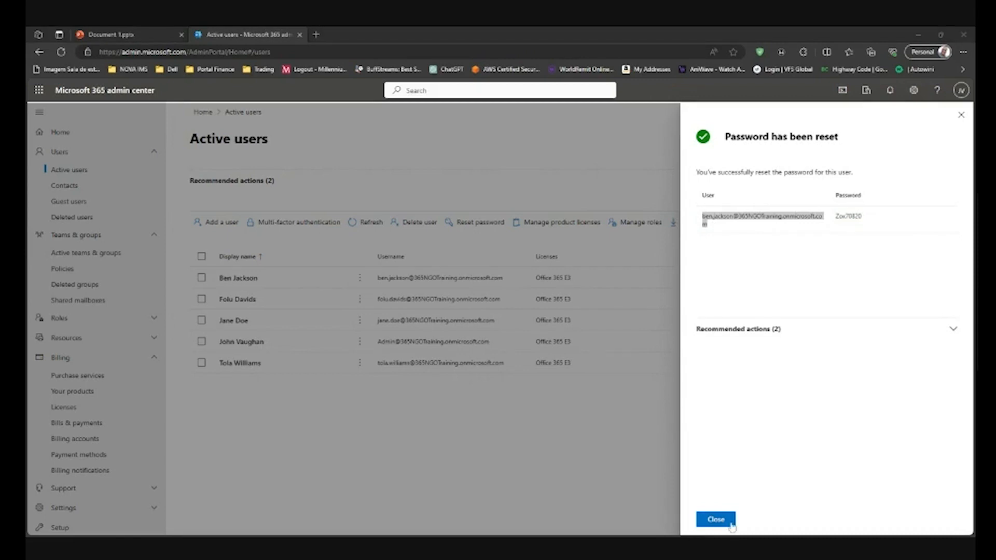
left_click(716, 518)
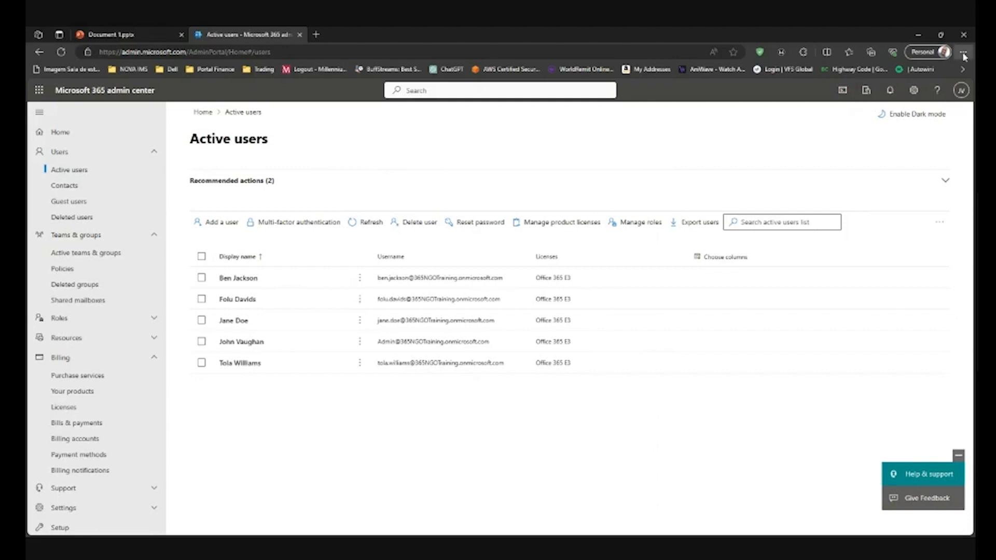
mouse_move(965, 57)
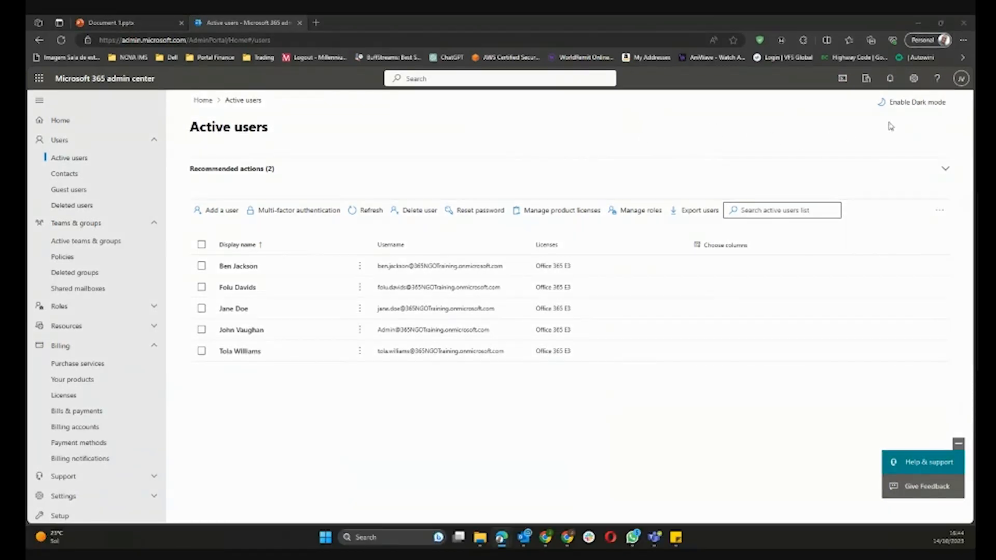
In a new InPrivate Edge window, go to portal.office.com to reach the sign-in page.
left_click(964, 40)
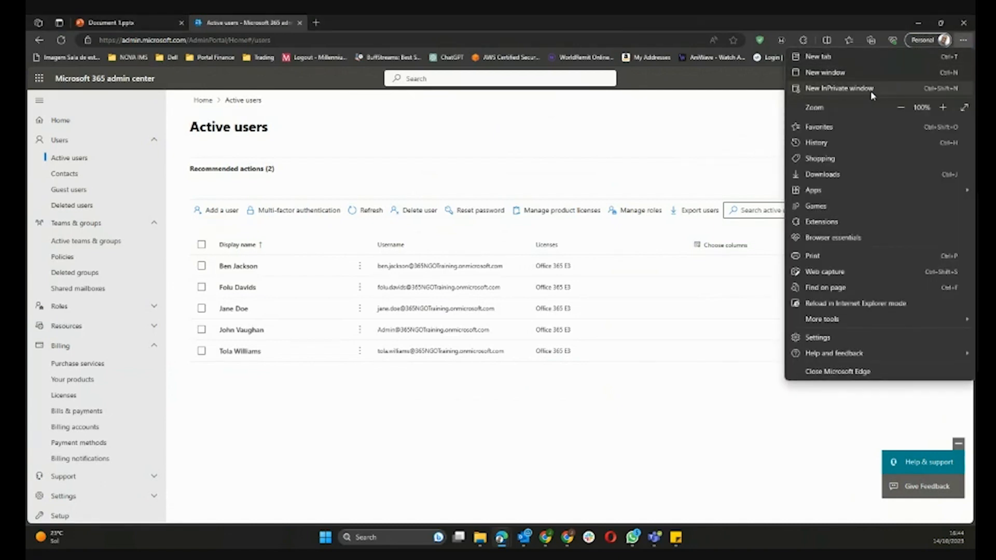
left_click(839, 88)
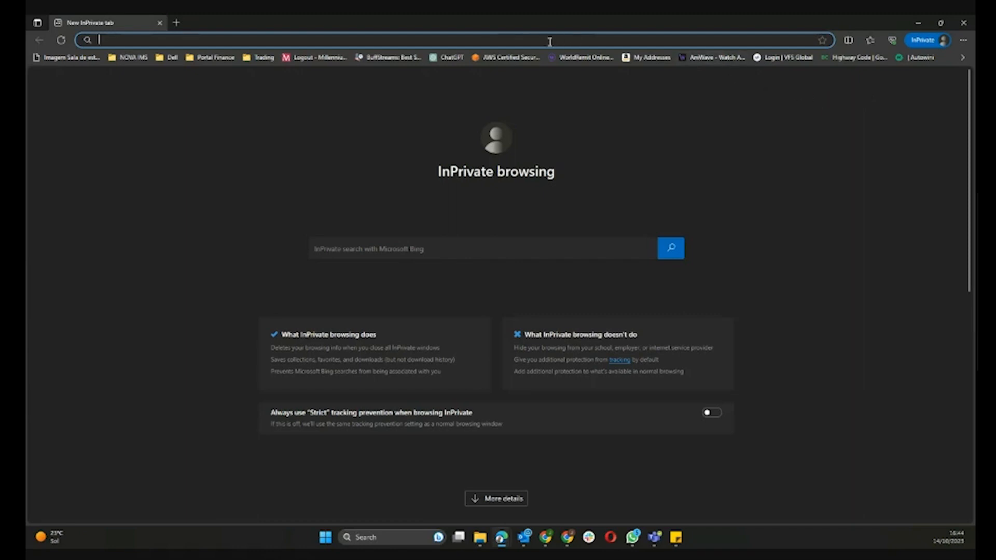
type("portal.azure.com")
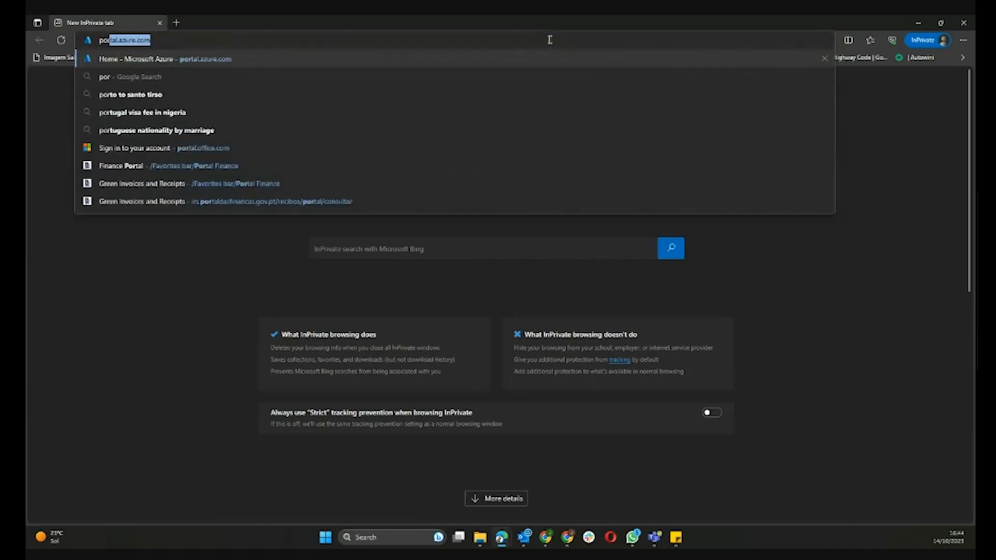
type("portal.o")
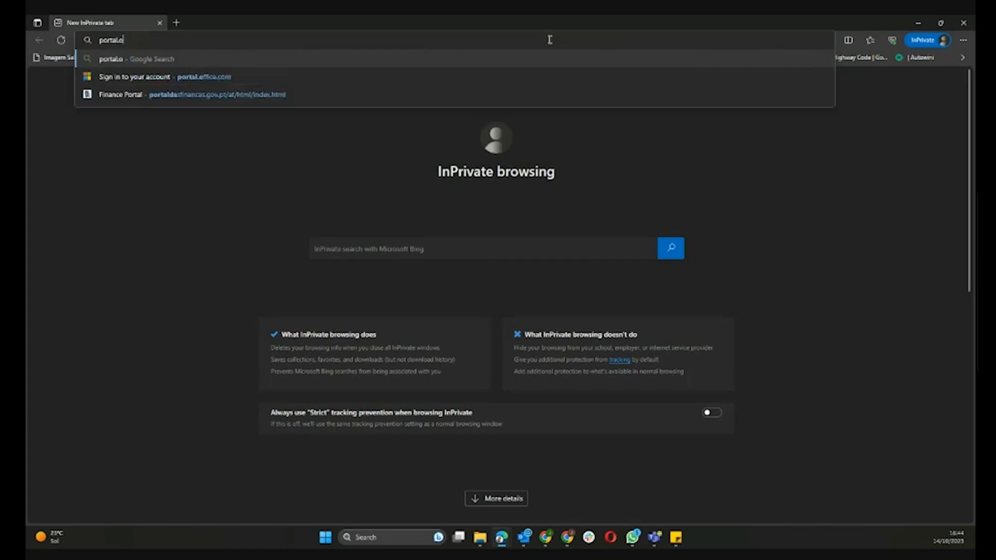
type("portal.office.com")
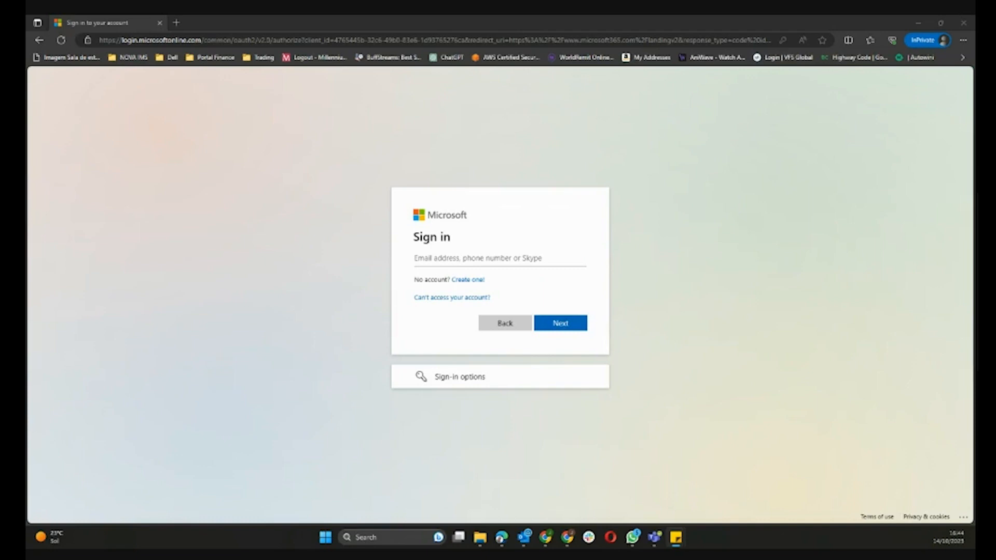
Sign in as the reset user with the saved account and temporary password.
left_click(498, 258)
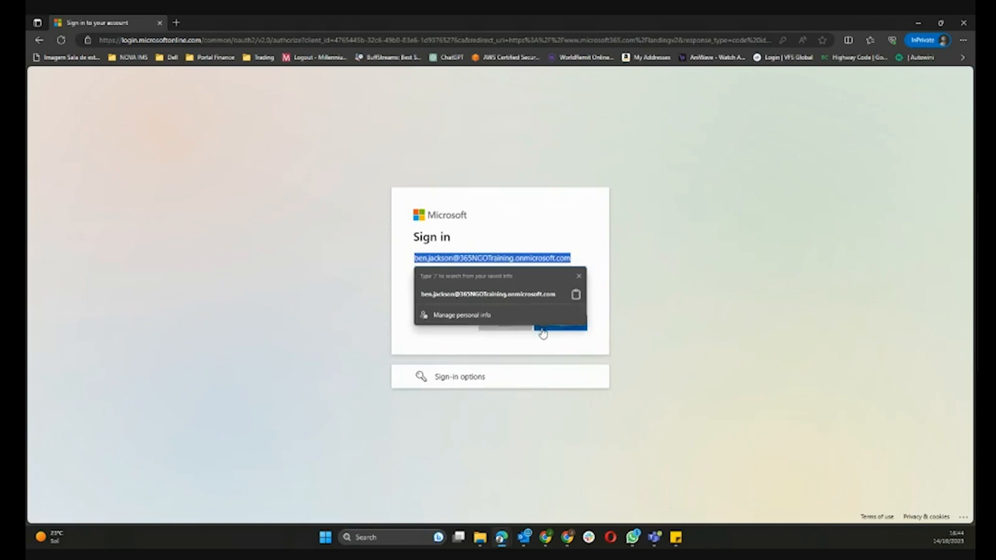
left_click(543, 333)
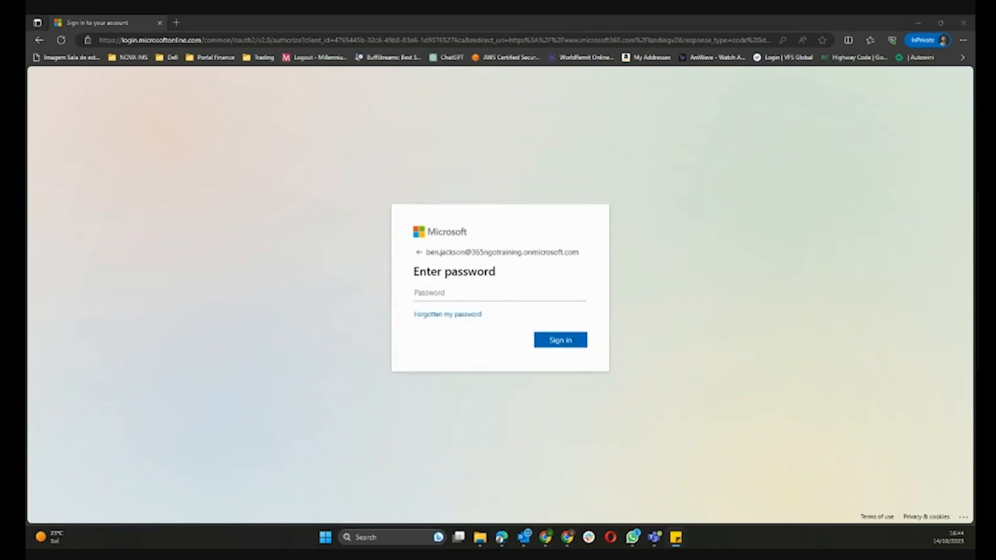
left_click(499, 292)
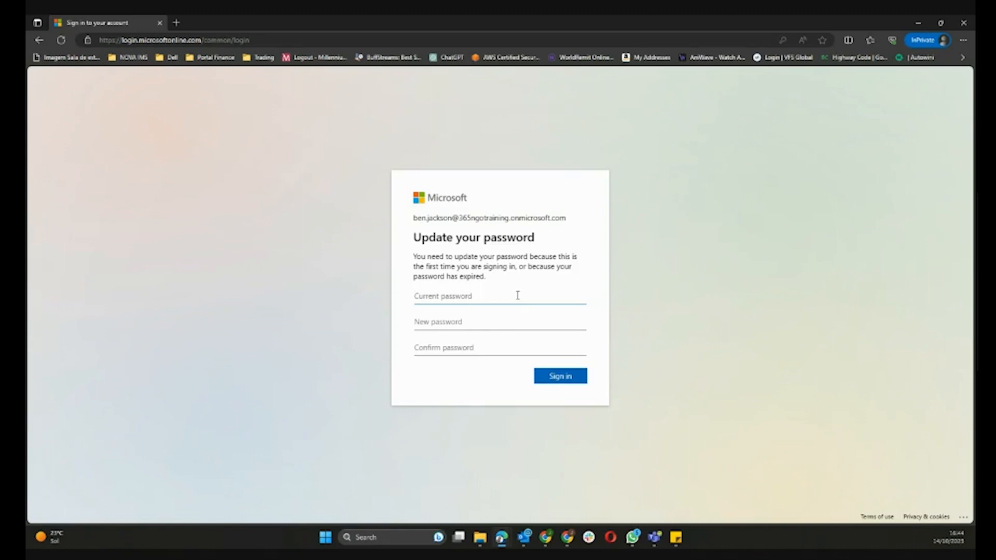
Enter the current password and a new password twice, then submit the update.
left_click(499, 296)
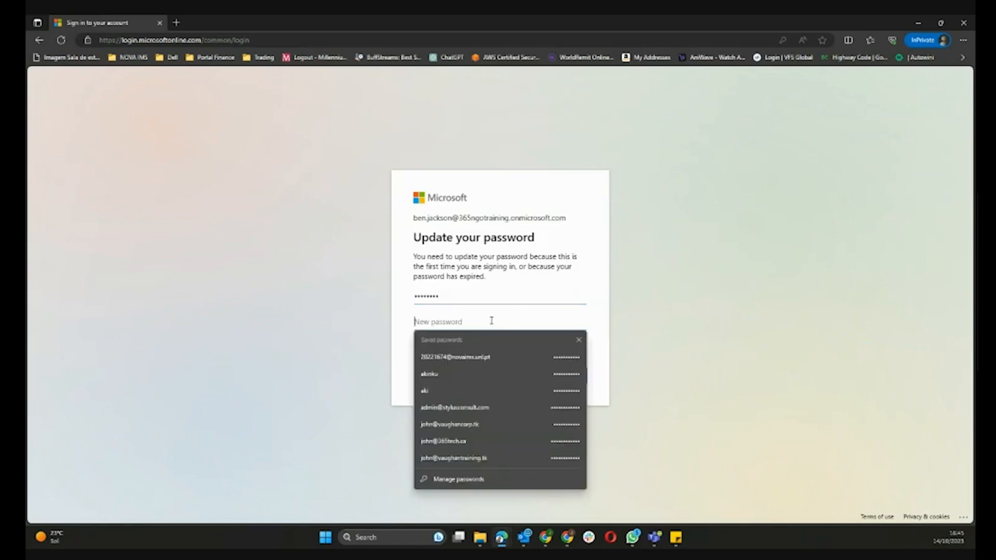
mouse_move(572, 325)
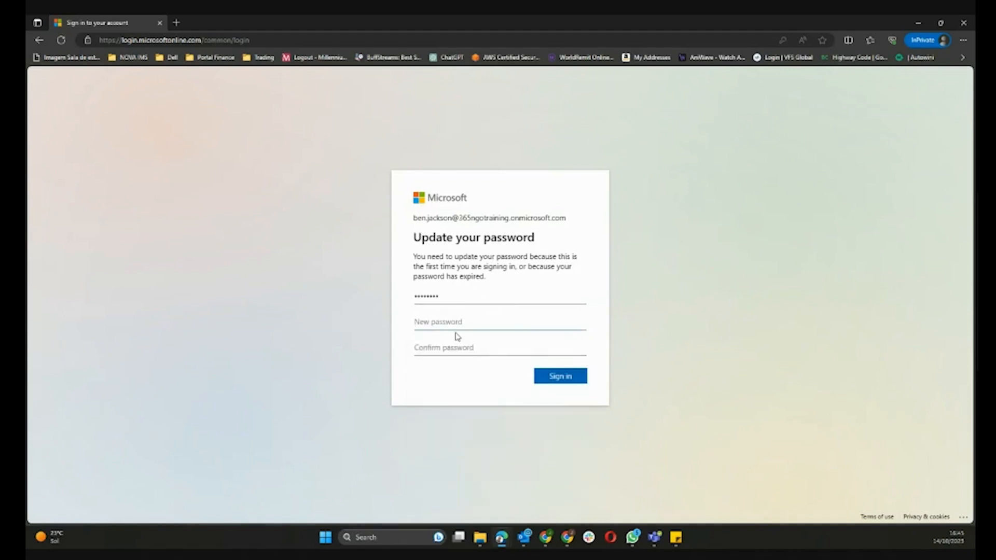
left_click(500, 322)
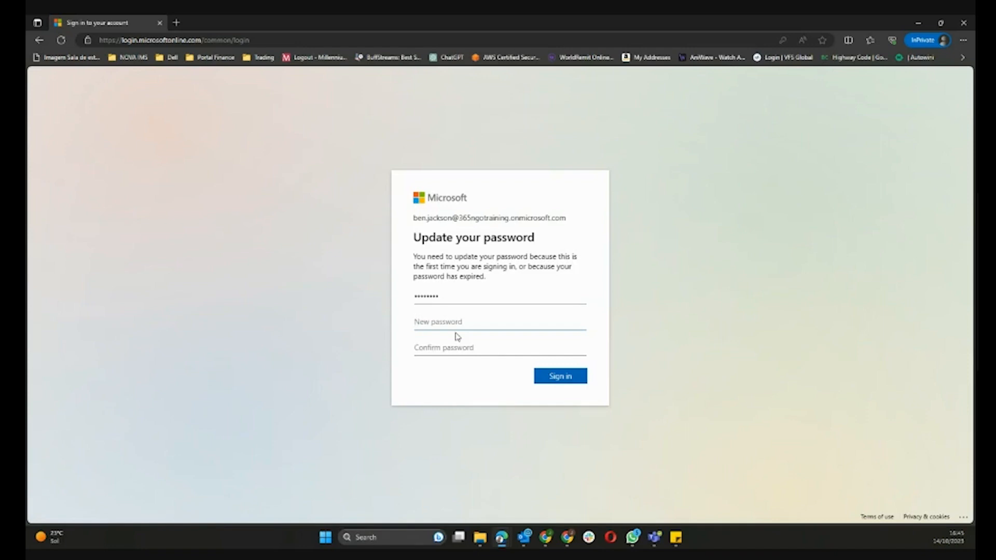
left_click(499, 321)
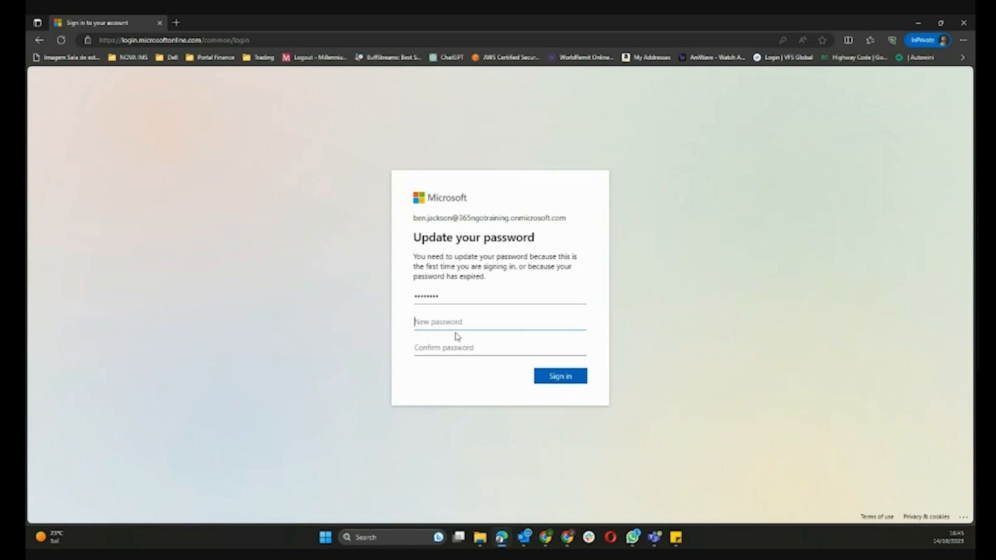
type("***")
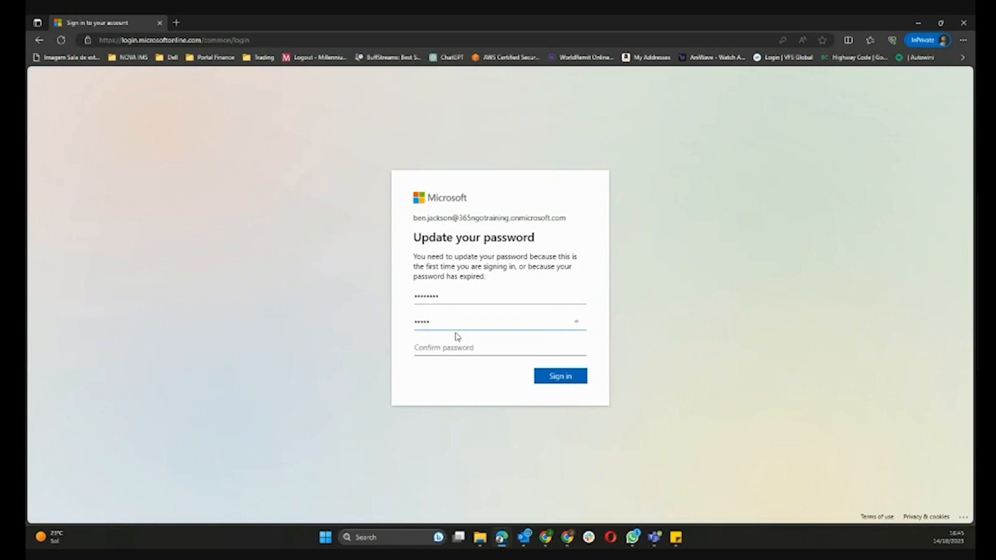
type("••••")
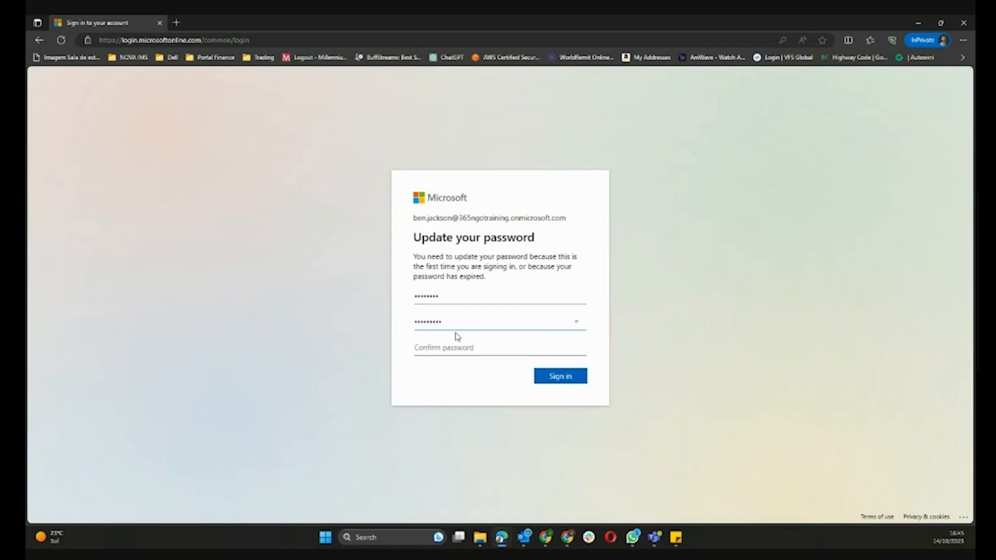
left_click(499, 348)
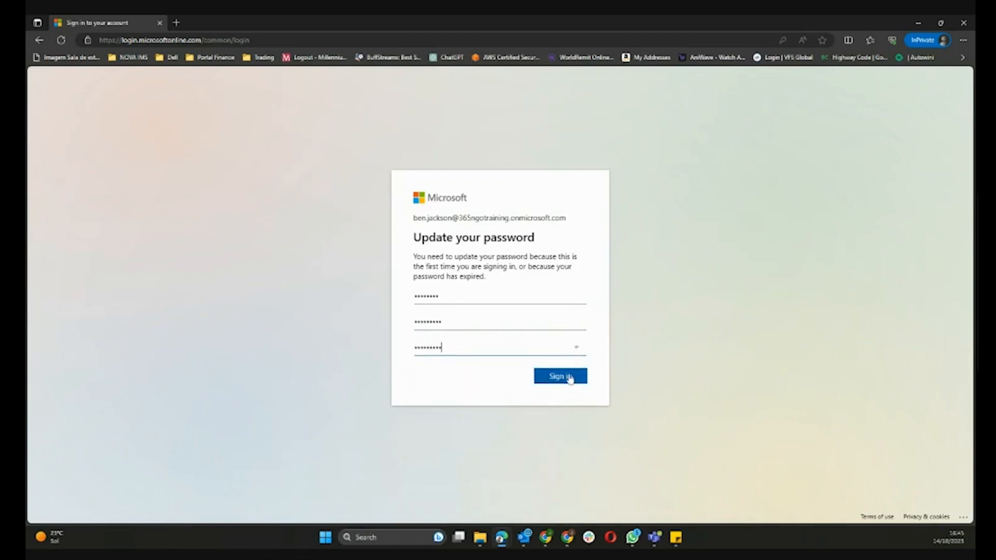
left_click(559, 376)
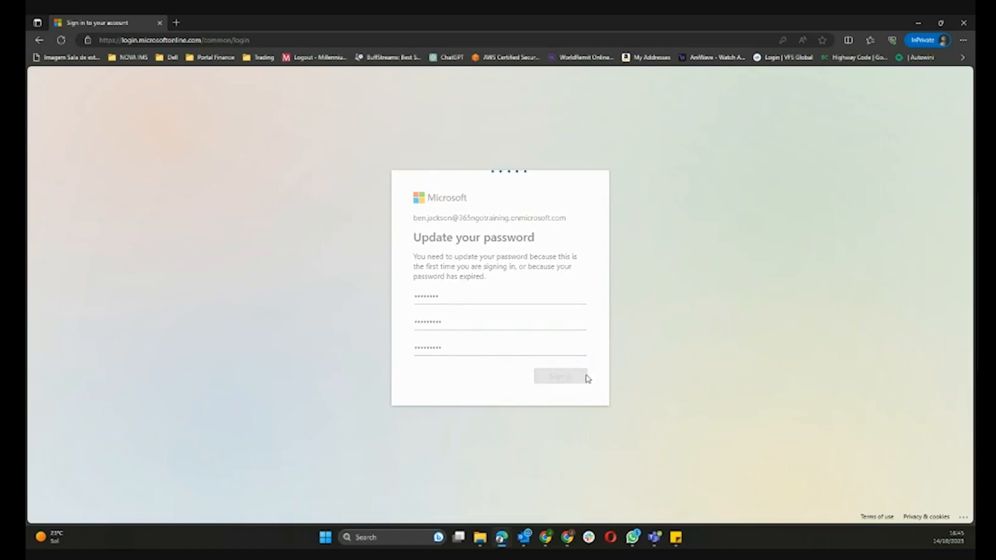
left_click(559, 376)
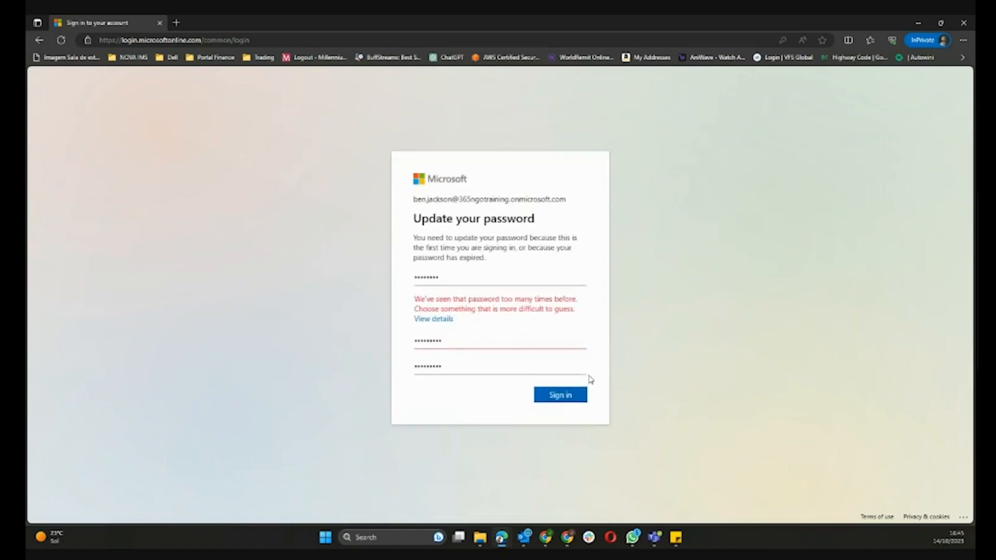
Replace the rejected too-common password with a stronger one, confirm it, and resubmit.
left_click(498, 342)
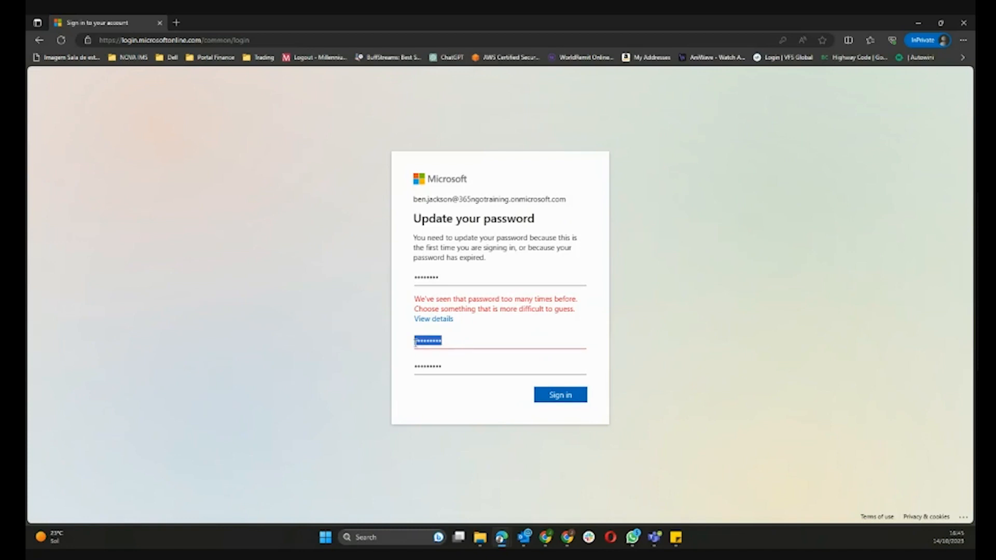
left_click(499, 341)
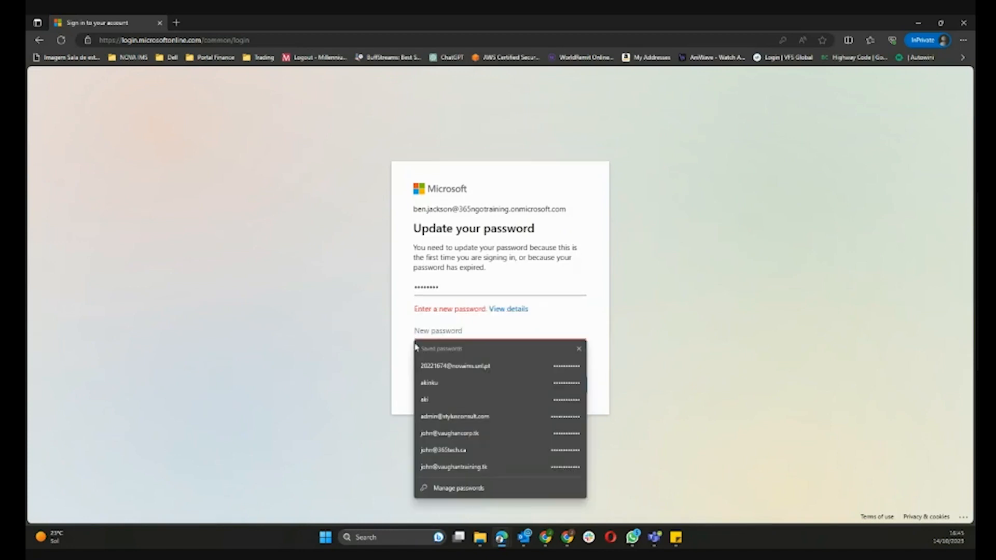
left_click(444, 330)
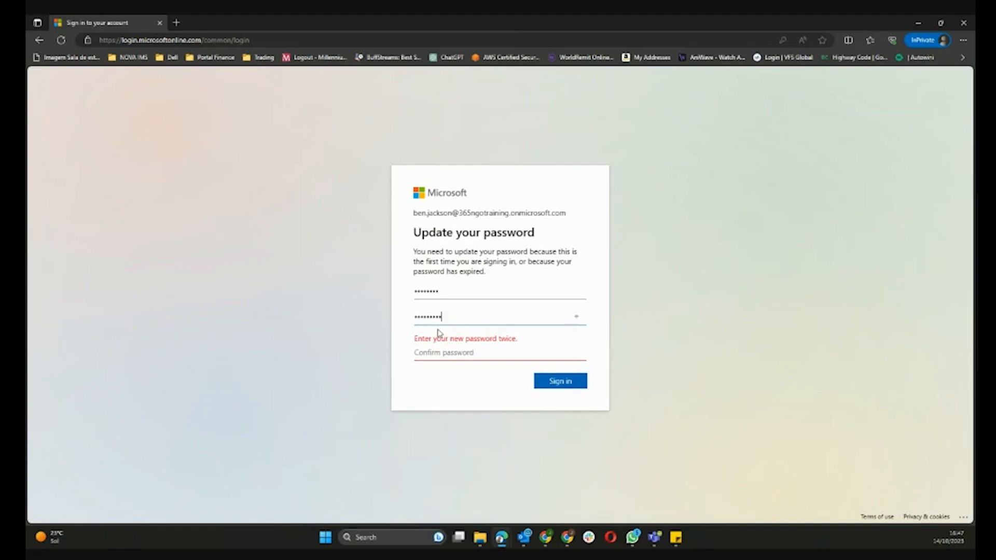
left_click(499, 352)
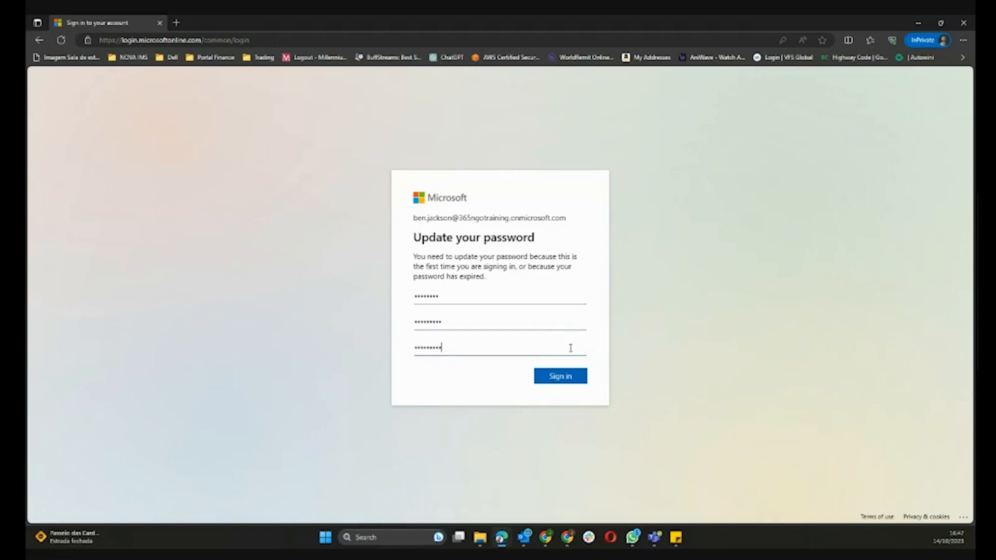
left_click(560, 376)
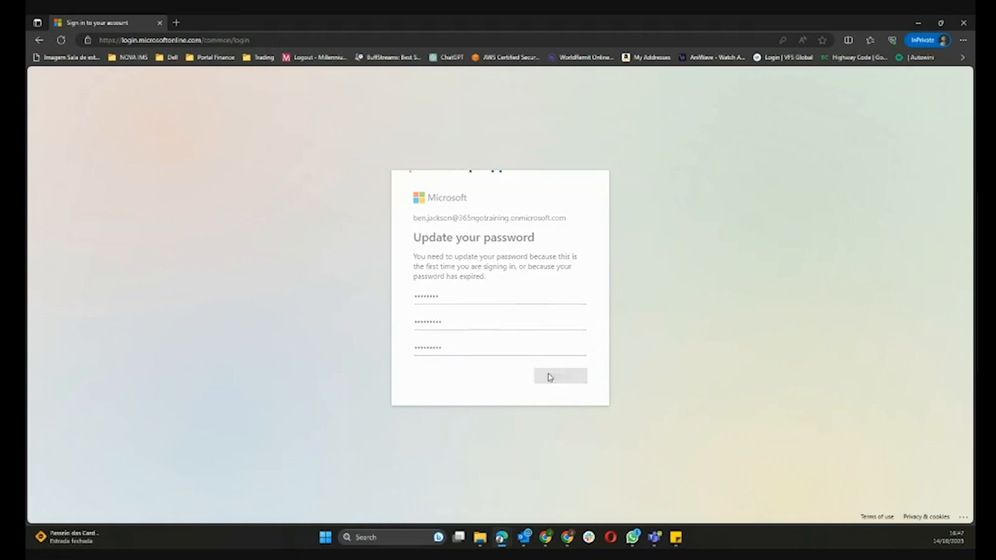
left_click(560, 376)
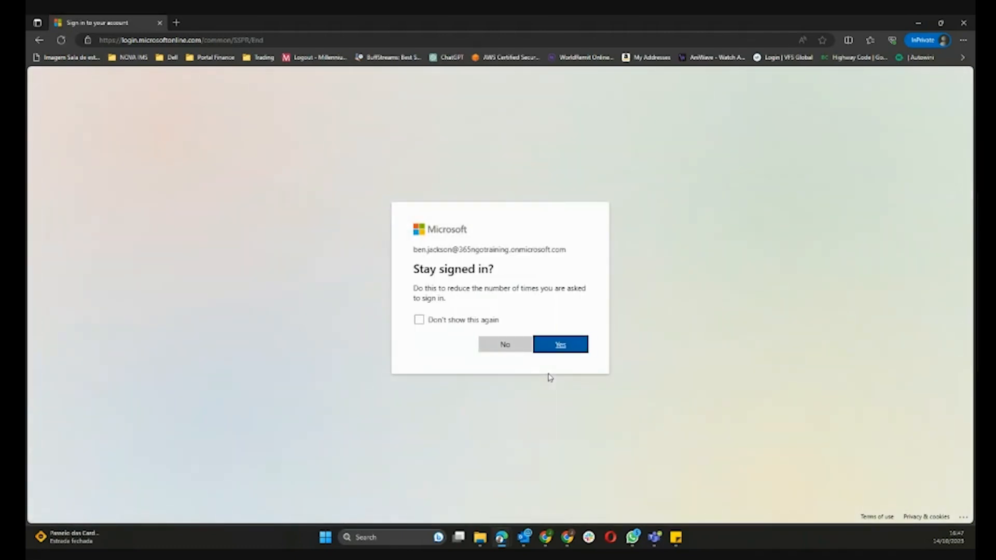
mouse_move(522, 362)
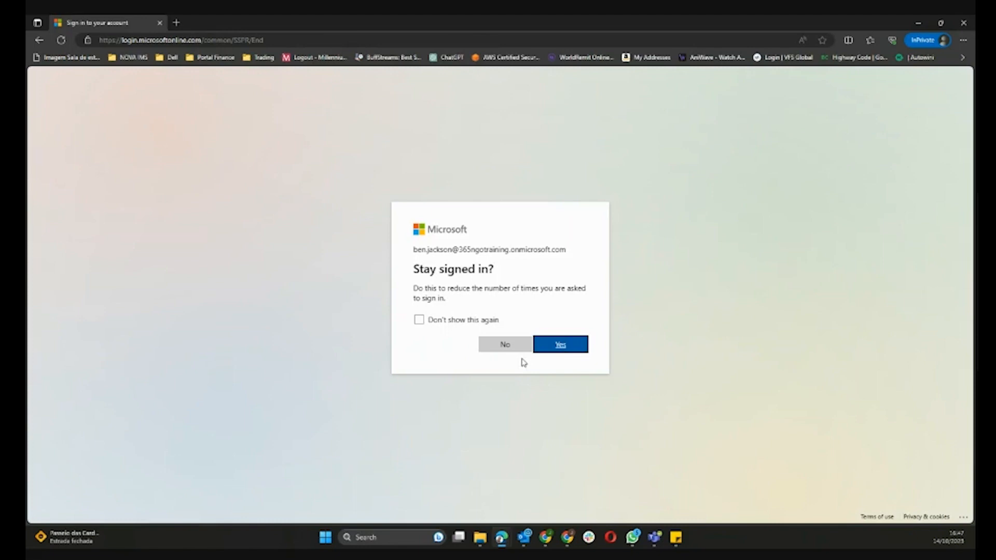
Answer the 'Stay signed in?' prompt to reach the Microsoft 365 home page.
left_click(560, 343)
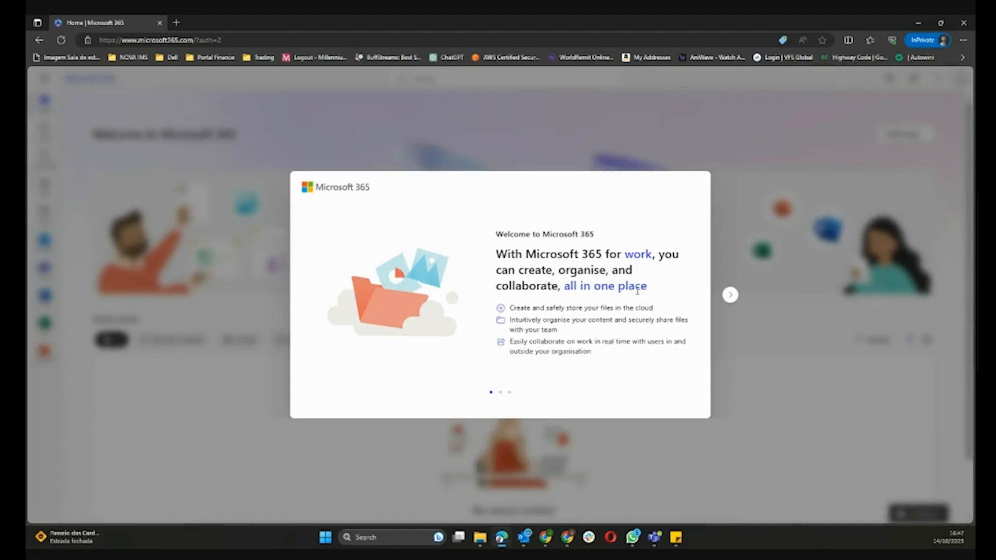
Step through the welcome carousel and all six guided tour tips to dismiss them.
left_click(730, 295)
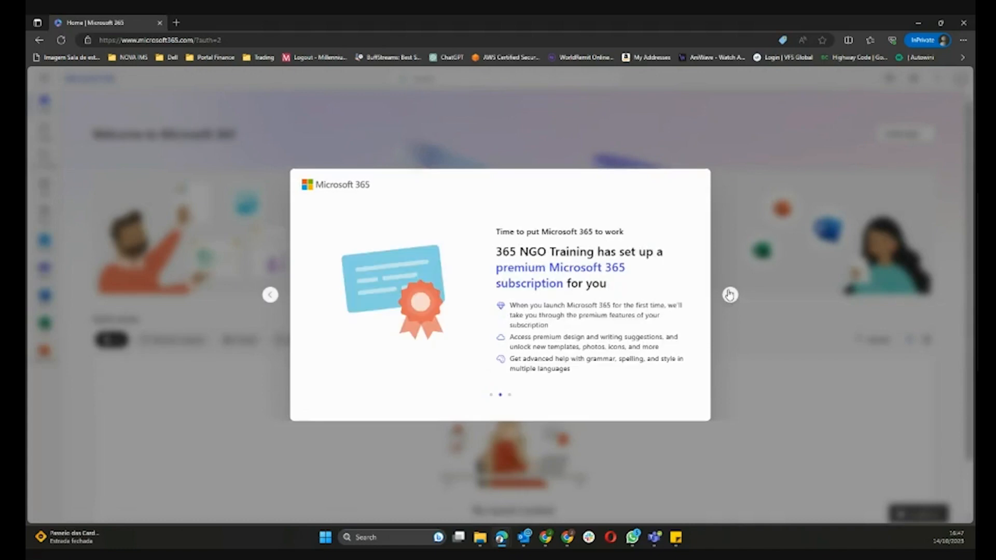
left_click(730, 294)
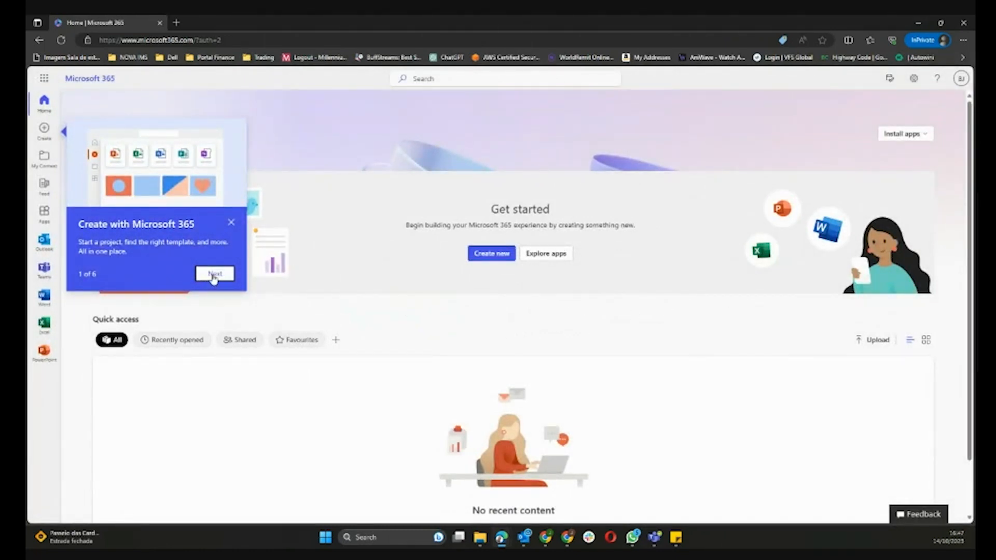
left_click(215, 273)
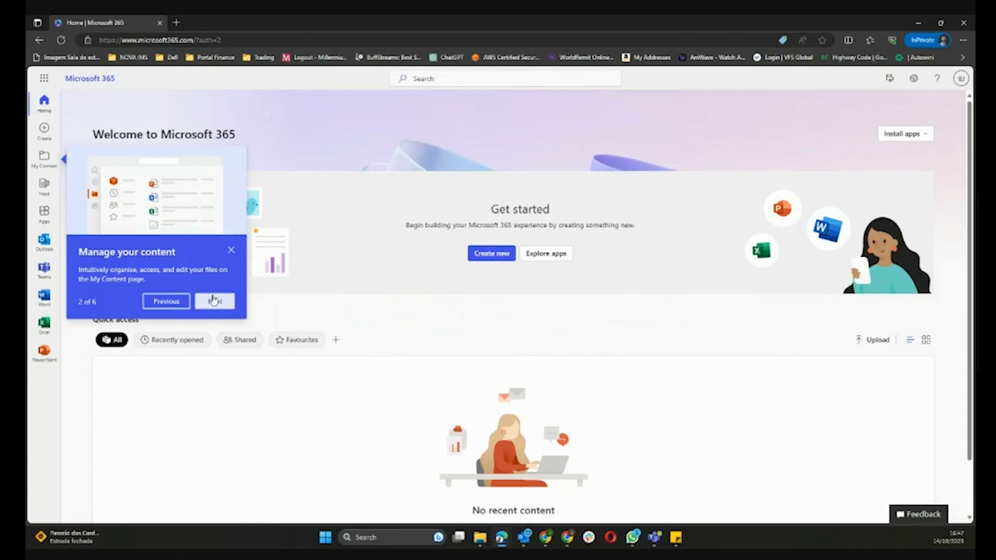
left_click(215, 301)
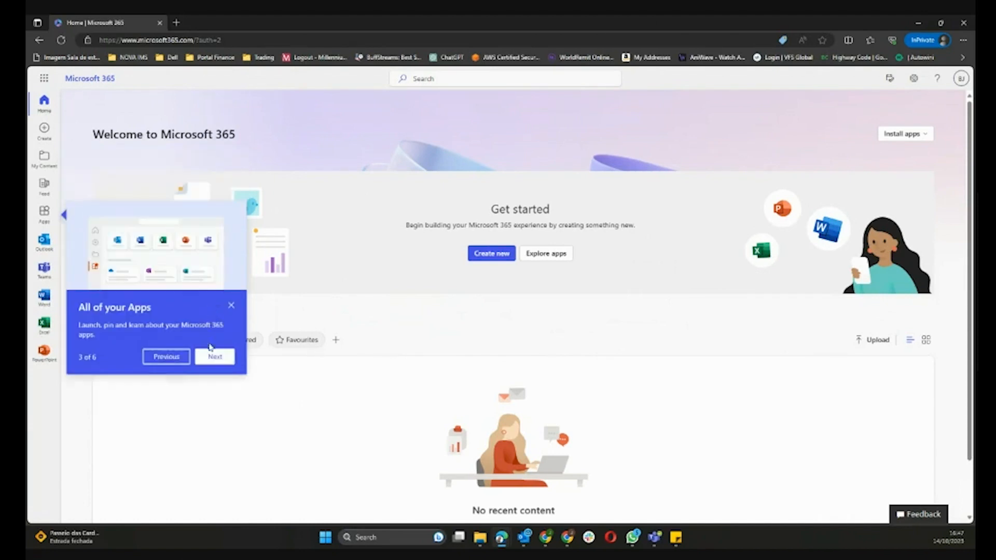
left_click(215, 356)
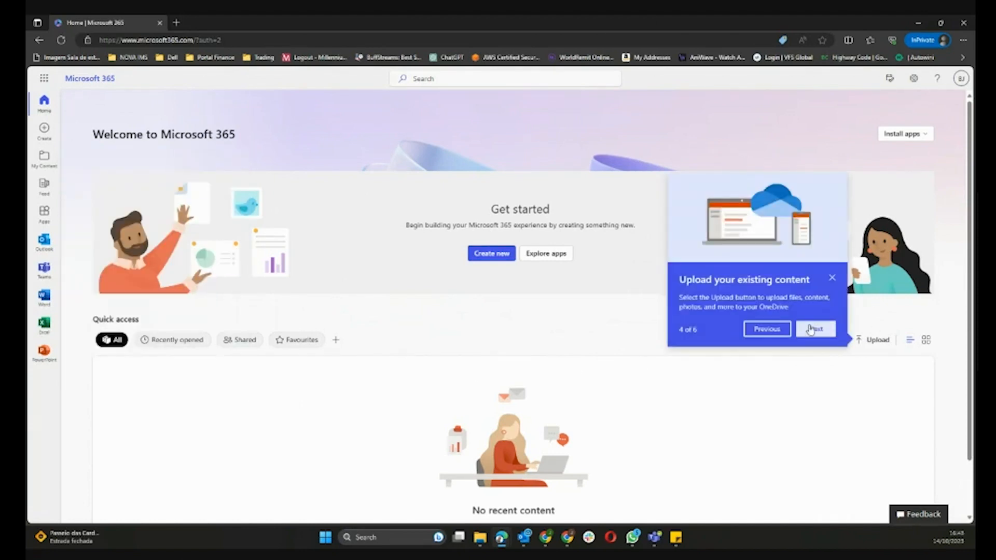
left_click(815, 329)
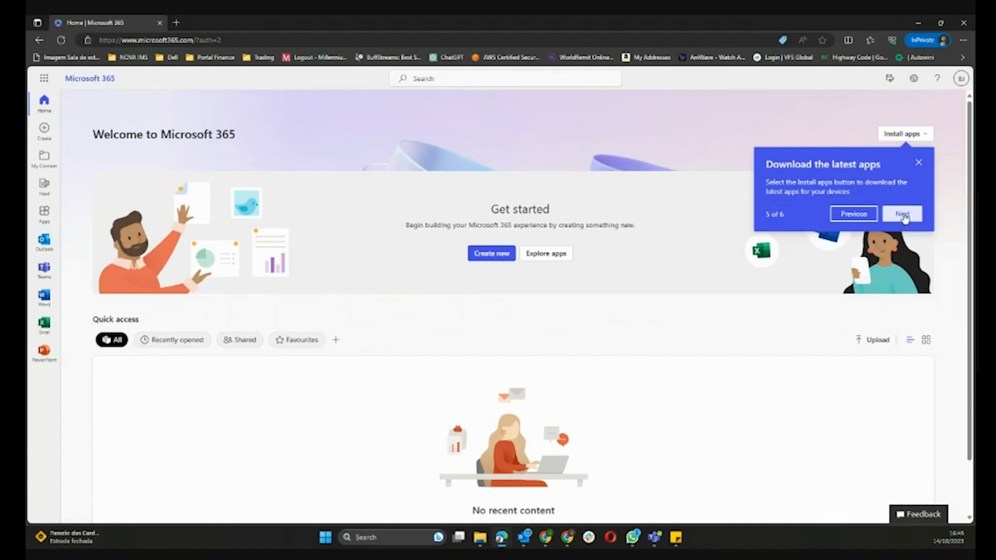
left_click(902, 214)
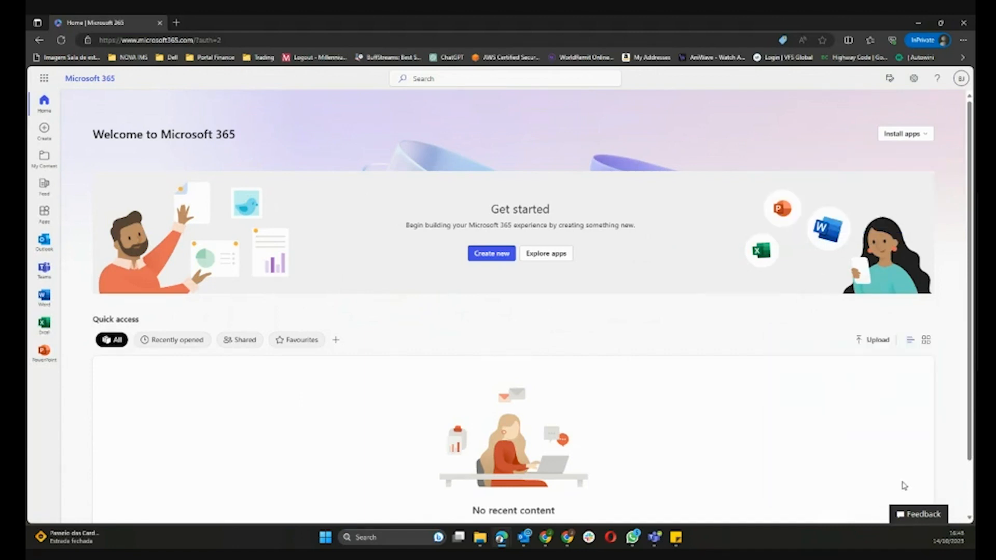
mouse_move(893, 383)
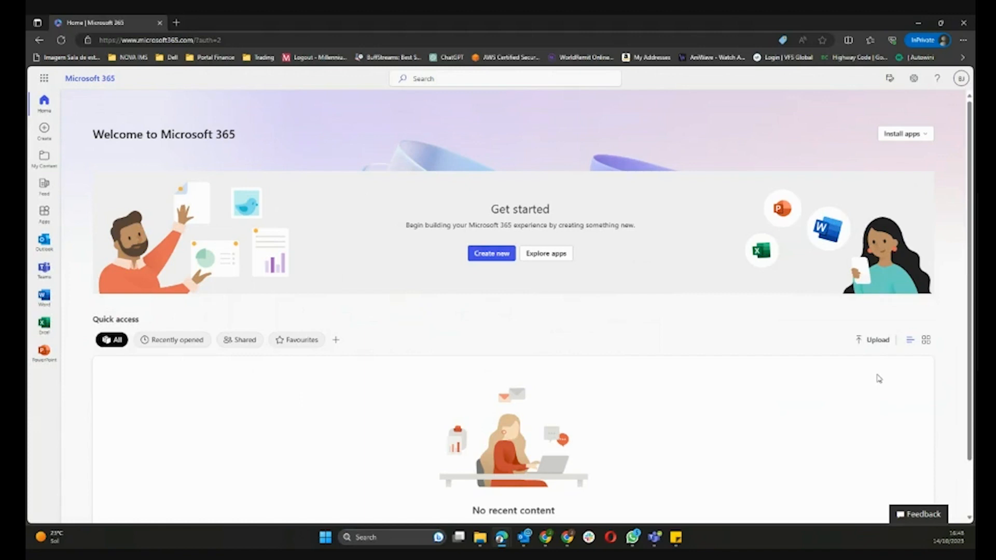
mouse_move(882, 364)
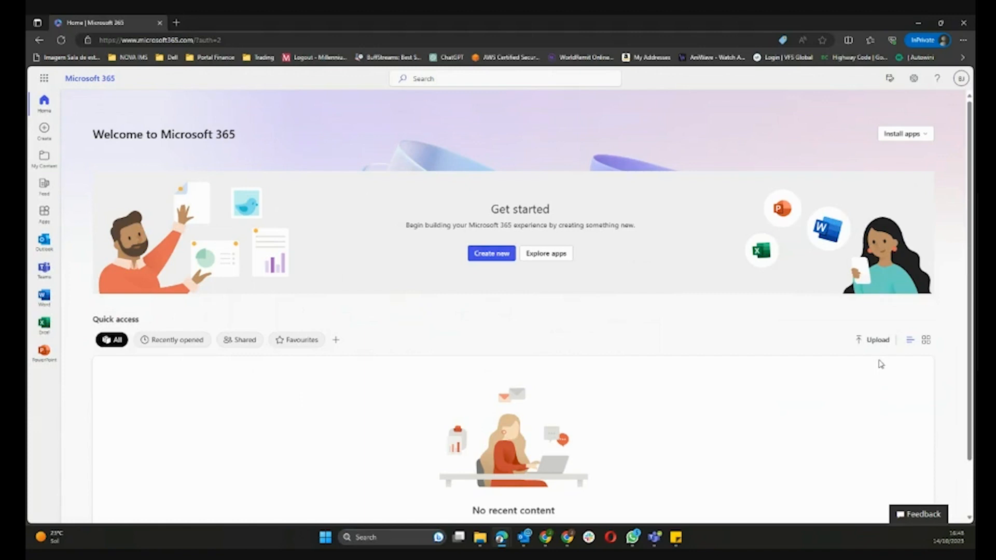
mouse_move(927, 138)
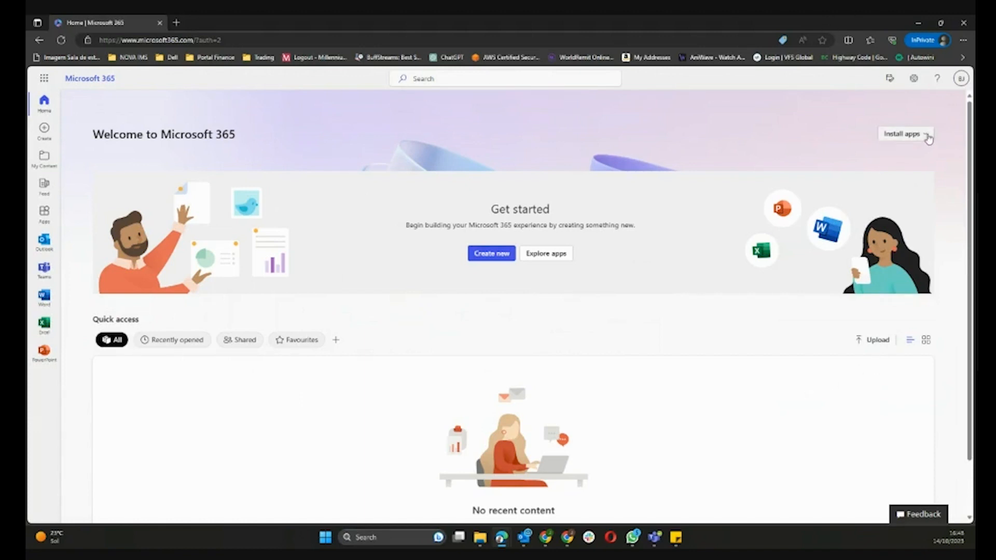
left_click(903, 134)
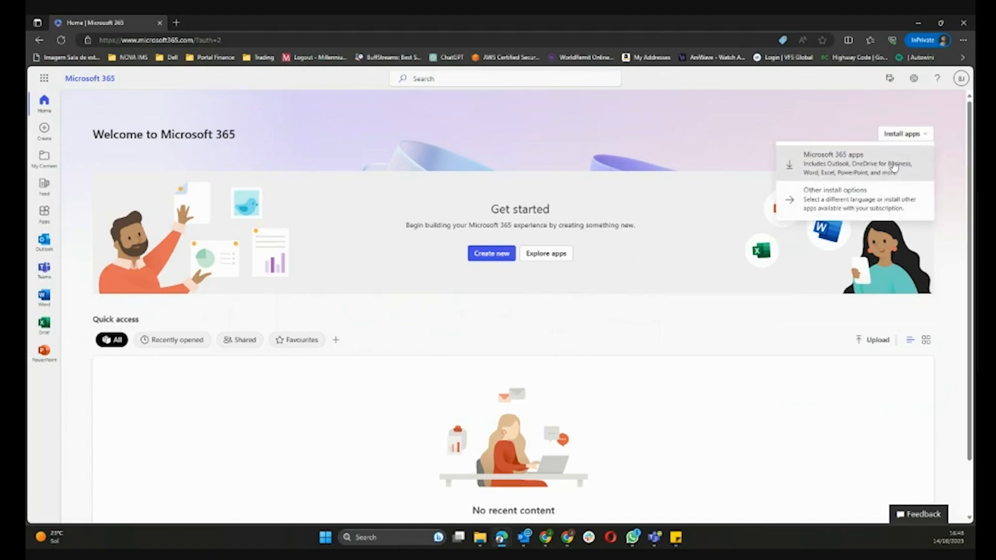
mouse_move(893, 168)
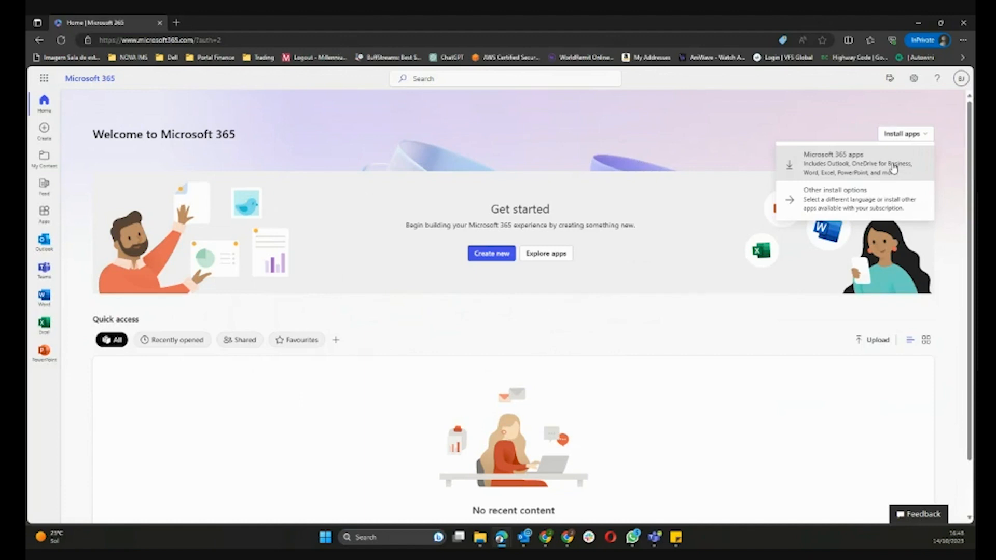
mouse_move(875, 166)
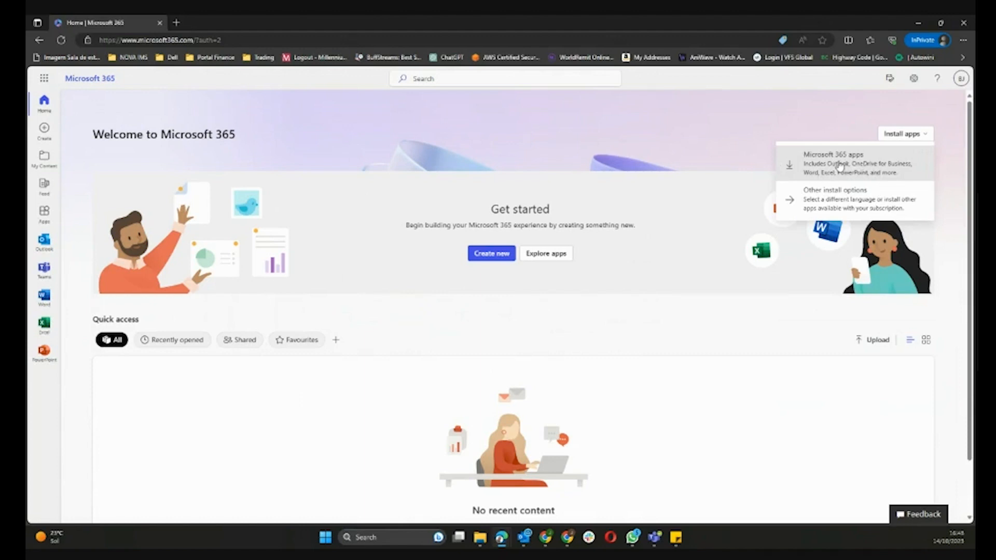
mouse_move(841, 164)
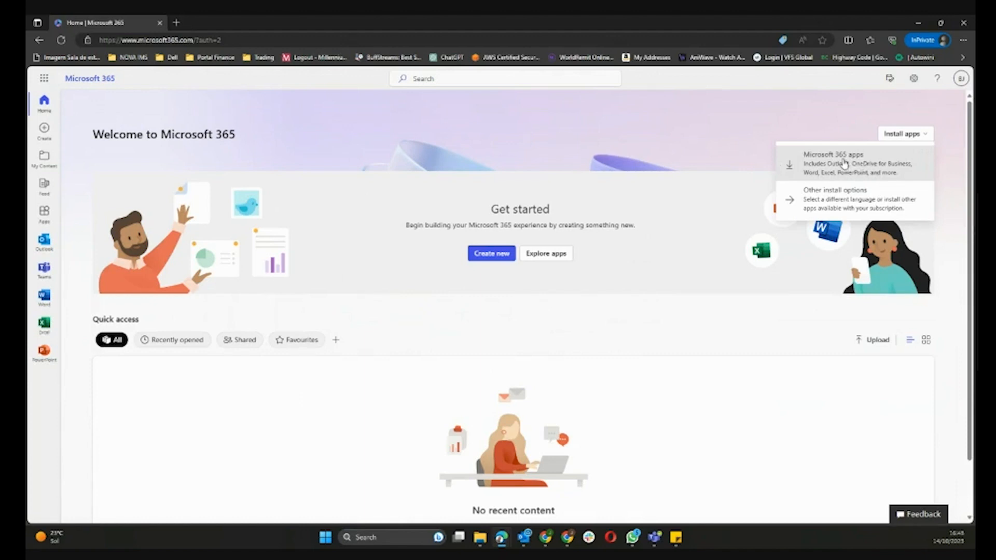
mouse_move(827, 181)
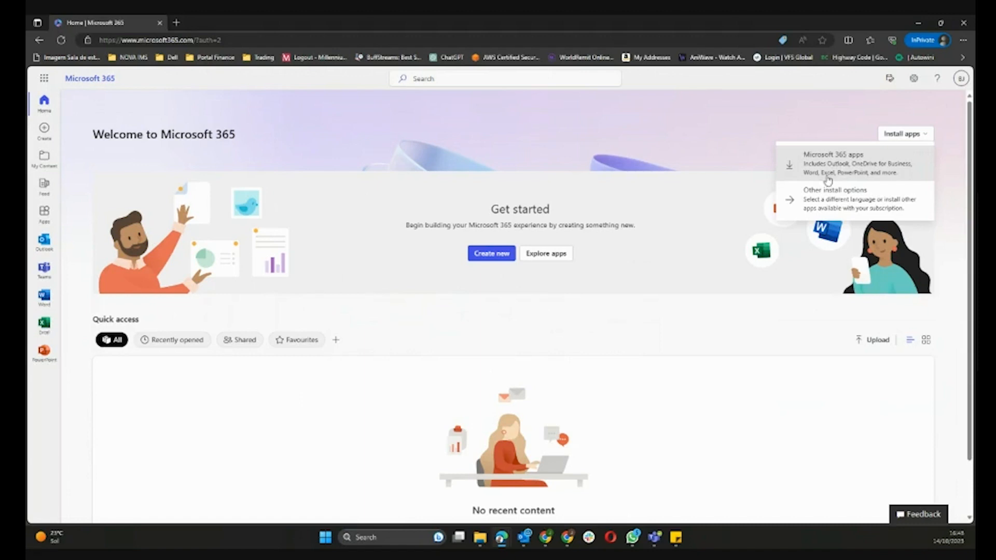
mouse_move(761, 88)
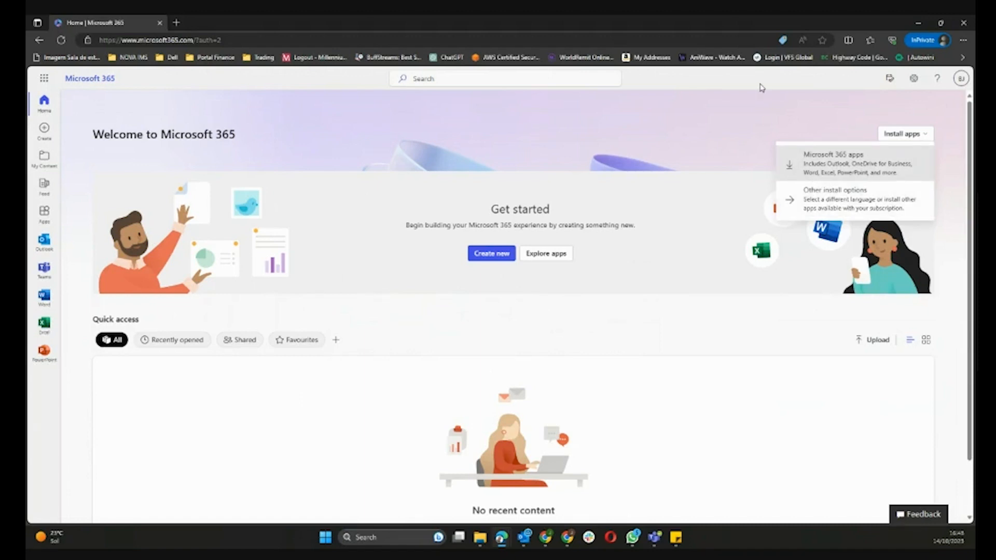
left_click(546, 144)
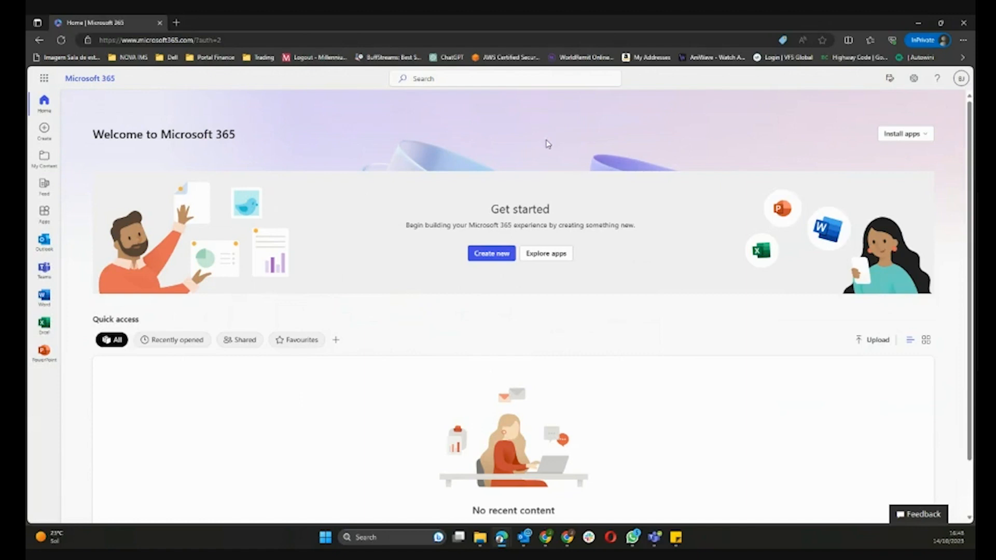
mouse_move(125, 171)
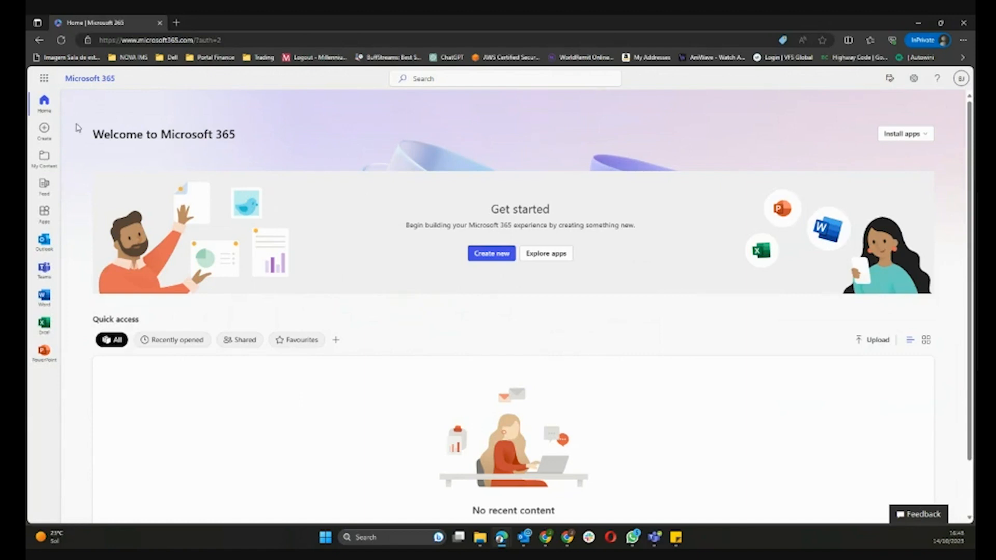
mouse_move(68, 143)
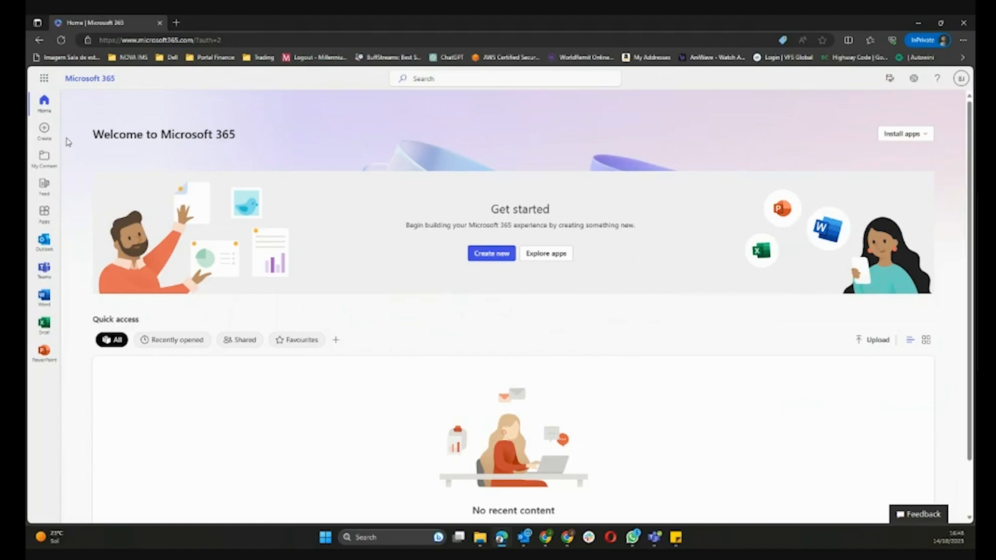
mouse_move(43, 299)
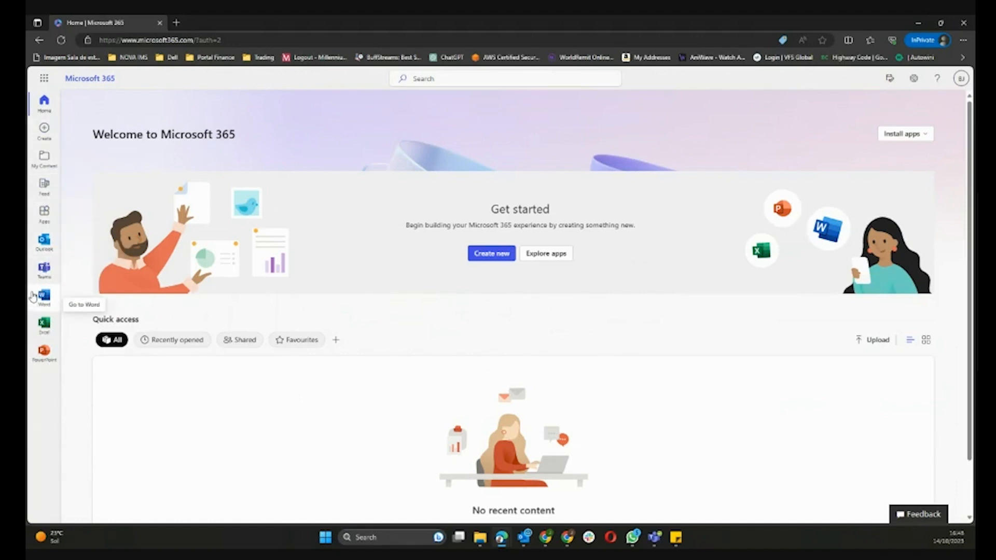
mouse_move(43, 241)
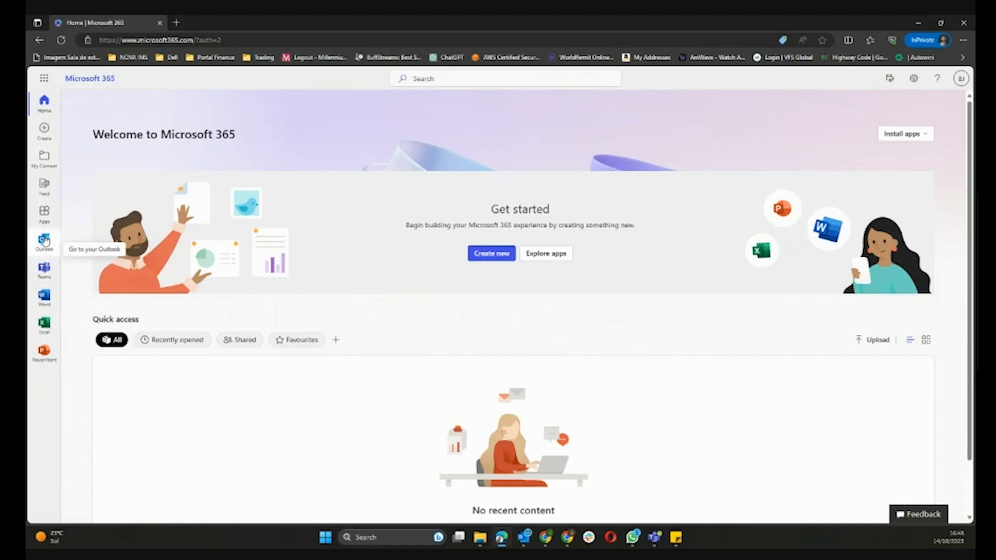
mouse_move(44, 270)
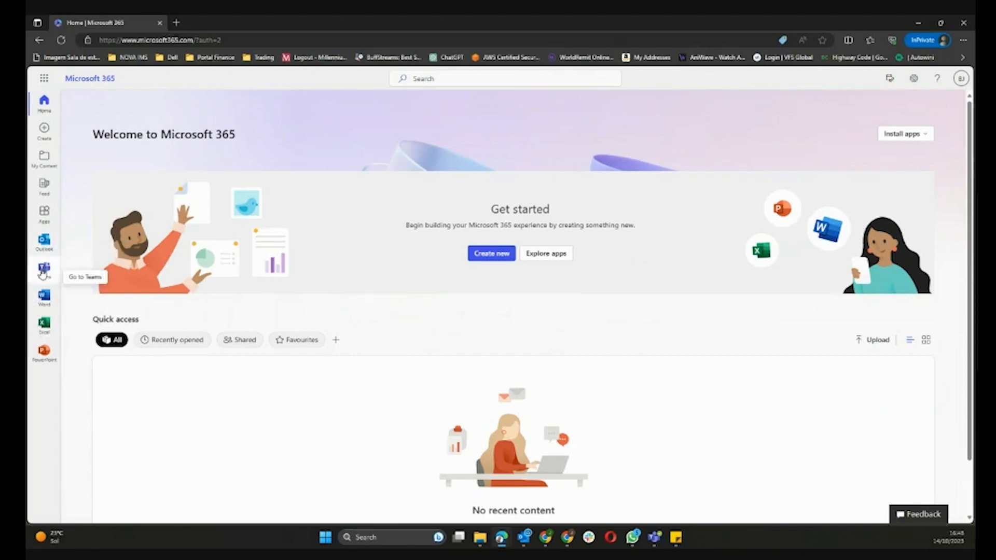
mouse_move(44, 297)
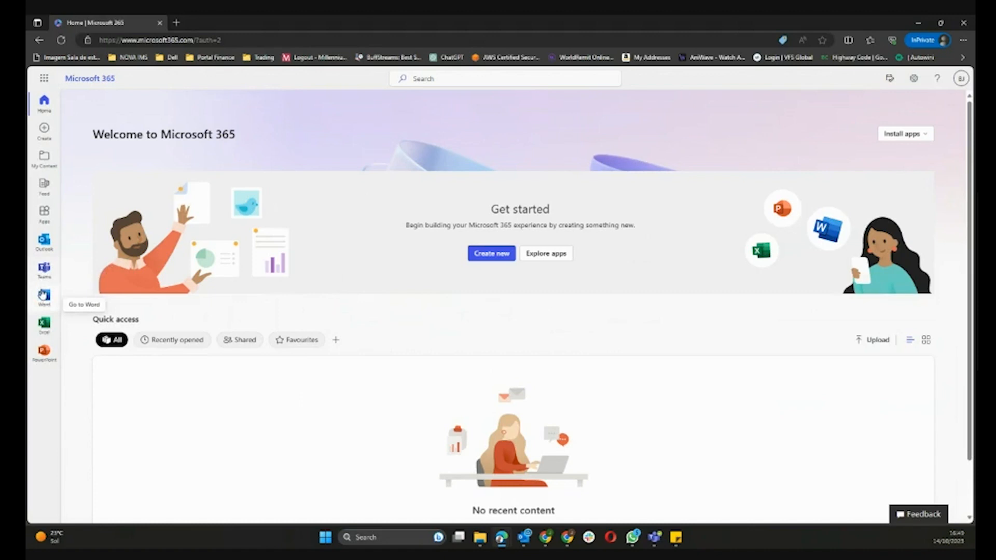
mouse_move(44, 324)
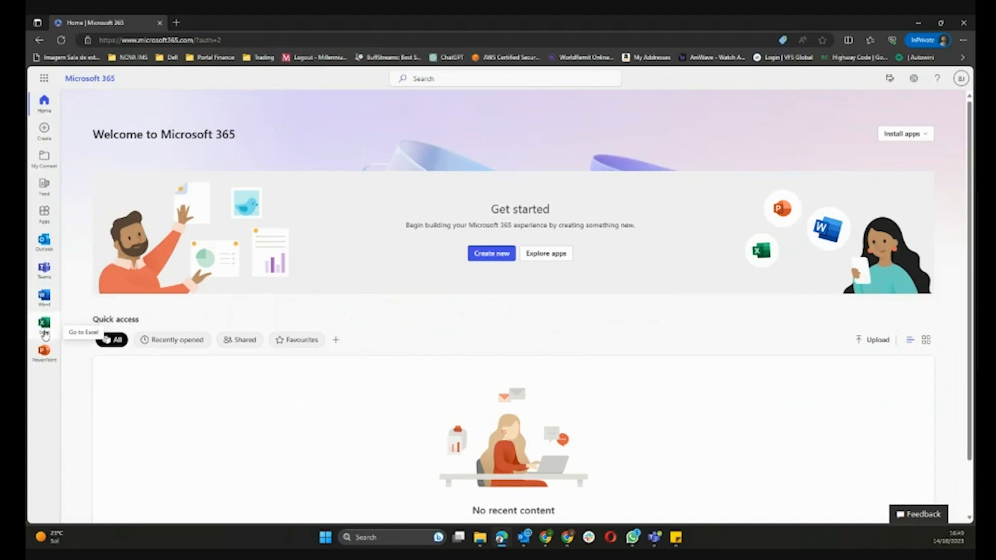
mouse_move(43, 352)
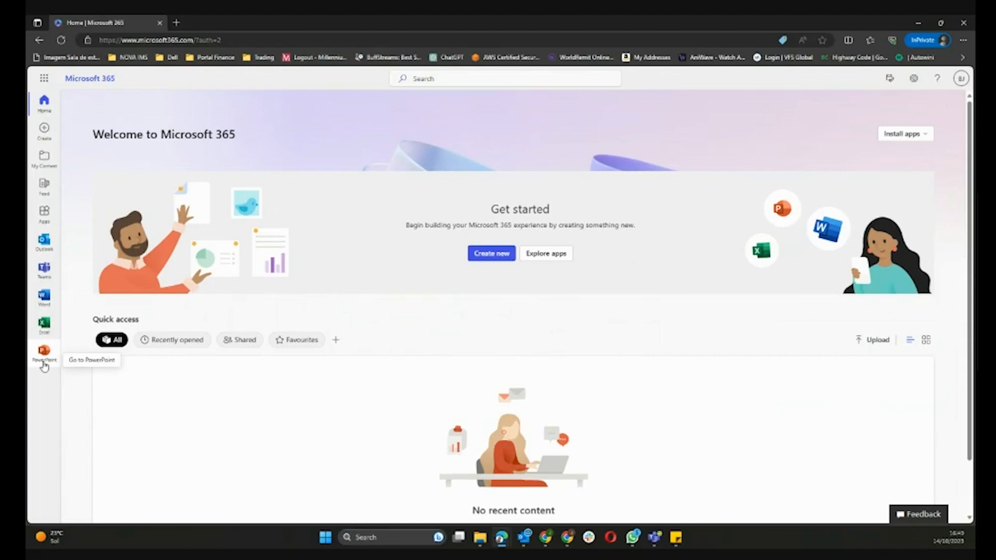
mouse_move(43, 159)
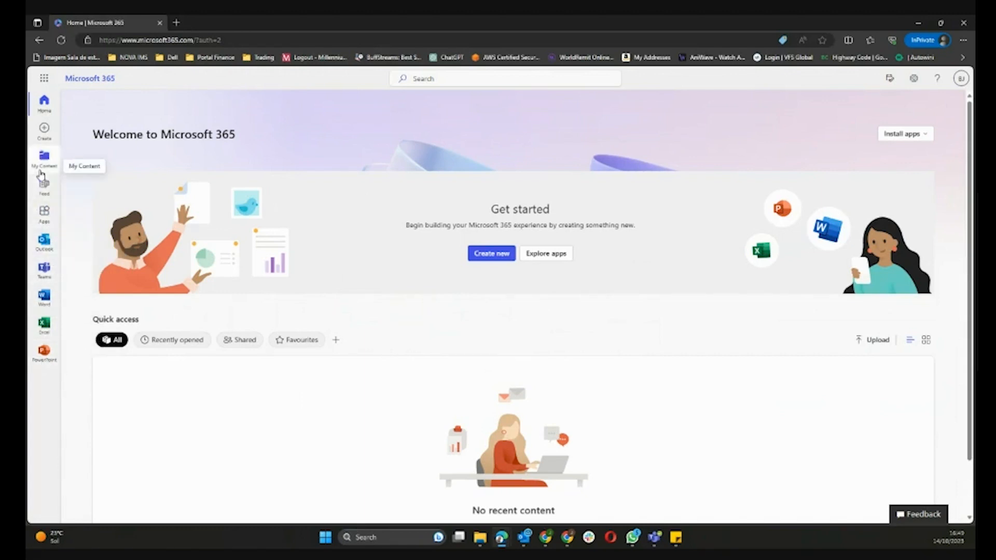
mouse_move(44, 216)
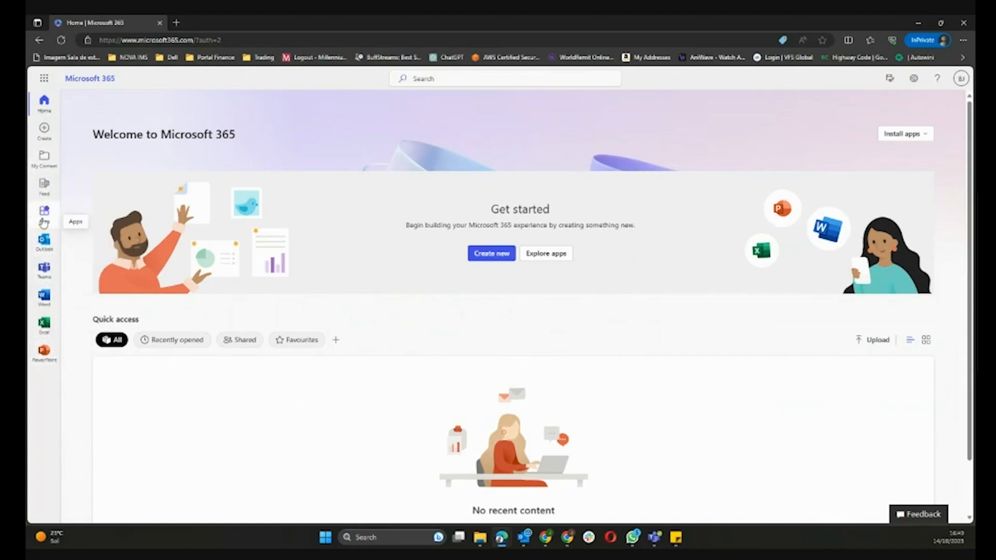
Open the Apps page listing Teams, Word, Excel, PowerPoint, Outlook, OneDrive and OneNote.
left_click(43, 213)
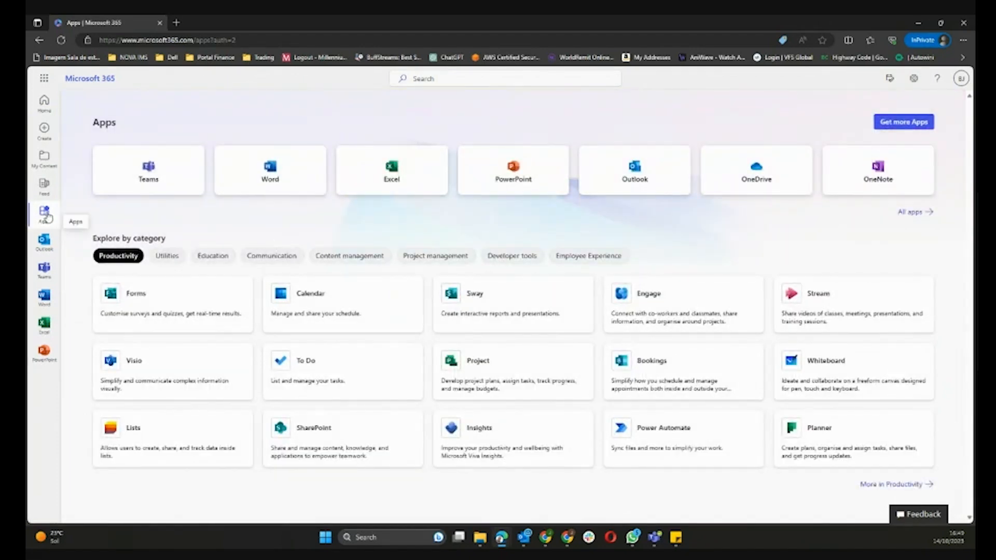
mouse_move(911, 217)
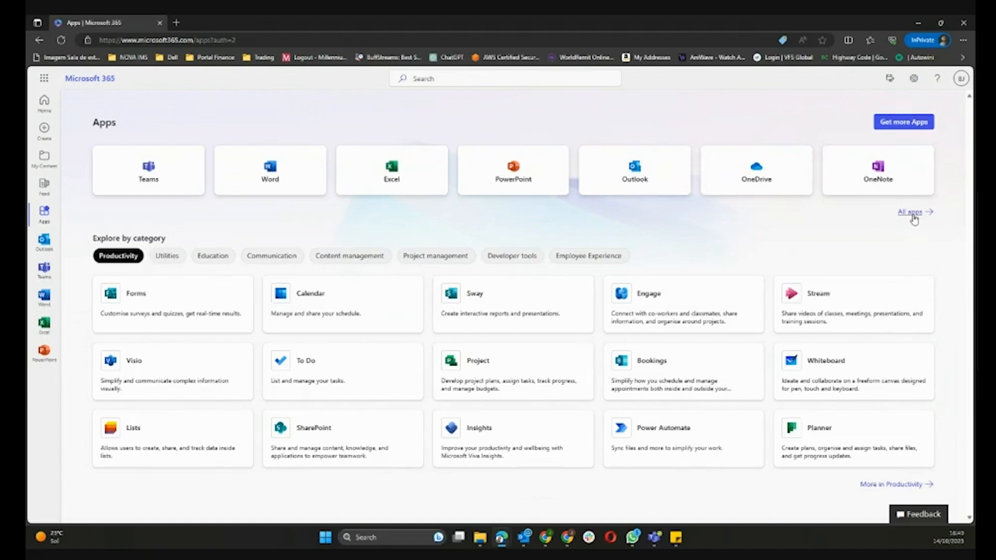
mouse_move(856, 252)
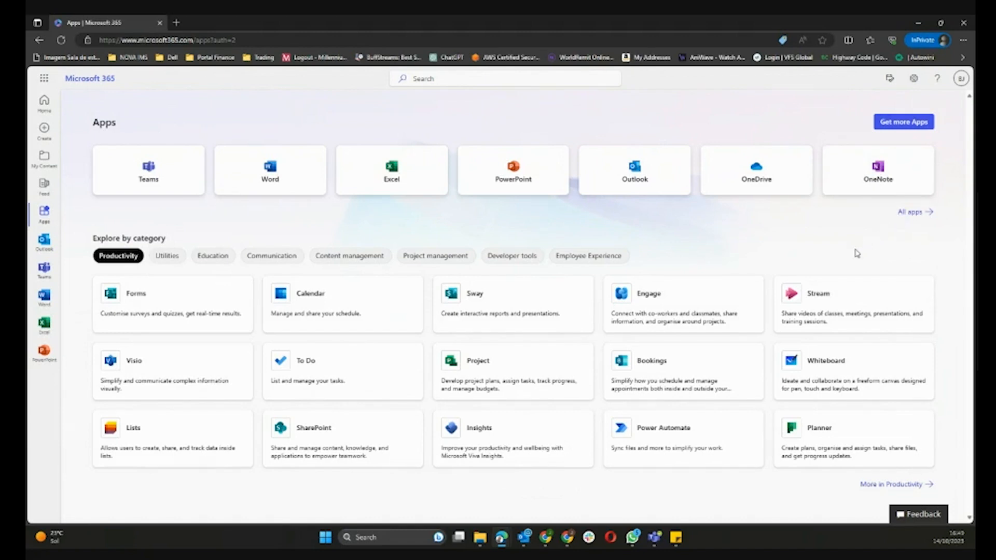
mouse_move(862, 209)
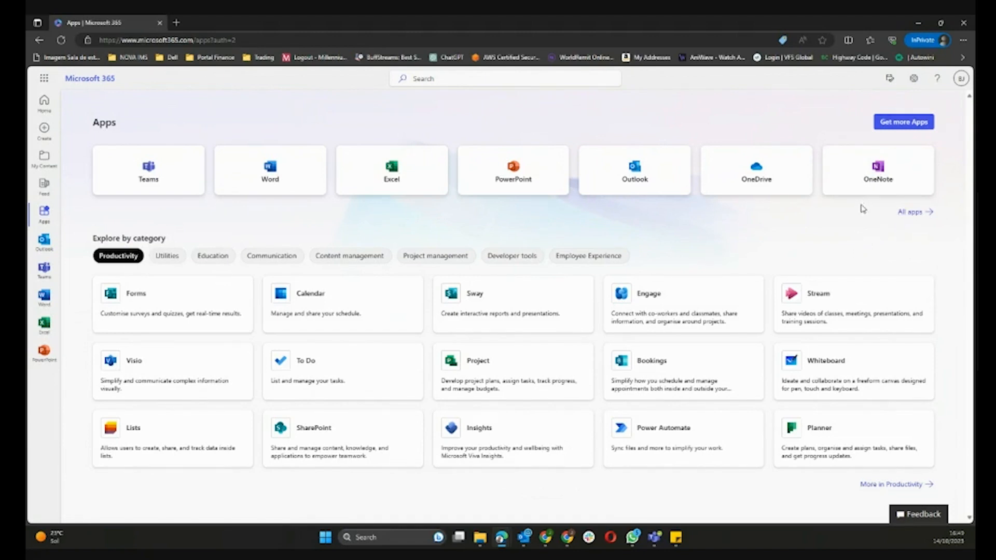
mouse_move(834, 244)
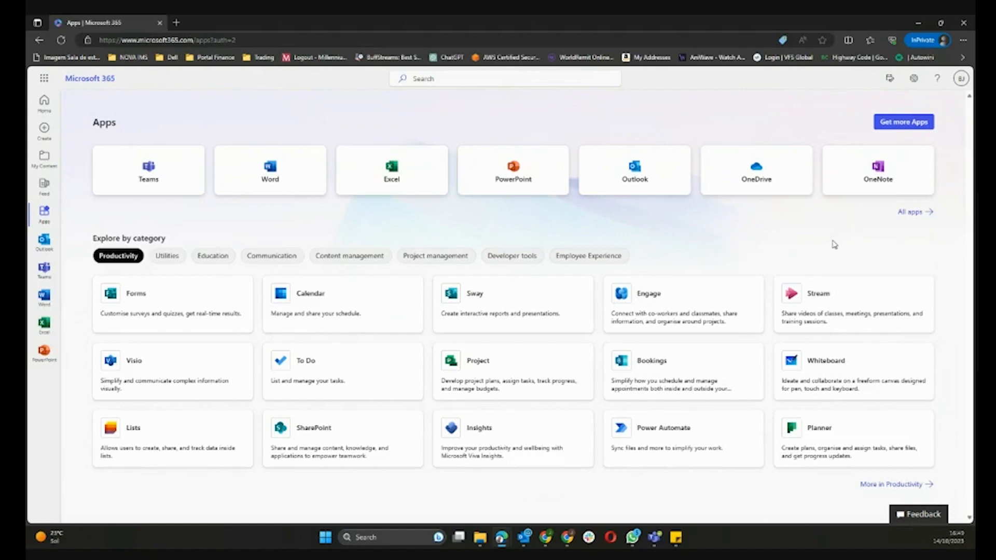
mouse_move(832, 247)
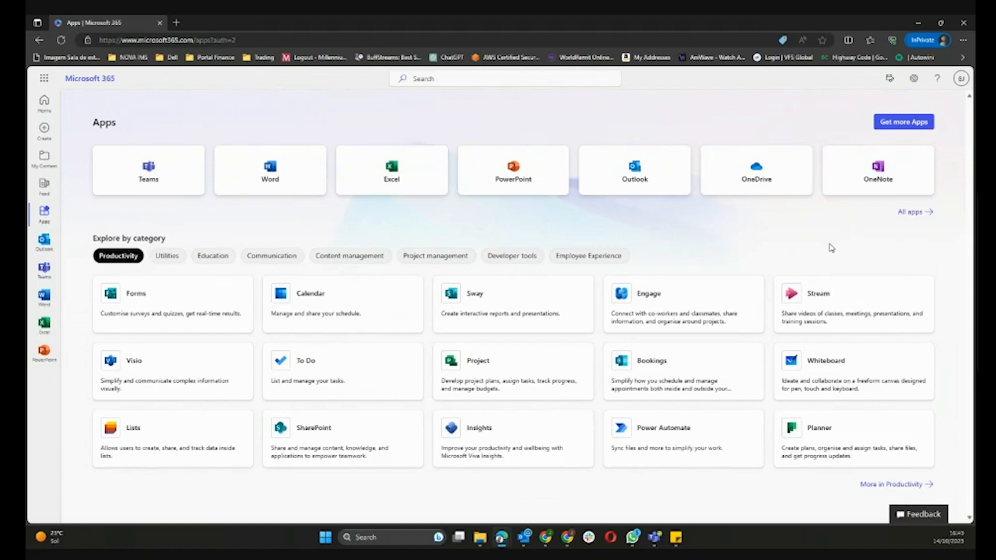
mouse_move(831, 247)
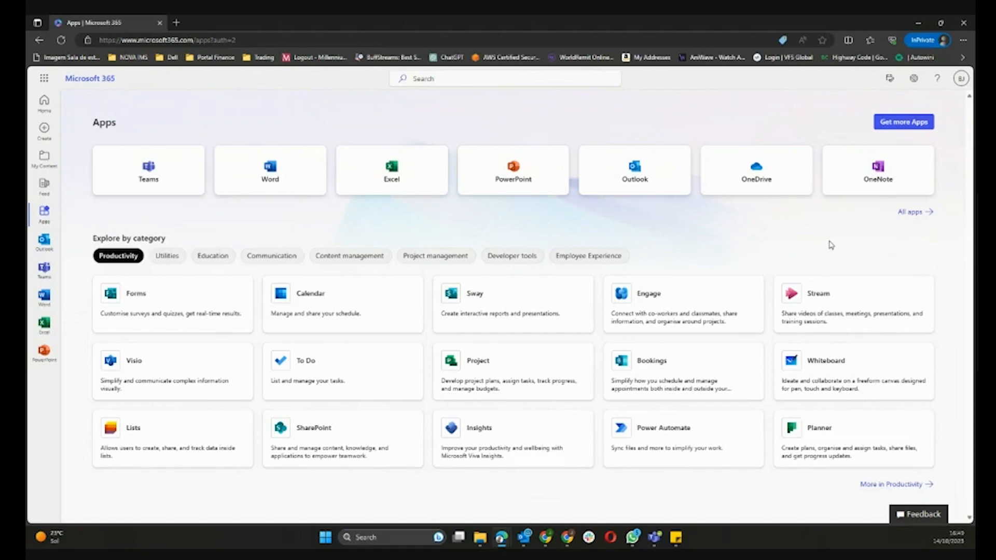
mouse_move(156, 209)
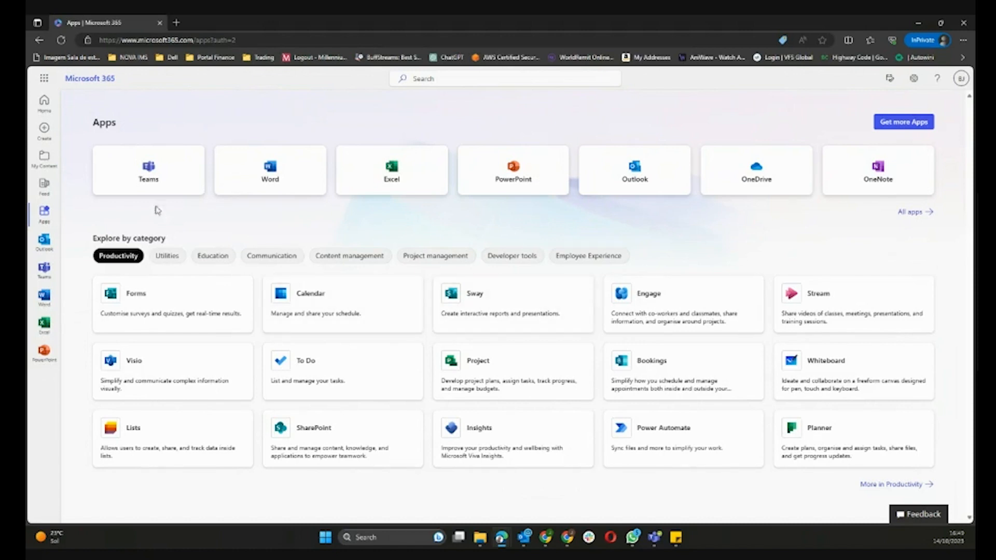
mouse_move(873, 303)
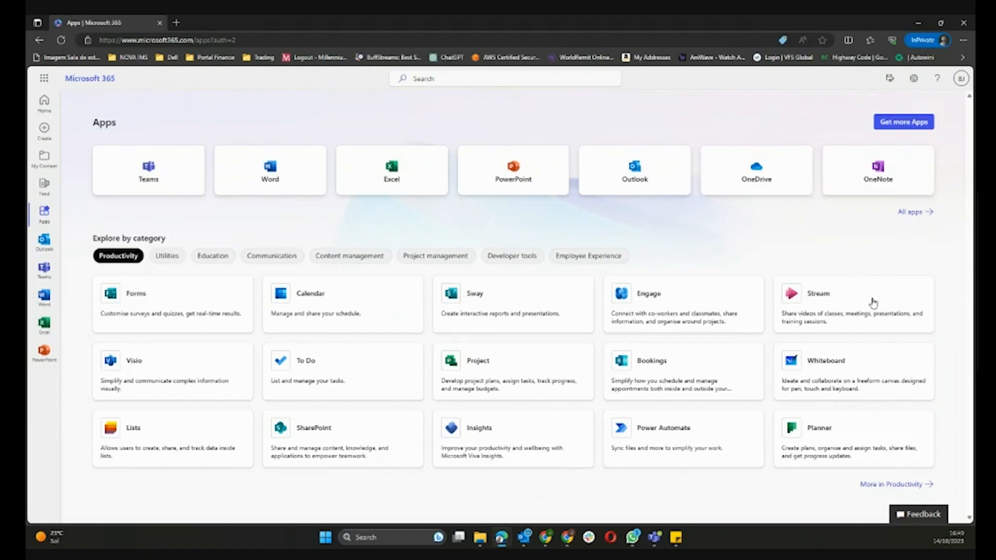
mouse_move(678, 504)
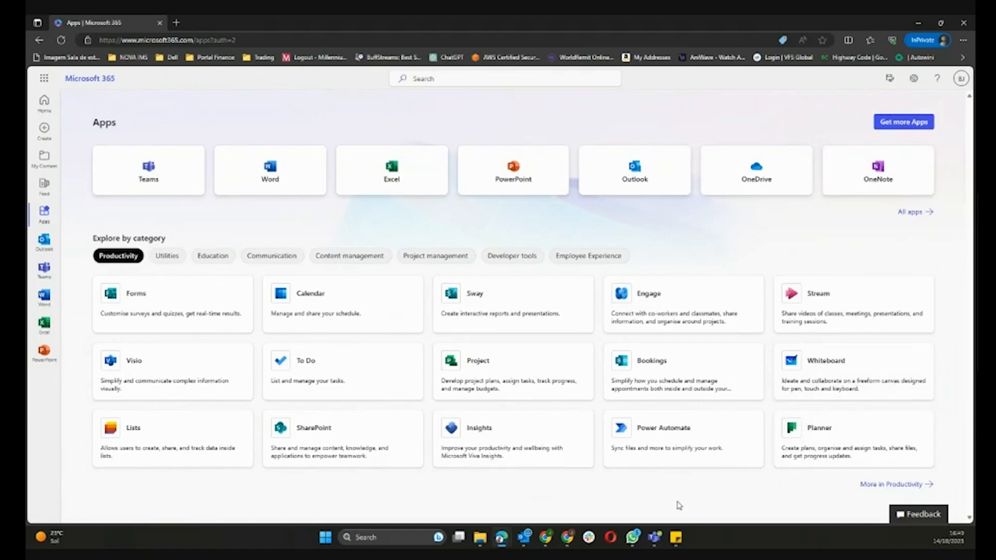
mouse_move(677, 501)
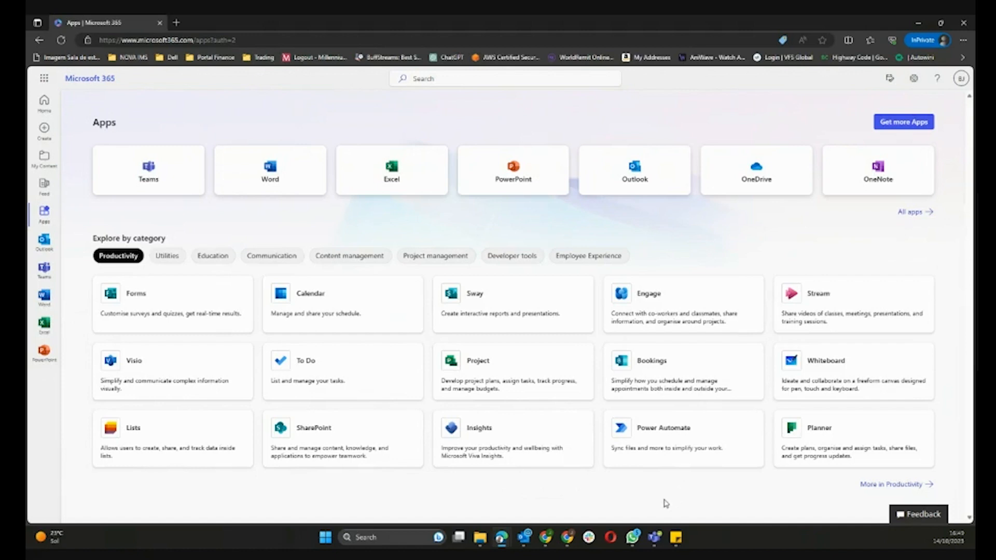
mouse_move(663, 495)
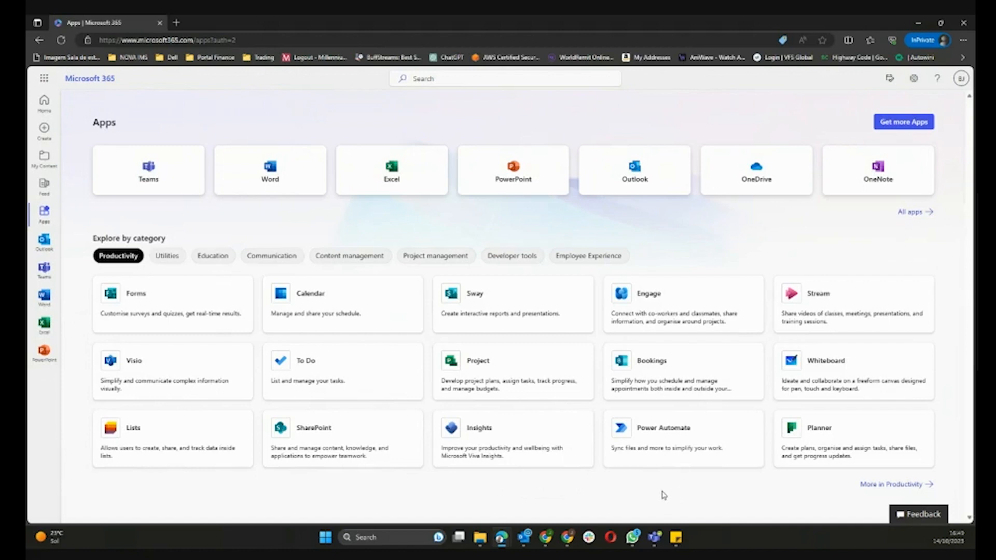
mouse_move(663, 495)
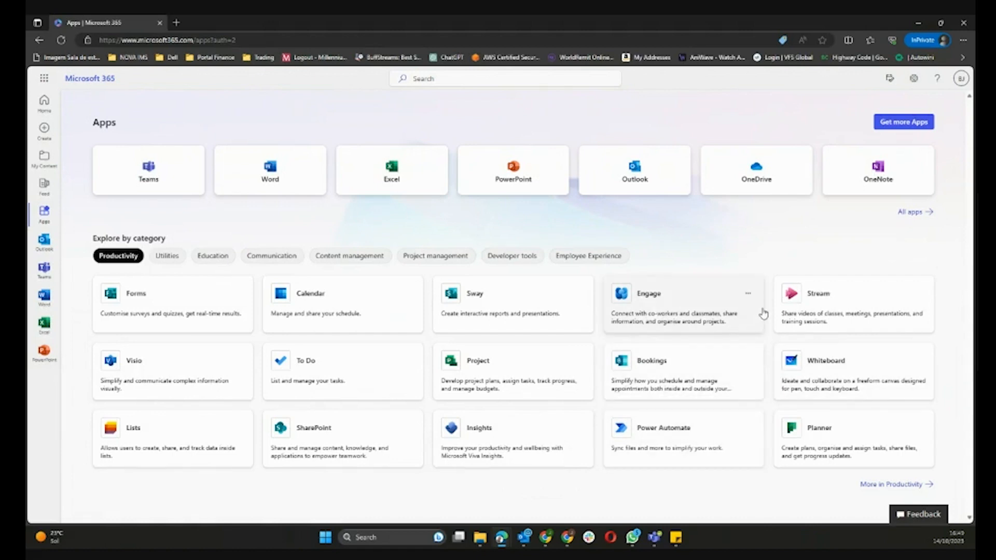
mouse_move(73, 295)
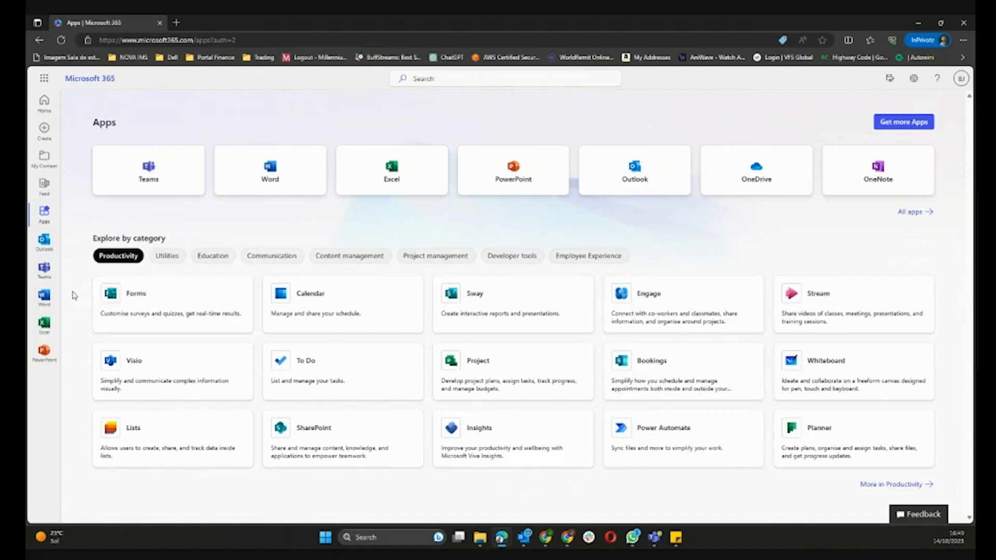
mouse_move(45, 299)
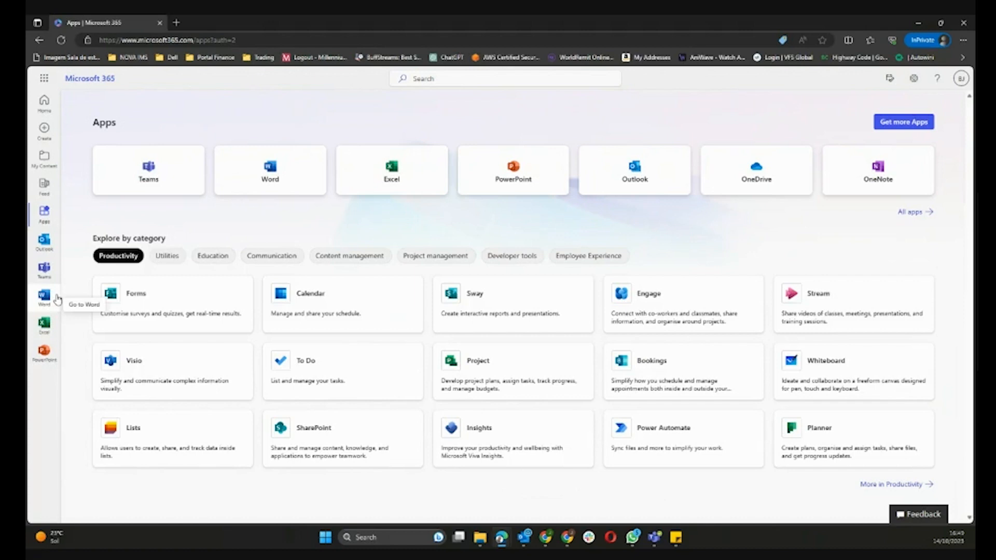
mouse_move(44, 323)
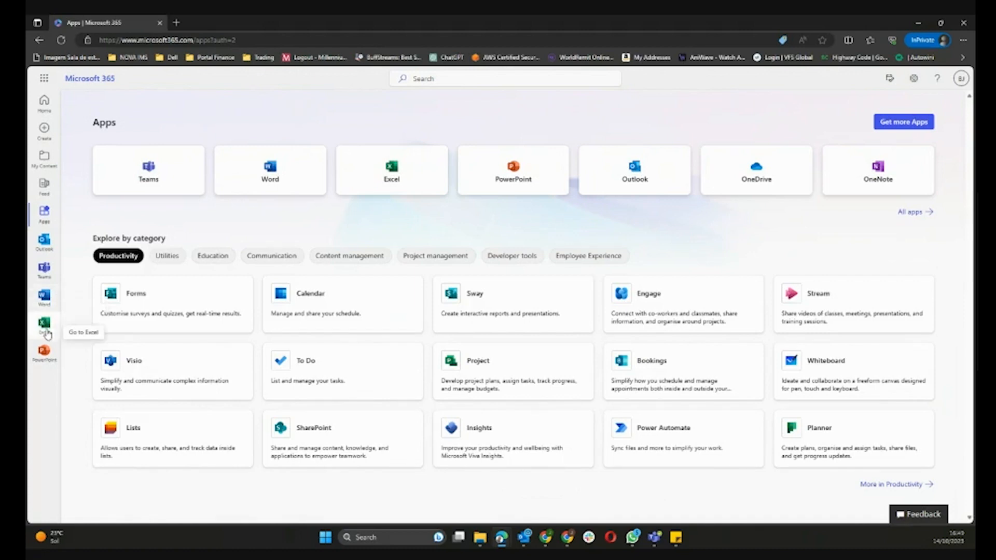
mouse_move(54, 337)
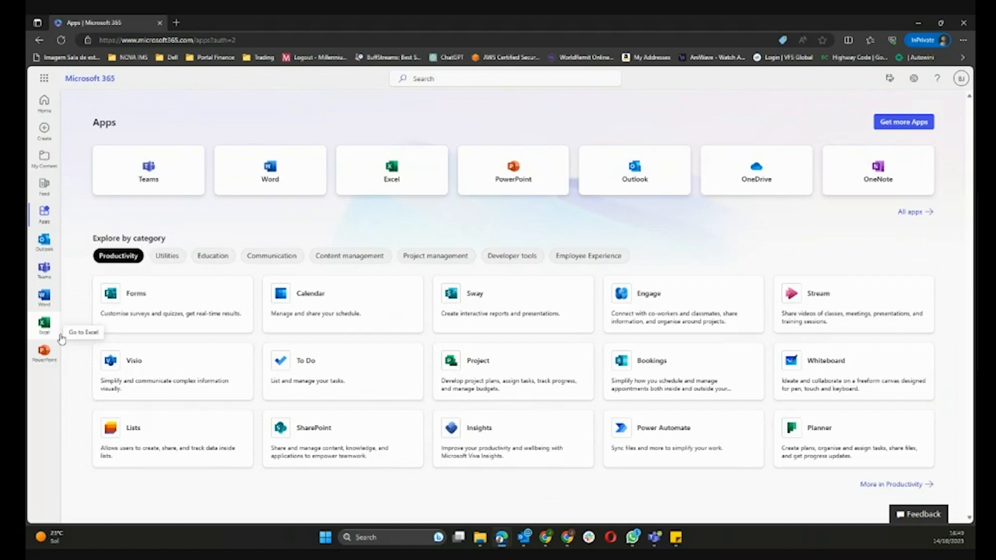
mouse_move(541, 153)
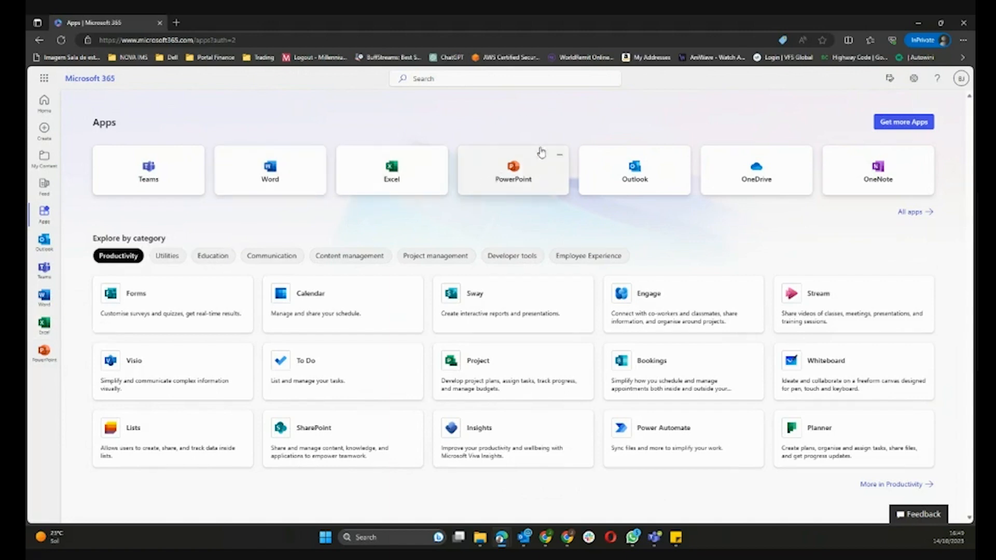
mouse_move(538, 188)
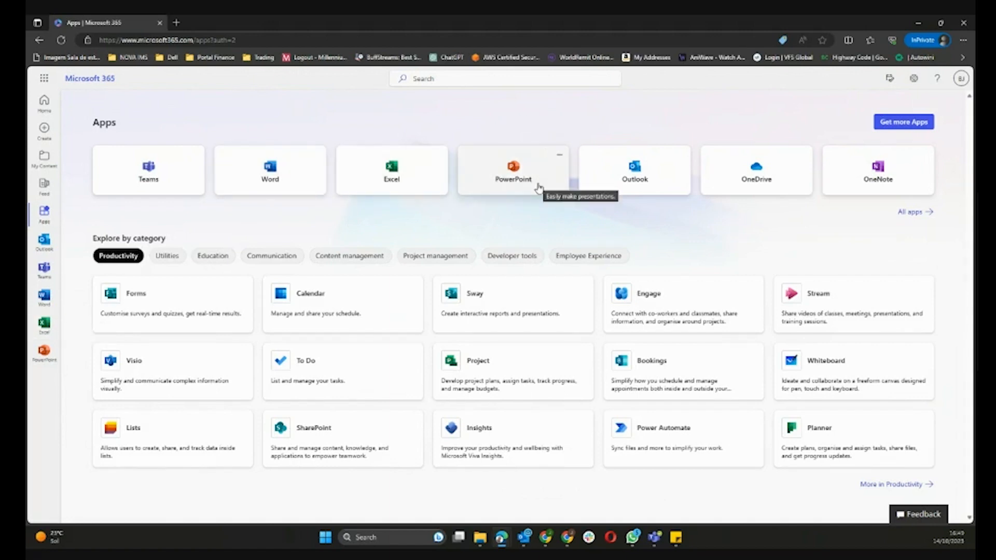
mouse_move(540, 223)
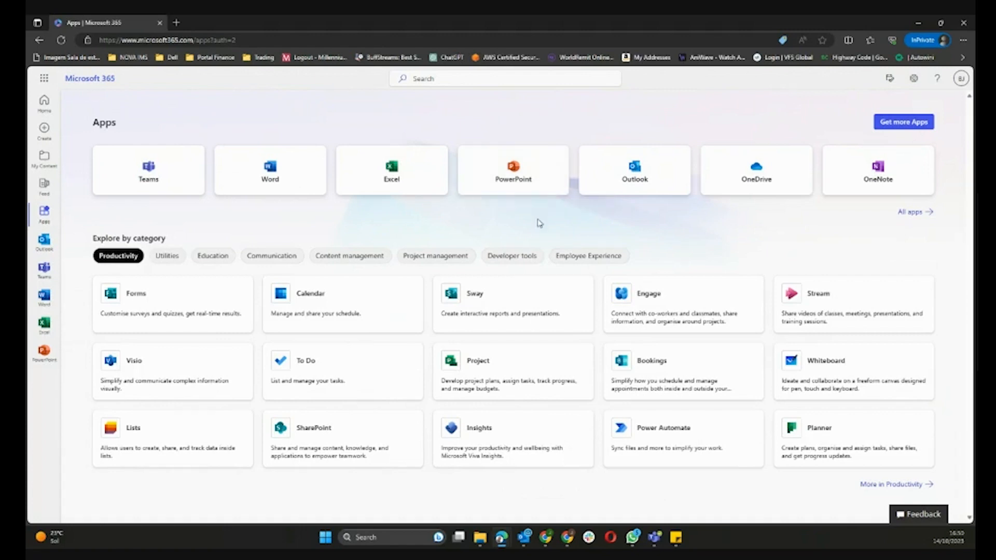
mouse_move(539, 228)
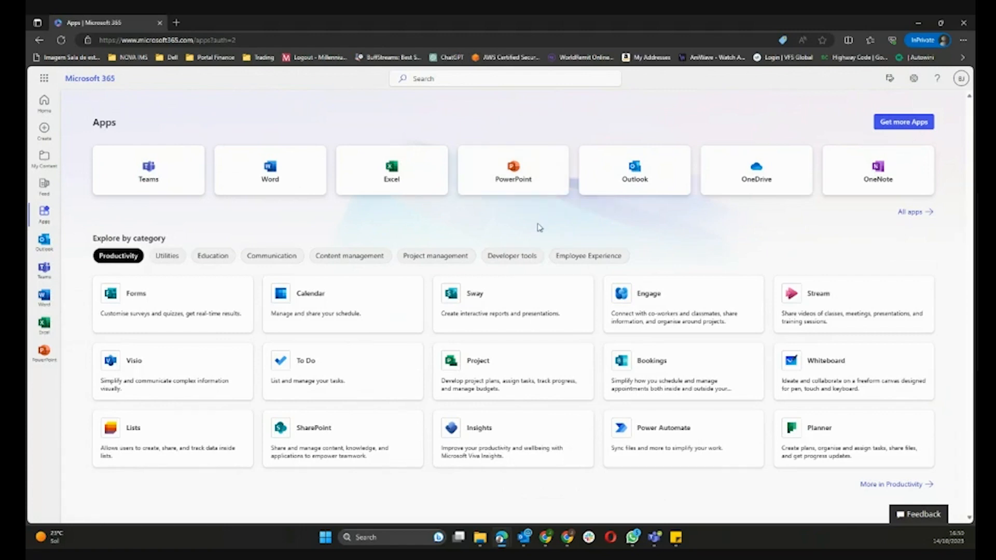
mouse_move(538, 228)
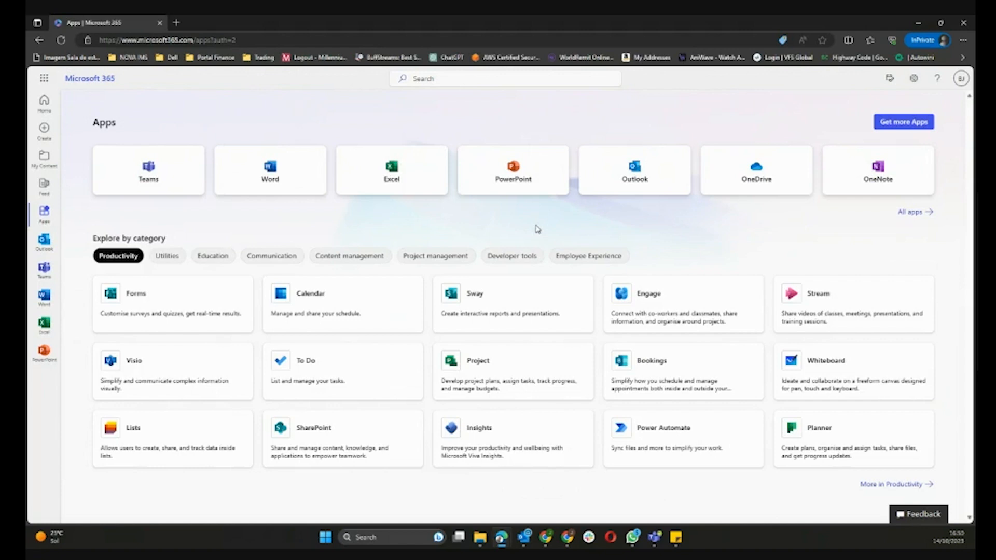
mouse_move(469, 234)
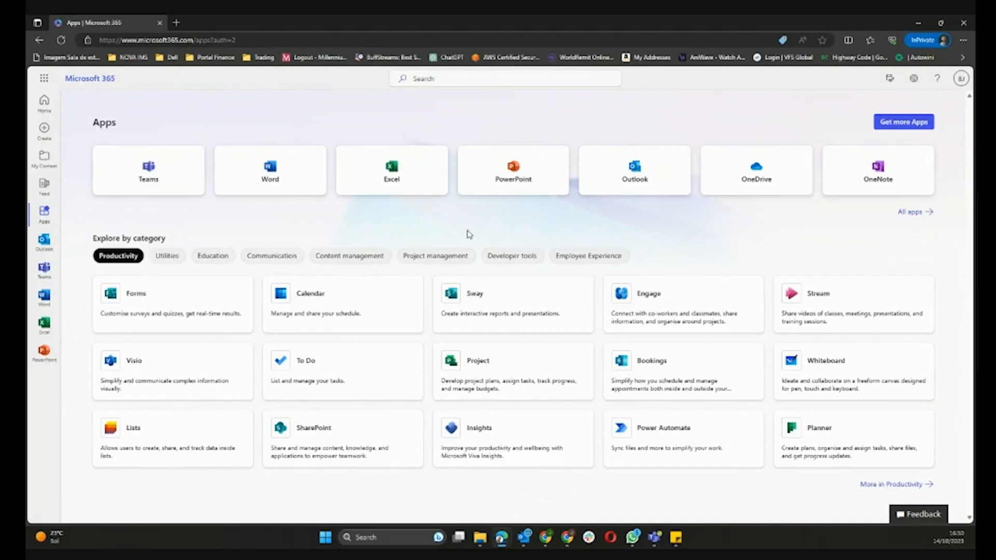
mouse_move(470, 234)
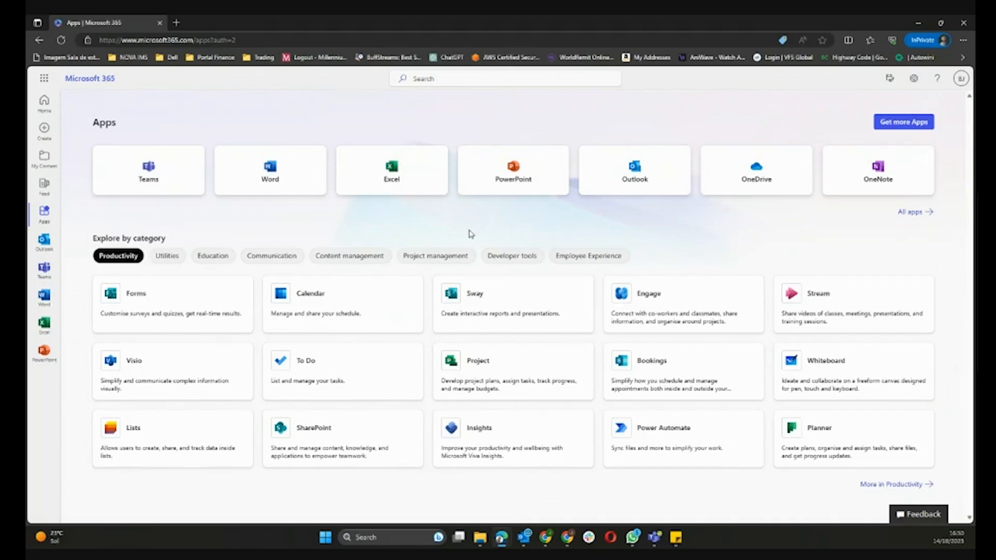
mouse_move(269, 190)
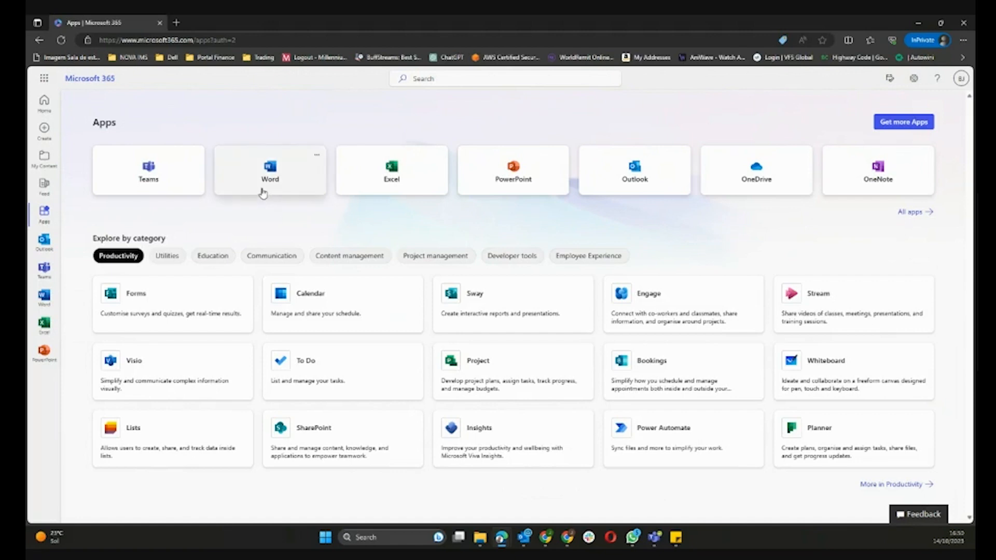
Create a blank Document.docx in Word, dismiss the privacy notice, and return to Word's start page.
left_click(269, 169)
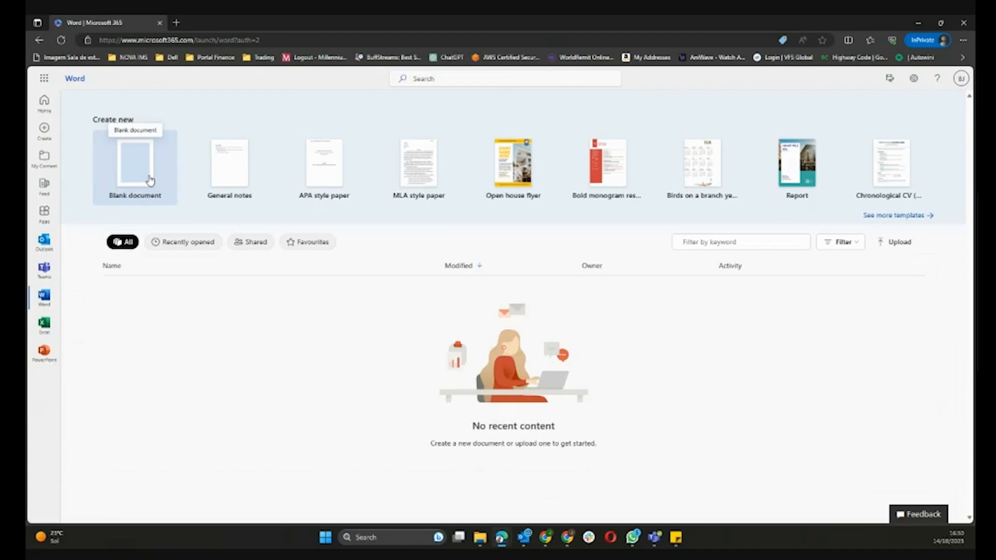
left_click(135, 162)
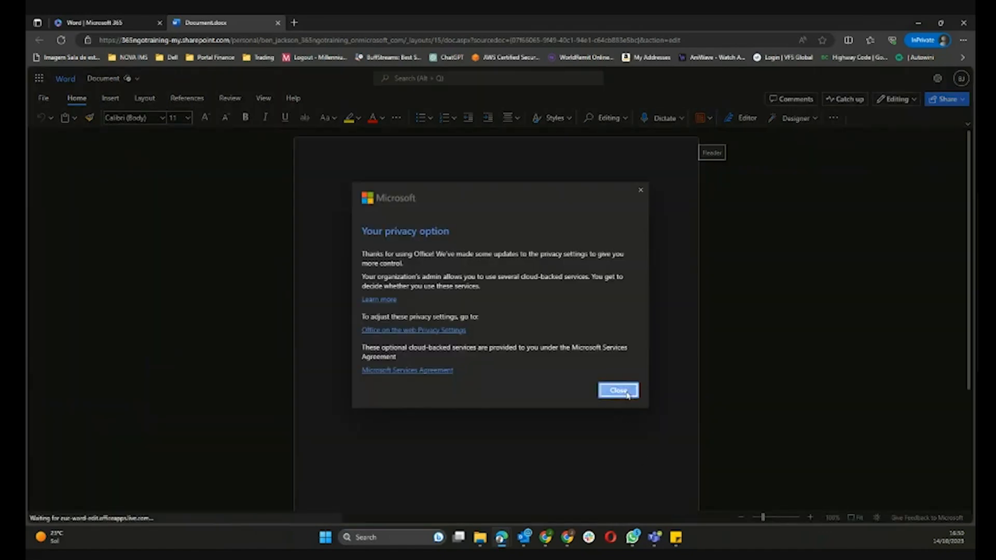
left_click(617, 390)
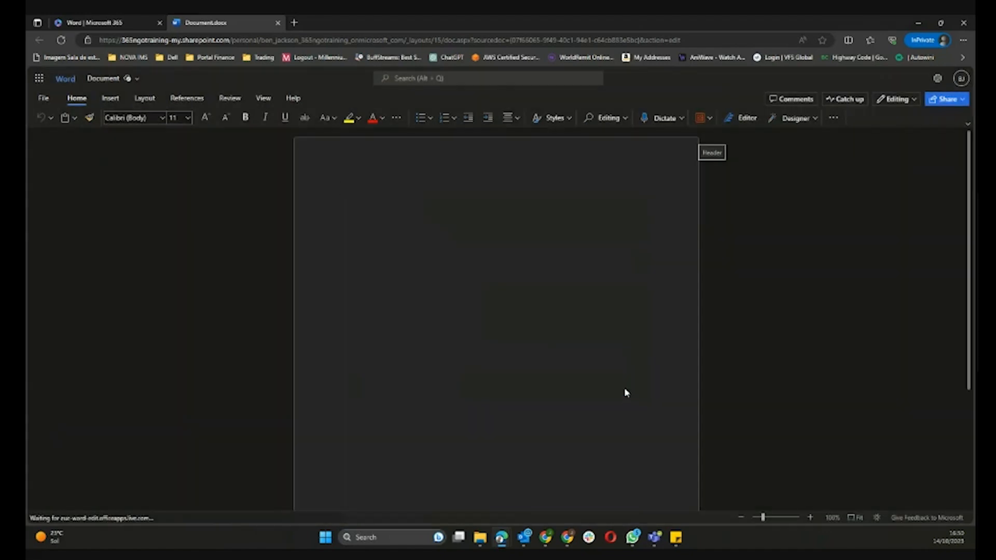
left_click(102, 22)
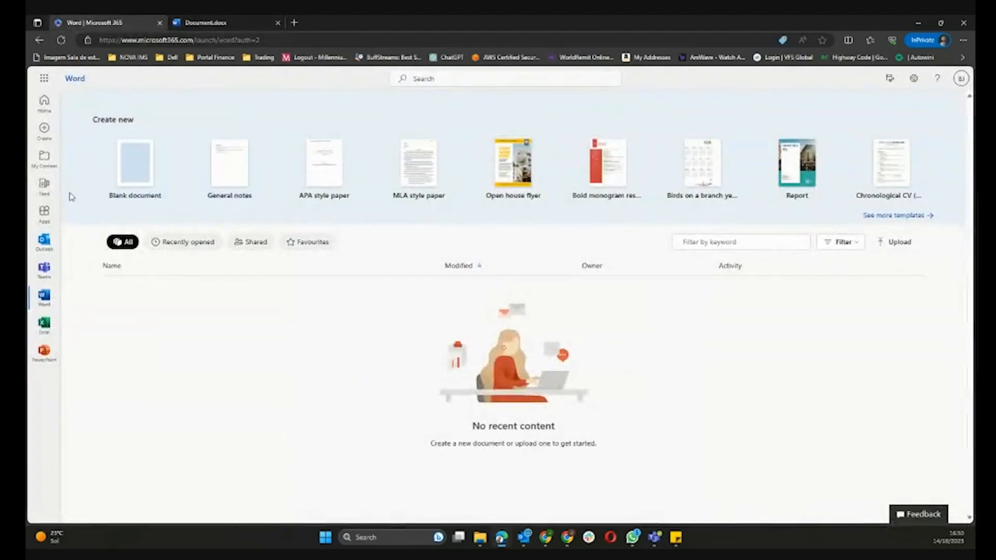
Create a blank Excel workbook (Book.xlsx), then return to Apps and start OneDrive.
left_click(44, 323)
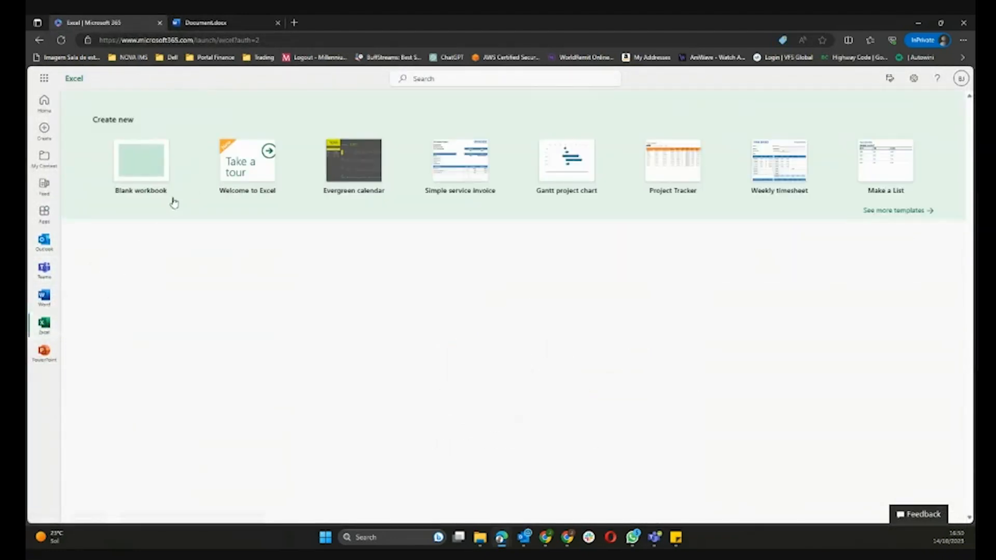
left_click(140, 161)
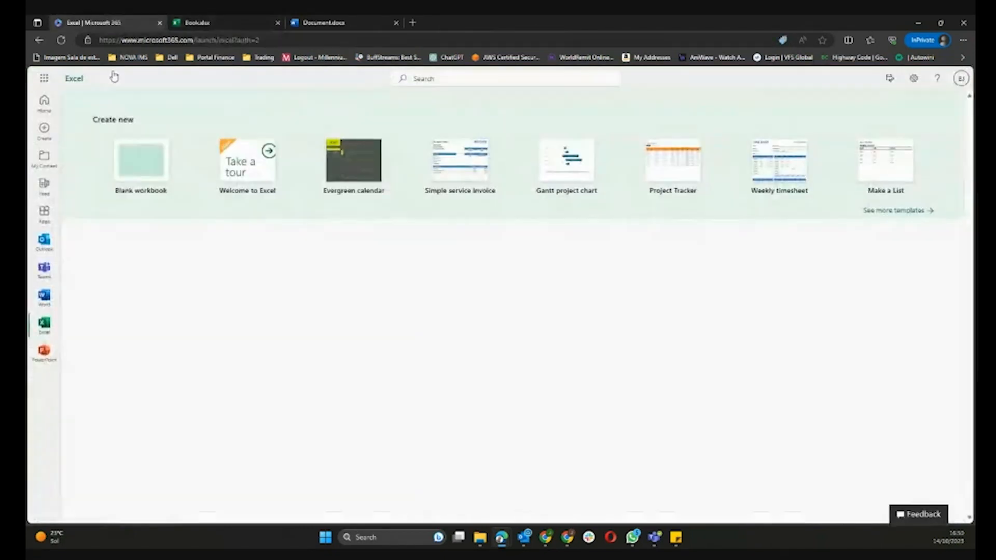
mouse_move(43, 351)
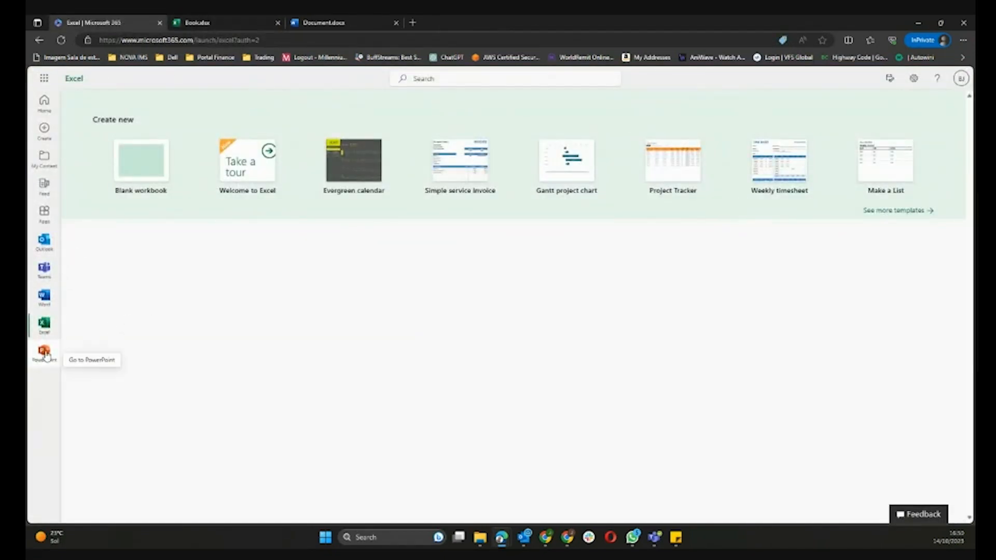
mouse_move(136, 236)
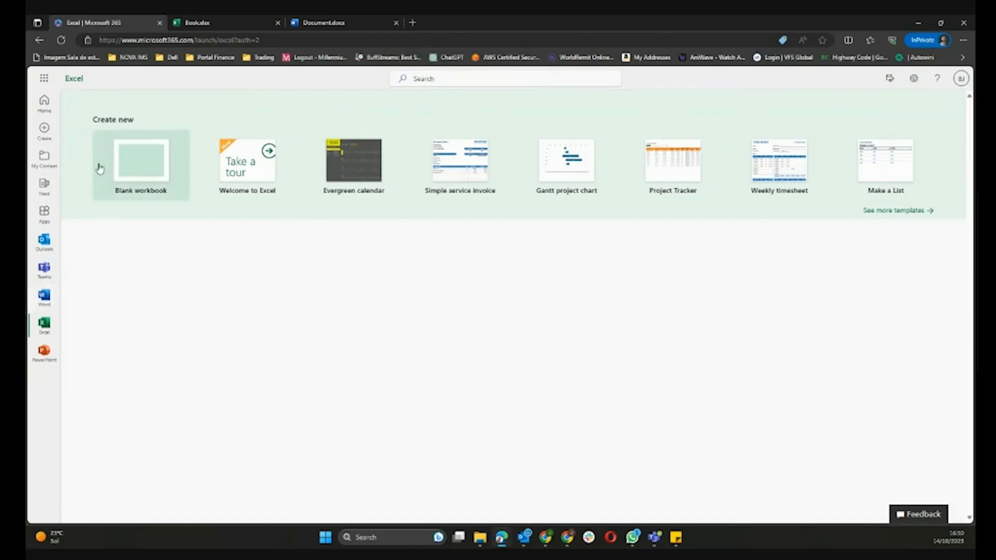
left_click(44, 212)
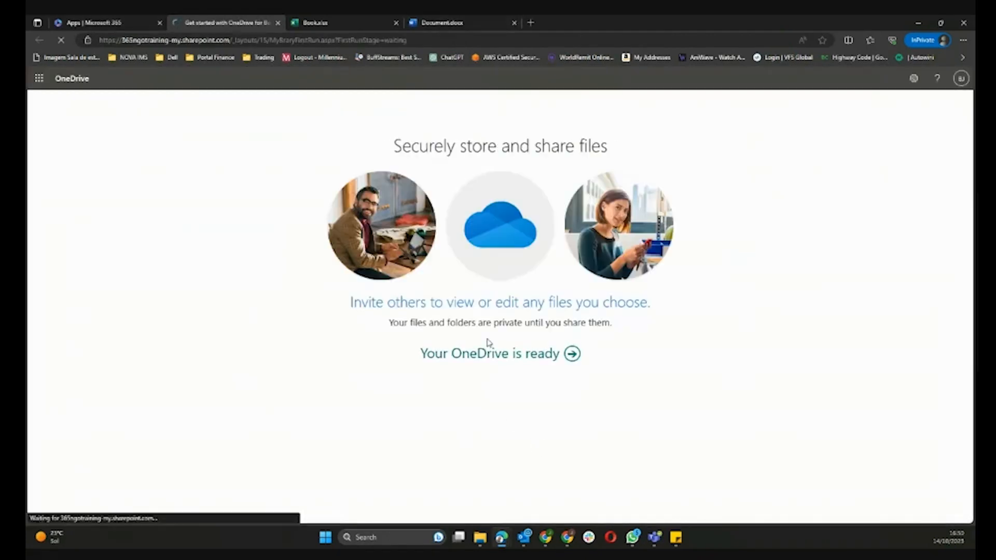
Enter OneDrive, list My files (Book.xlsx, Document.docx), and reopen Document.docx.
left_click(500, 354)
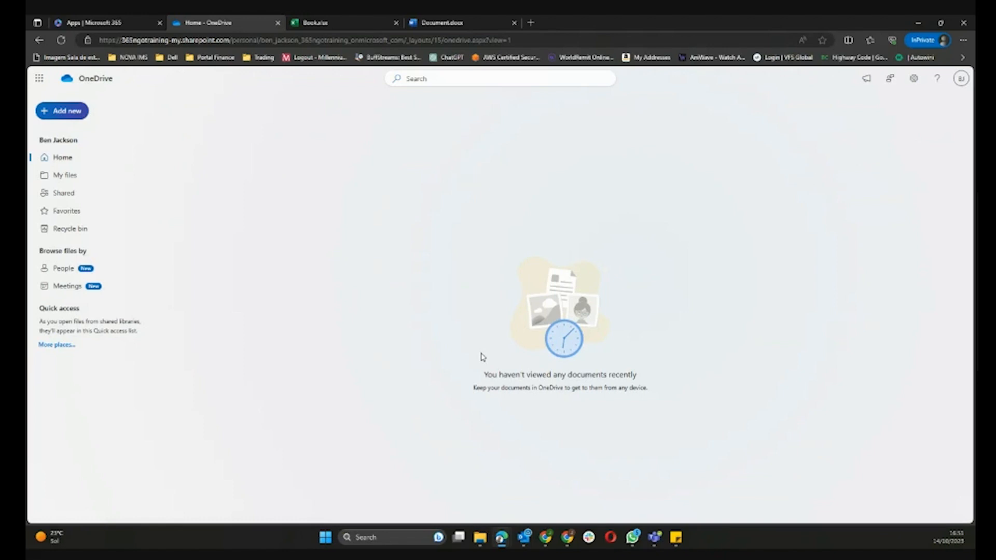
mouse_move(234, 377)
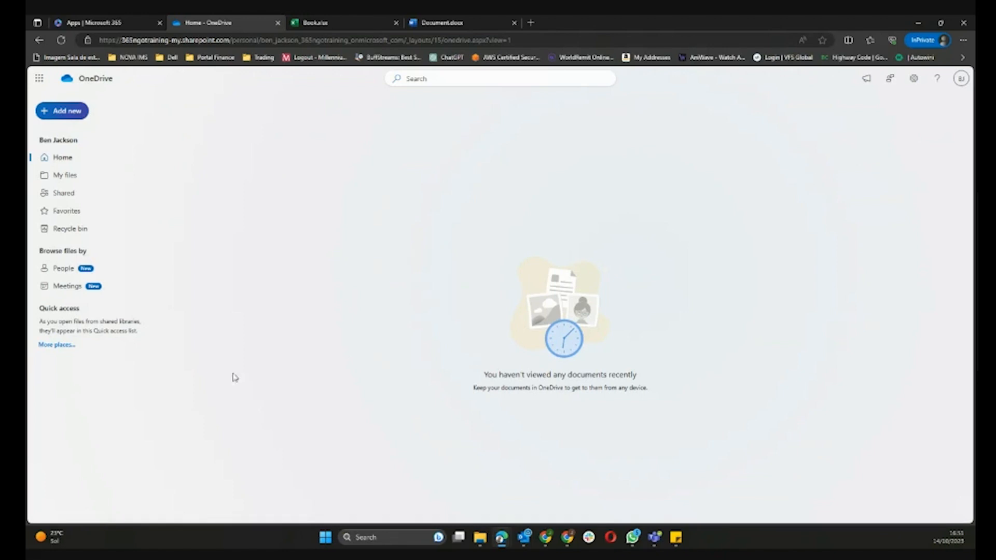
left_click(64, 175)
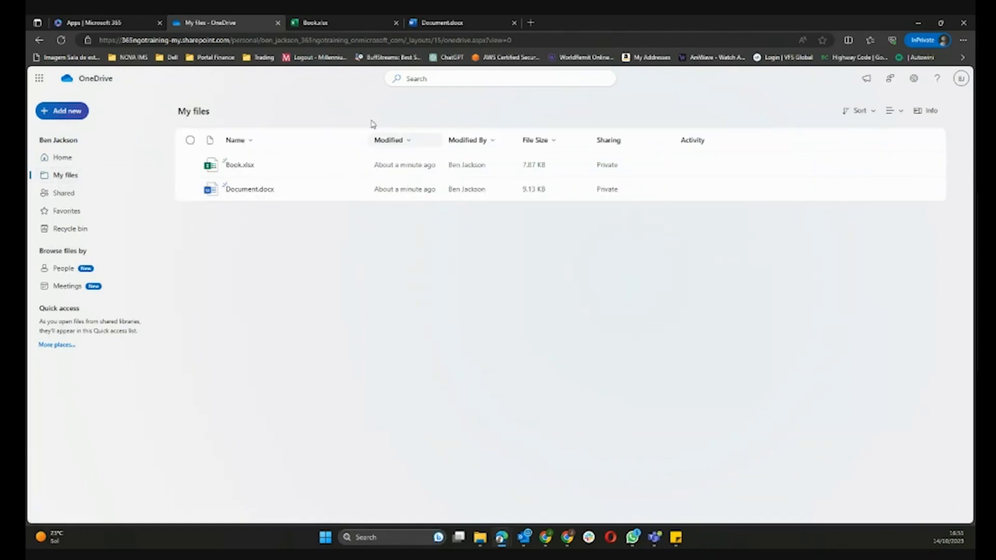
left_click(440, 22)
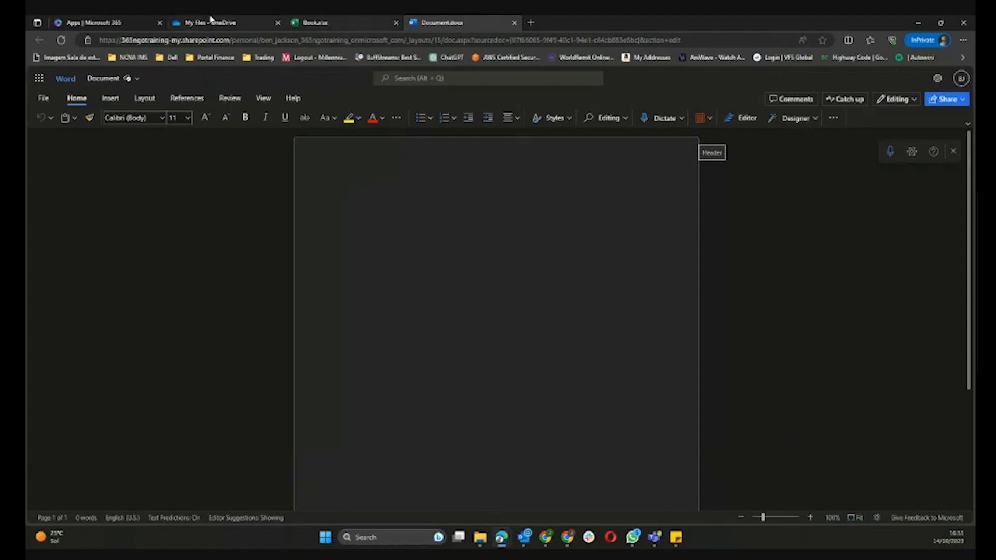
Close the Book.xlsx and Document.docx tabs, leaving OneDrive's My files list.
left_click(222, 22)
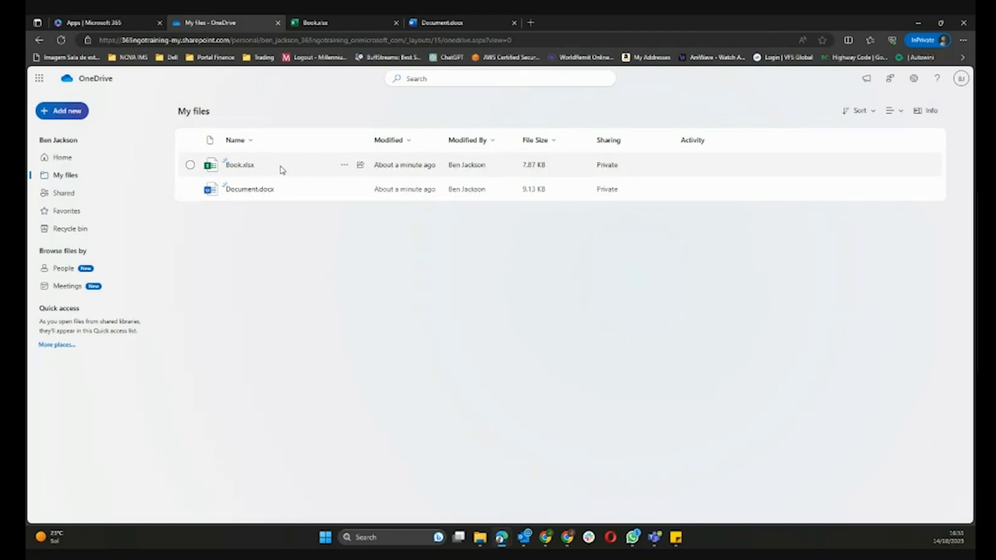
mouse_move(203, 121)
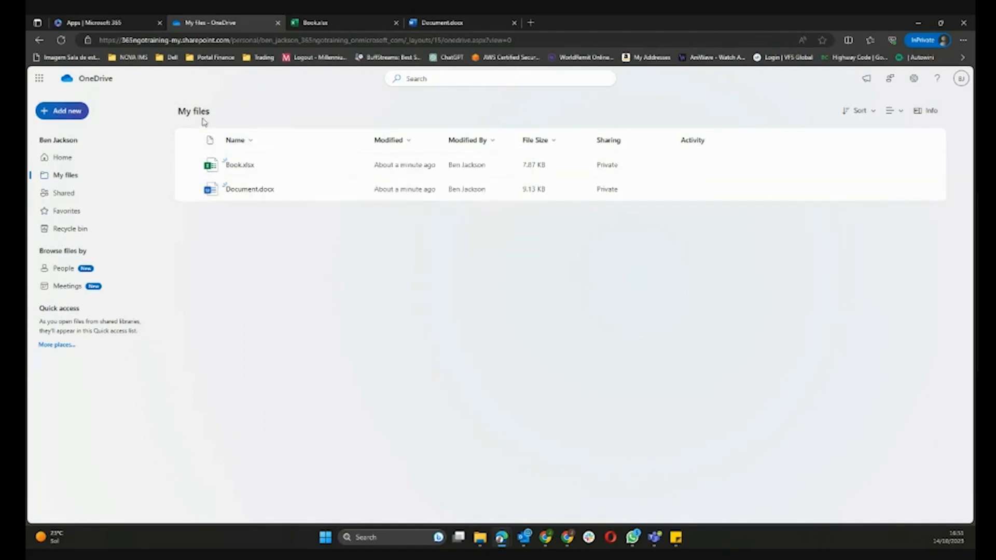
mouse_move(413, 451)
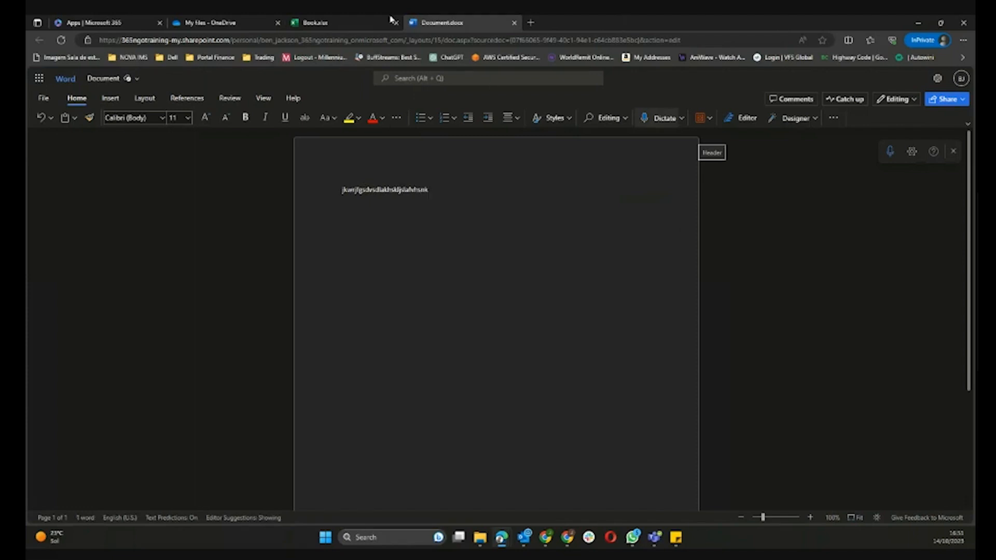
left_click(311, 23)
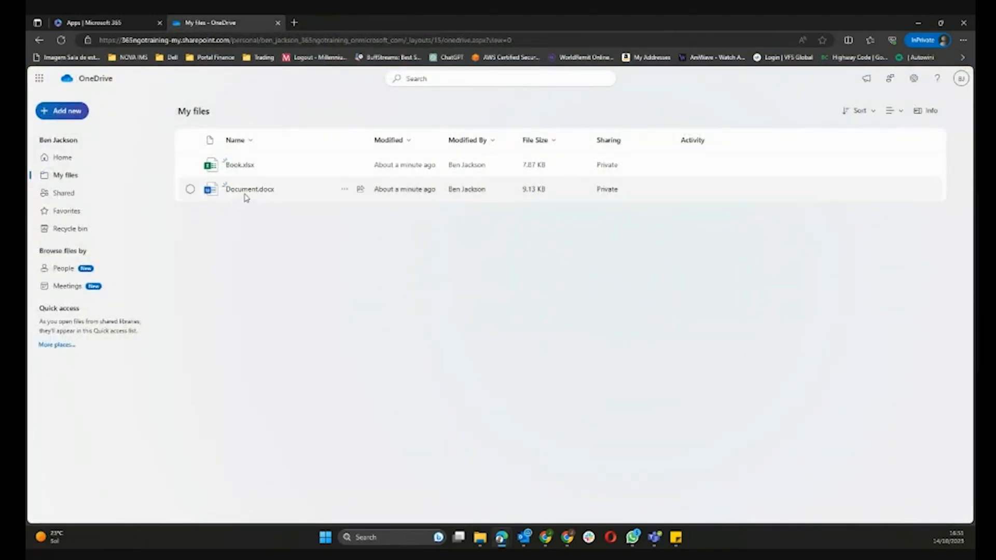
Reopen Document.docx, review File > Save as options, then go to OneDrive Home.
double_click(250, 189)
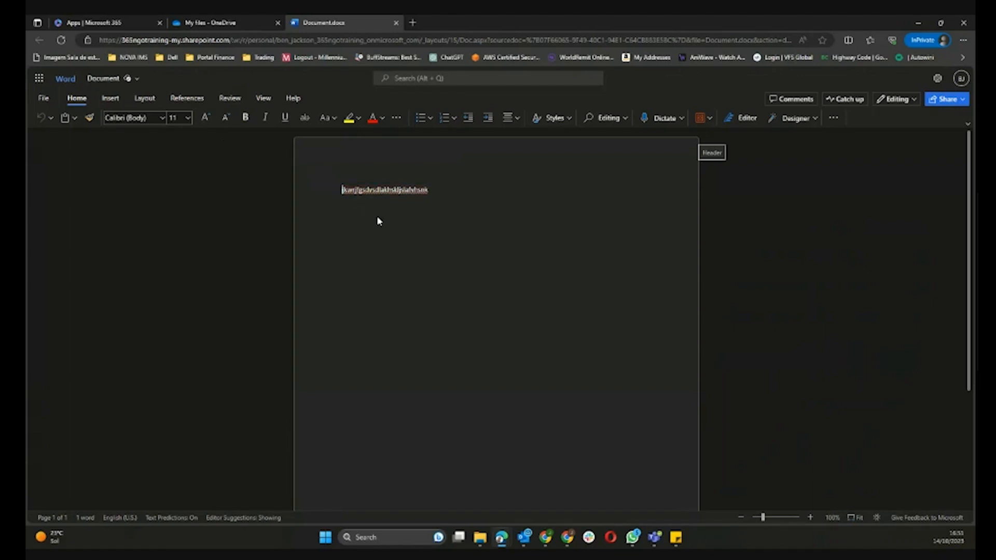
mouse_move(383, 212)
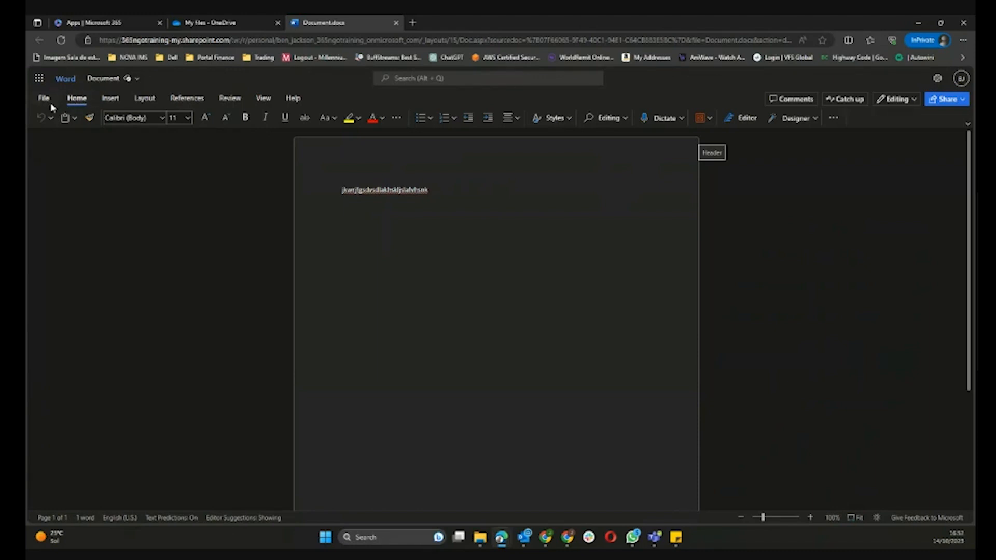
left_click(43, 98)
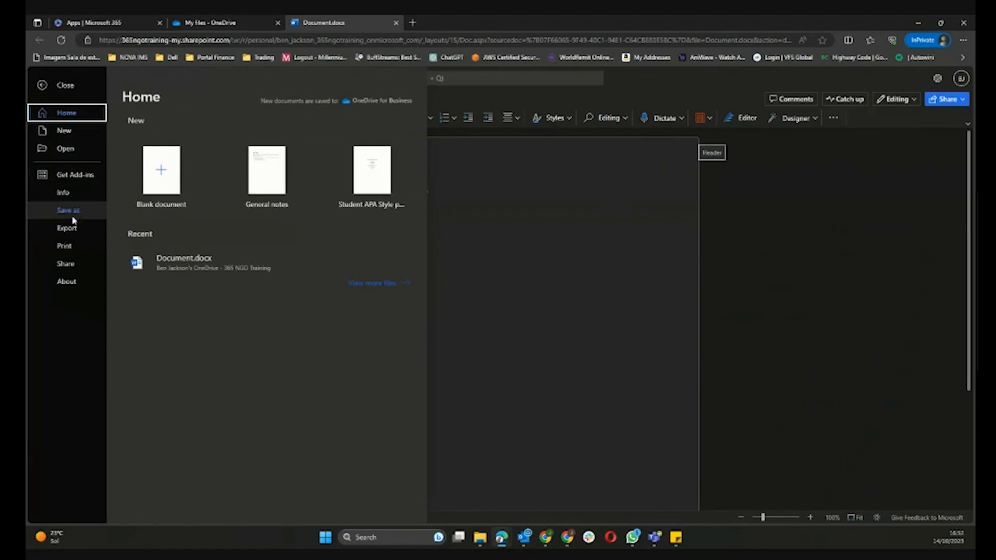
left_click(68, 210)
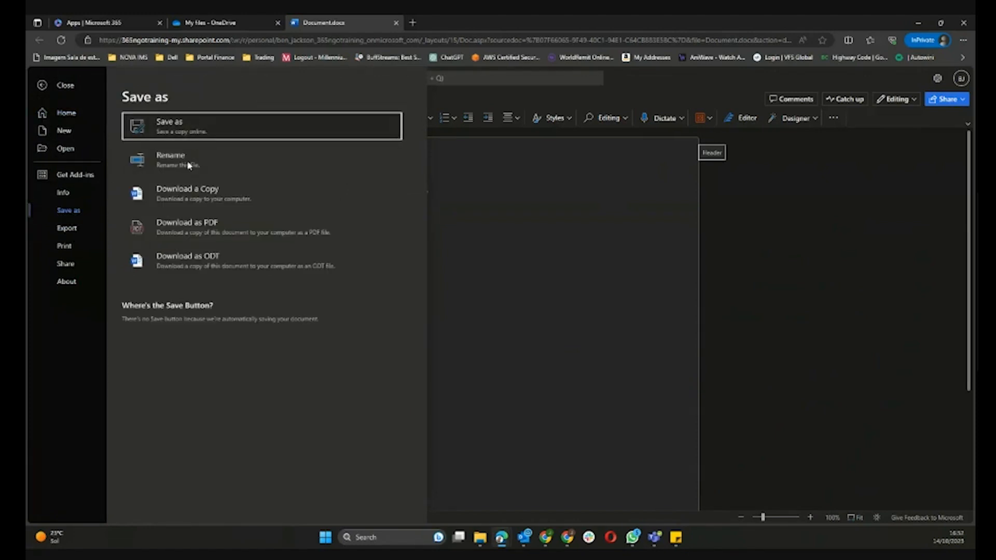
mouse_move(586, 226)
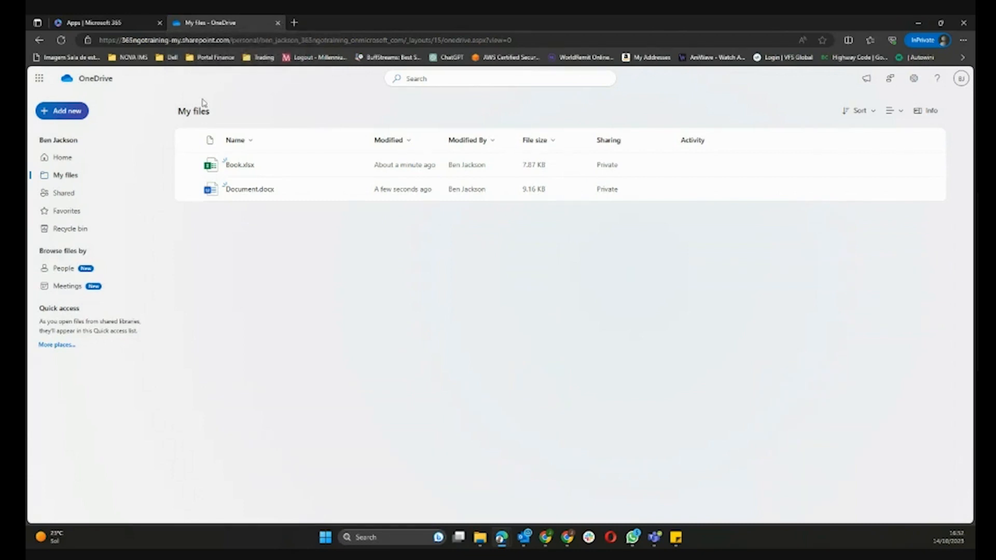
left_click(62, 157)
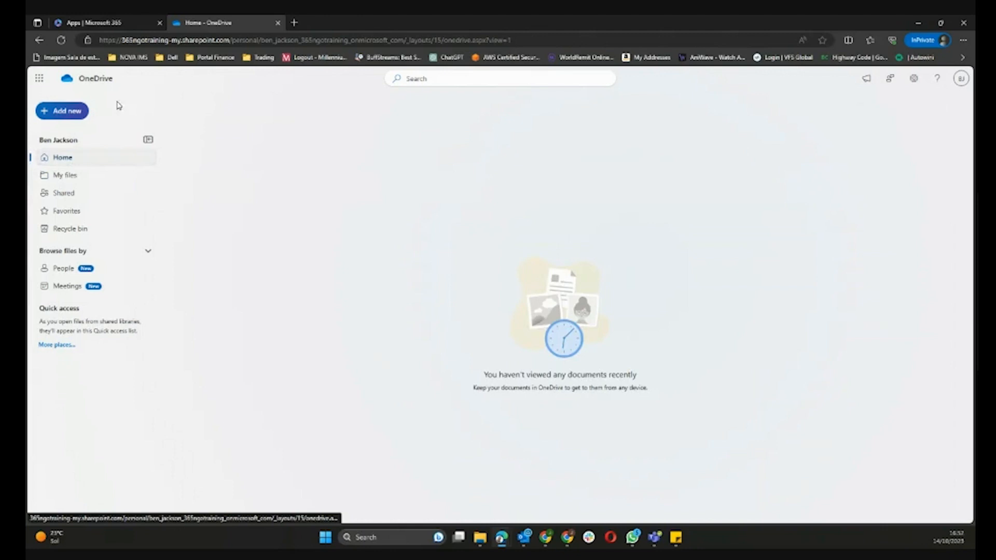
Launch Teams from the Microsoft 365 Apps page.
left_click(105, 23)
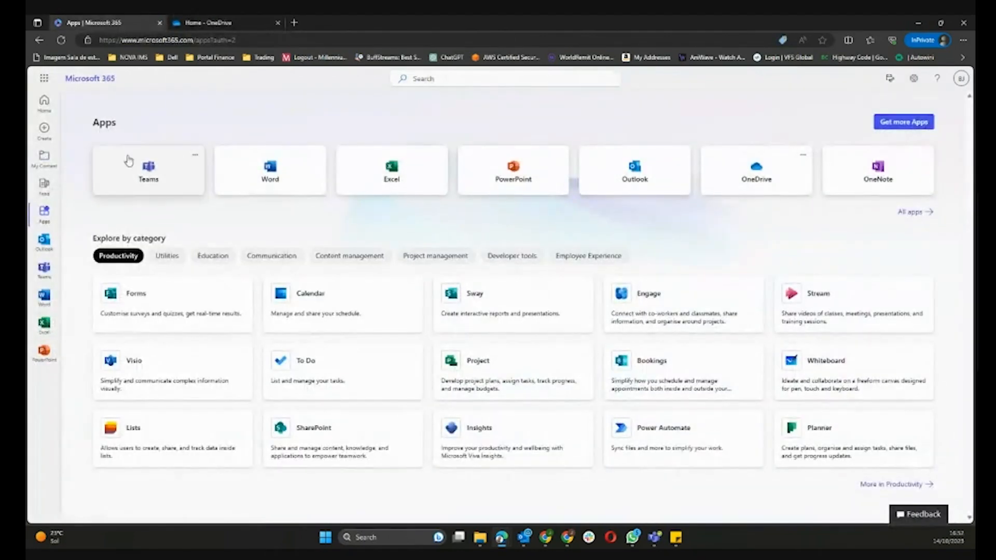
mouse_move(393, 234)
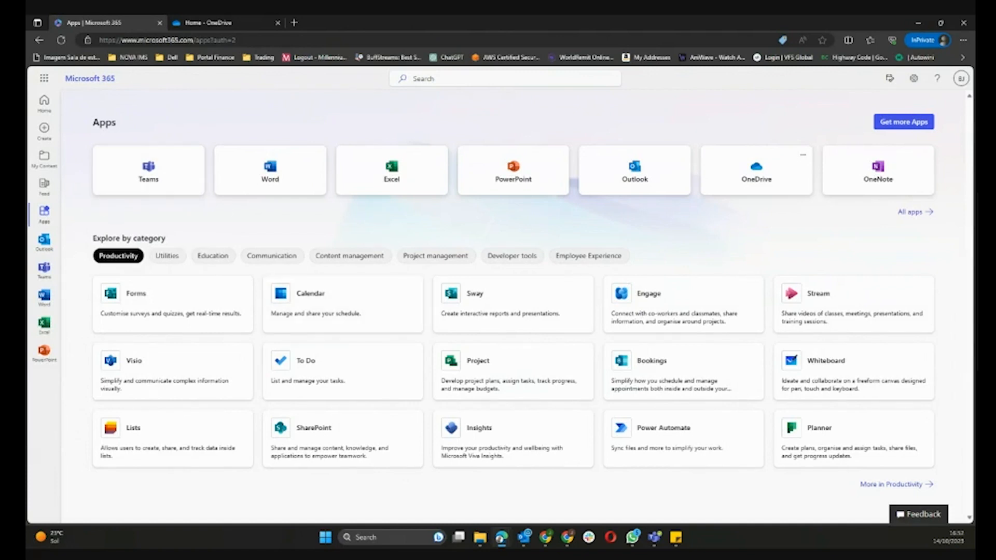
left_click(148, 170)
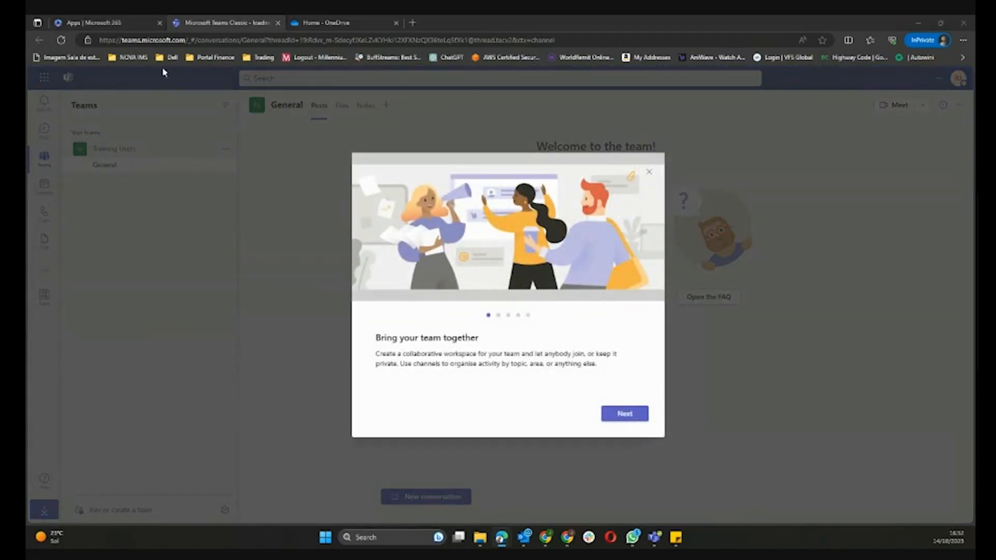
Dismiss the Teams welcome tour to reveal the Training Users General channel.
left_click(649, 172)
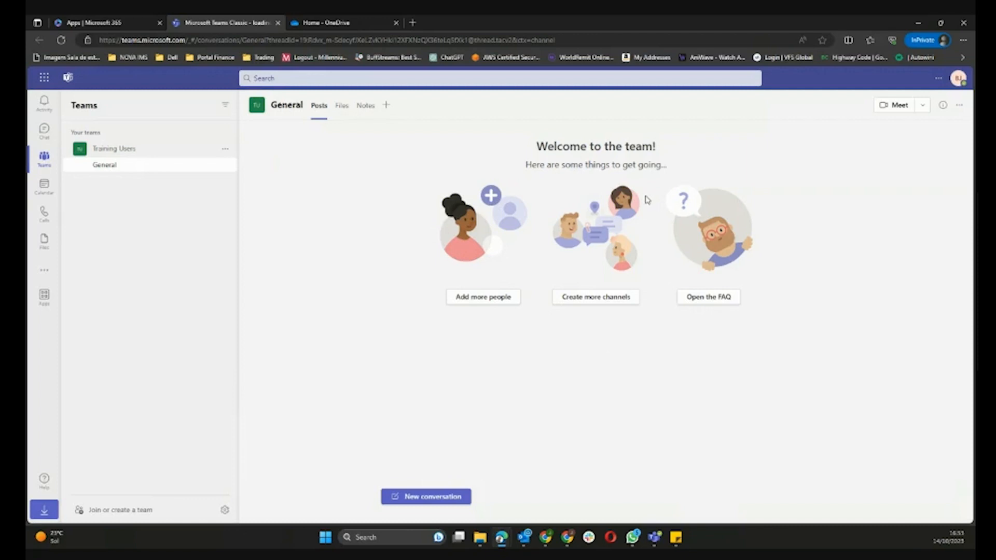
mouse_move(139, 212)
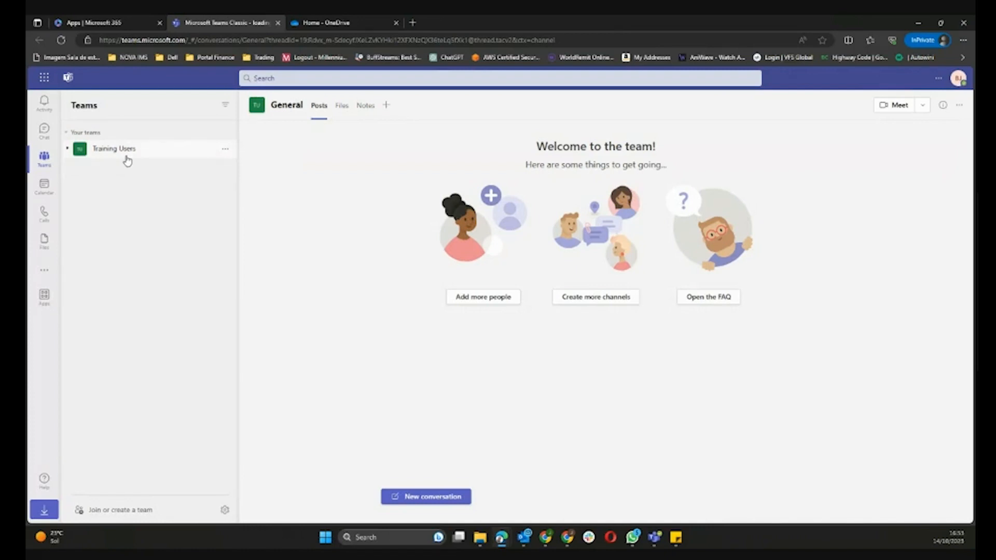
Expand Training Users and open its More options menu.
left_click(113, 149)
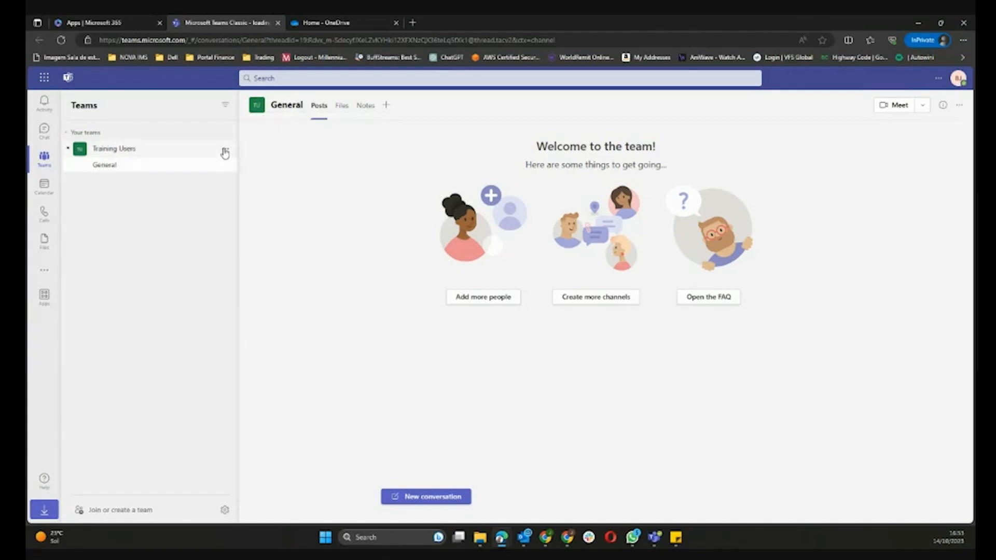
left_click(225, 149)
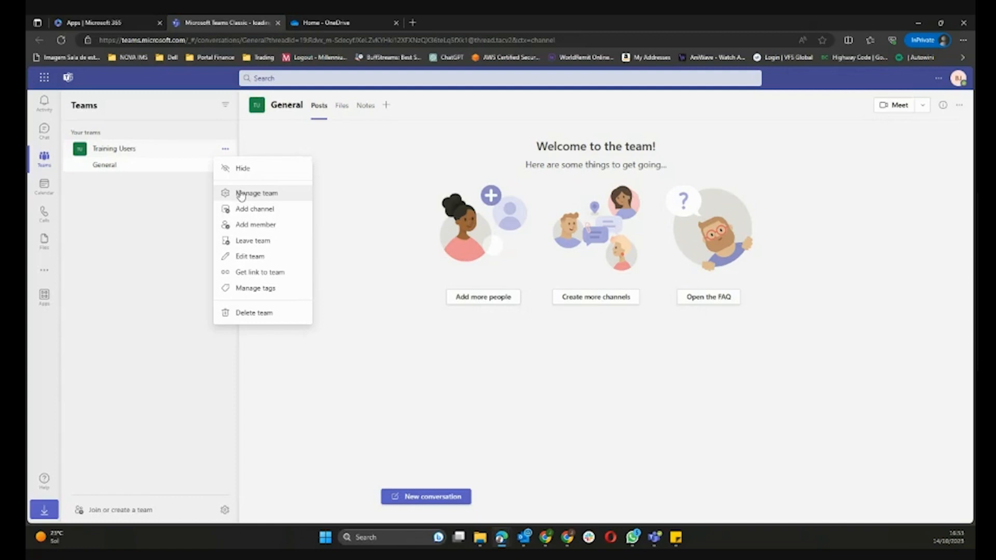
left_click(256, 193)
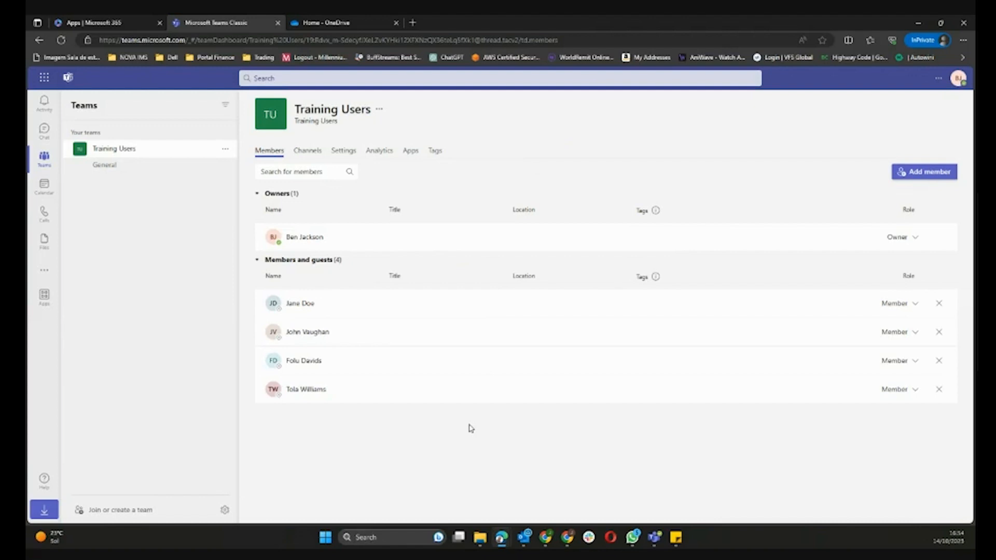
mouse_move(254, 133)
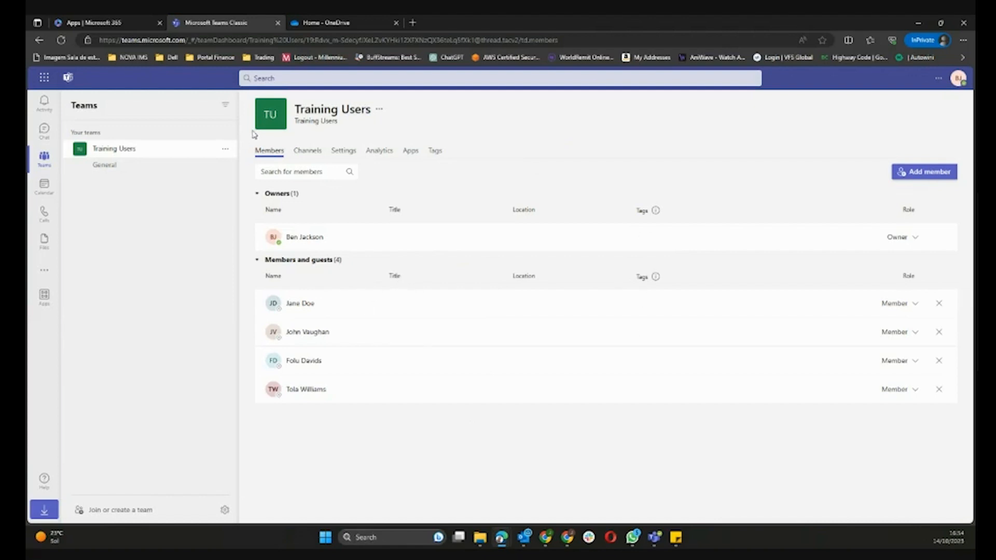
left_click(104, 165)
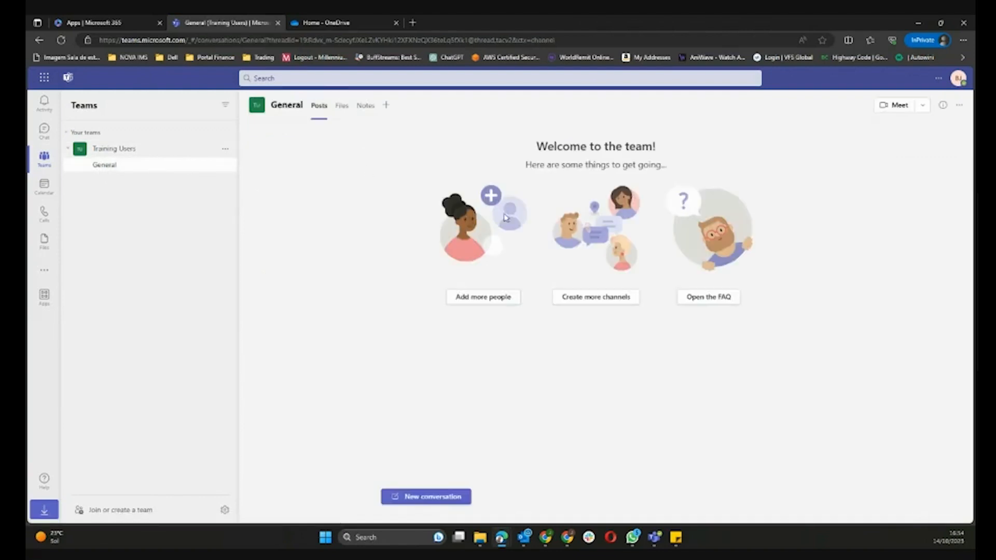
Draft a Training Users channel named 'test', check privacy options, then cancel it.
left_click(426, 496)
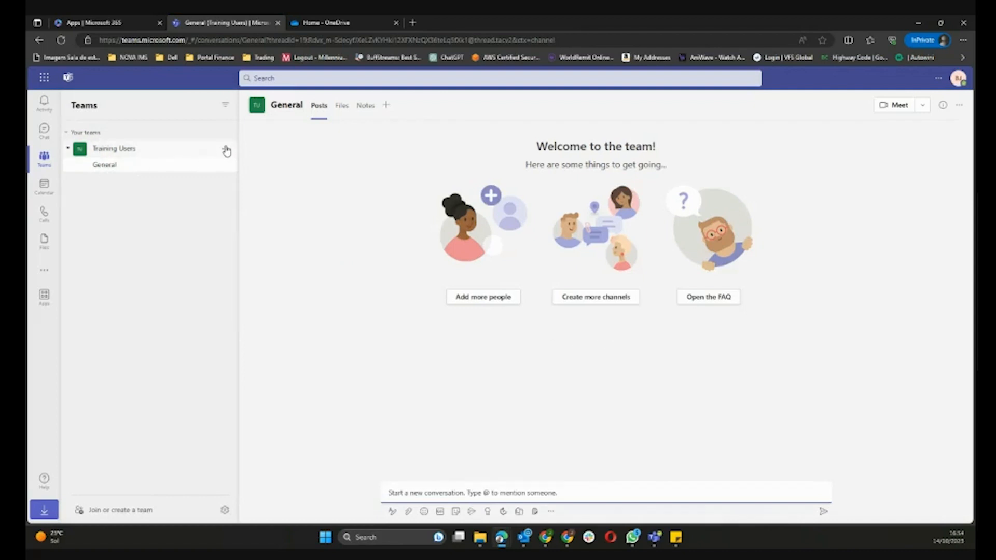
left_click(225, 149)
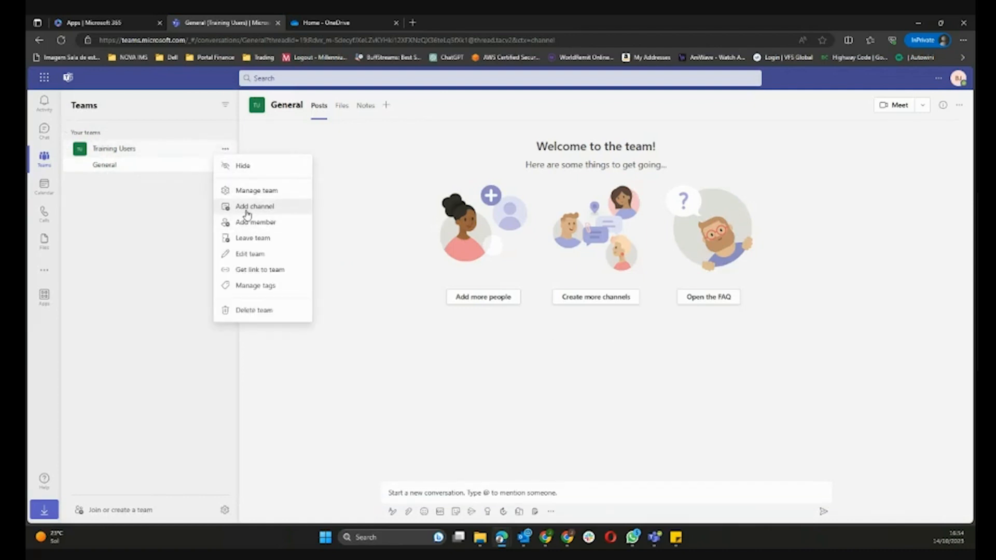
left_click(254, 206)
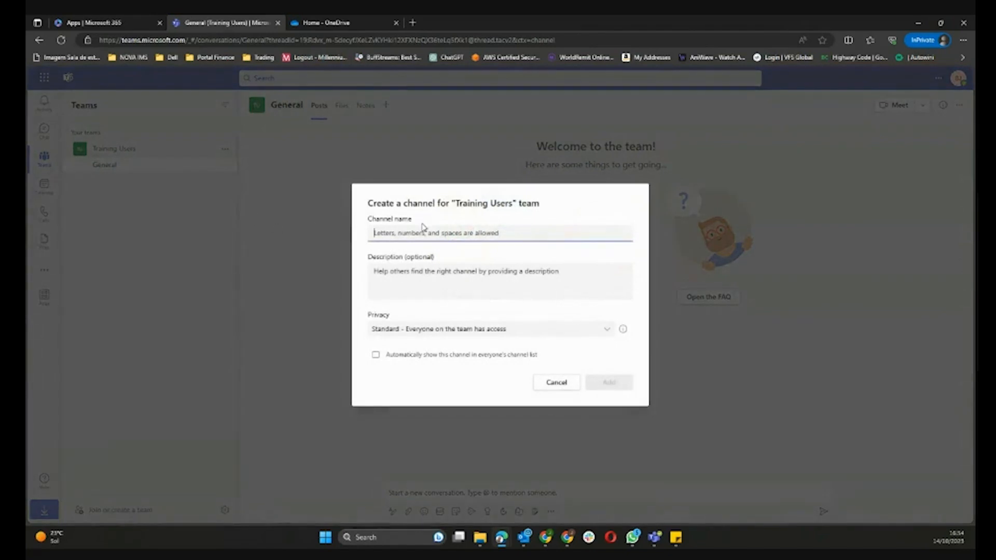
mouse_move(416, 228)
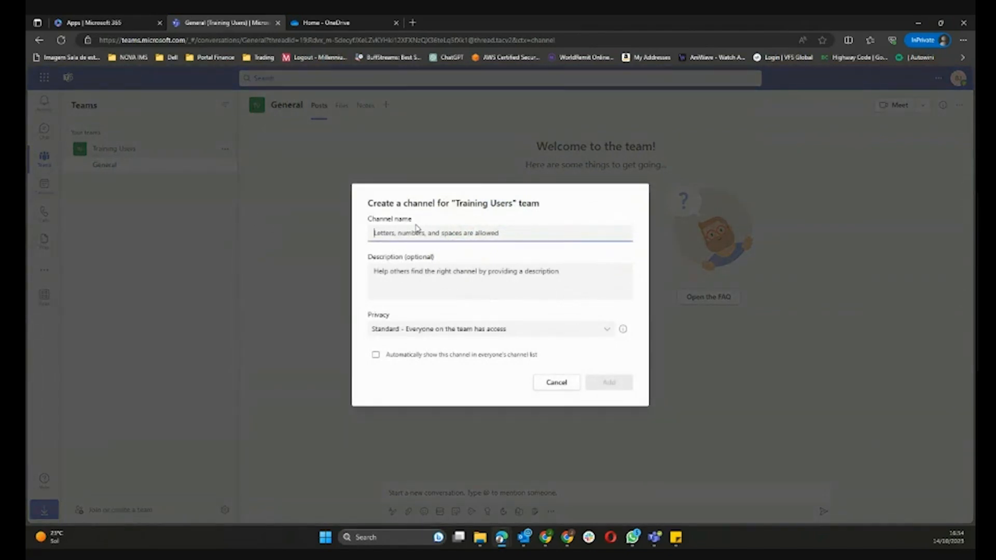
type("test")
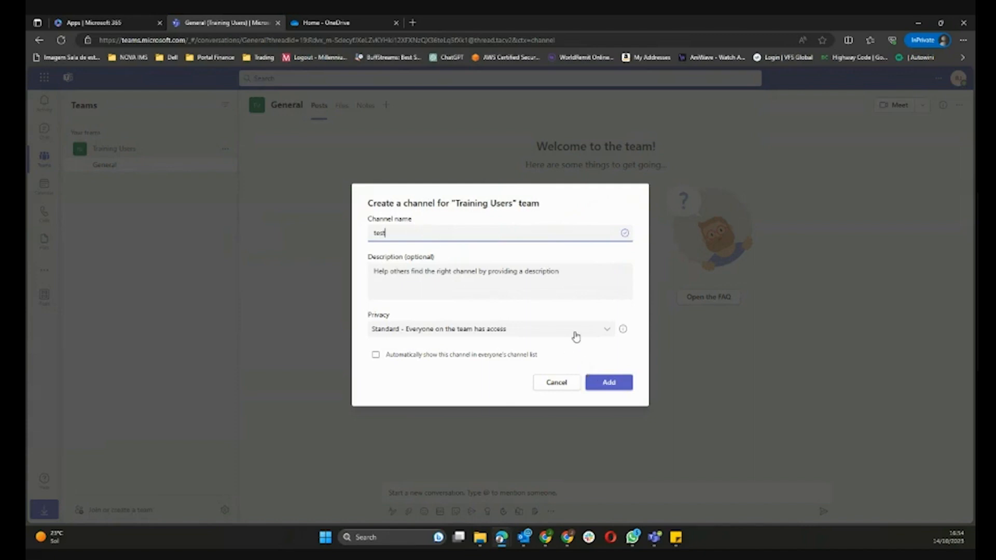
left_click(489, 329)
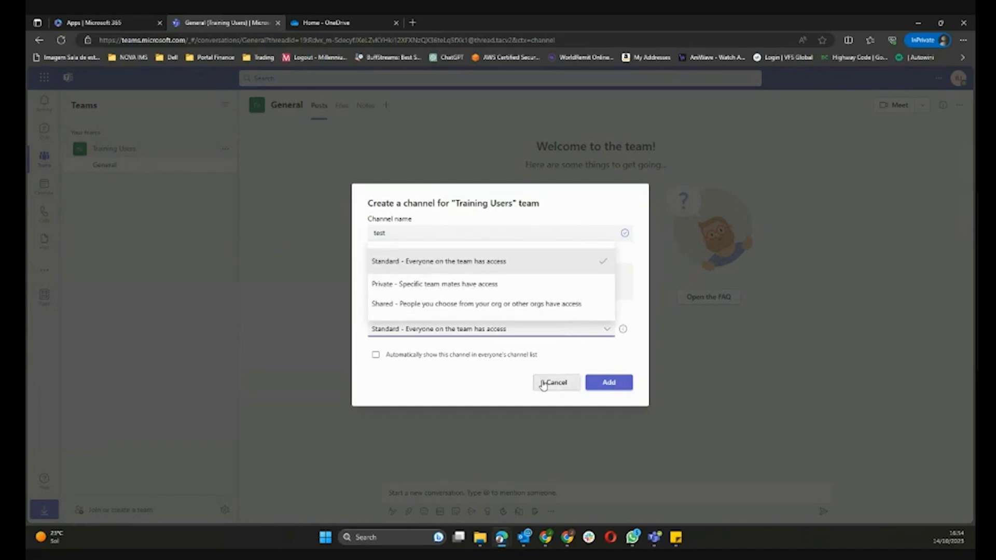
left_click(554, 382)
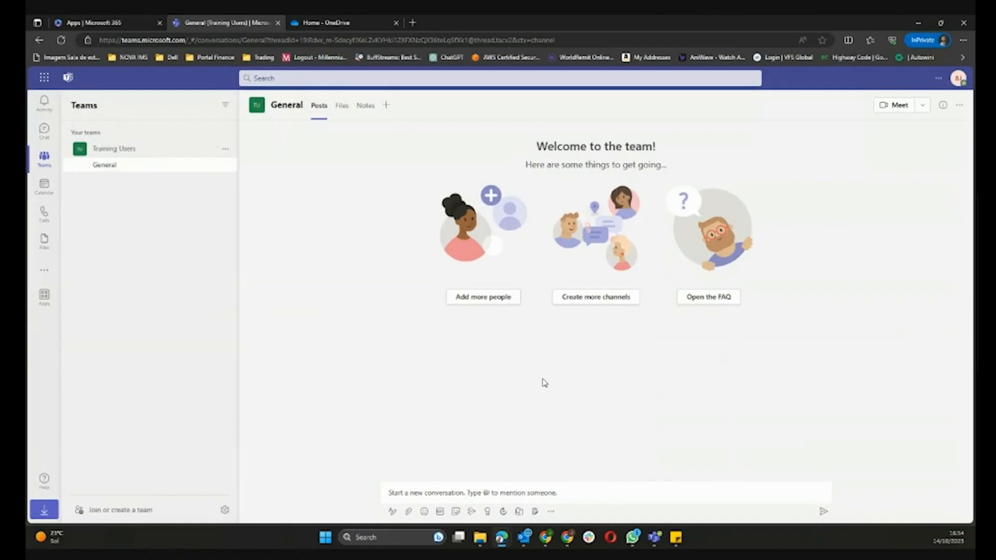
mouse_move(545, 387)
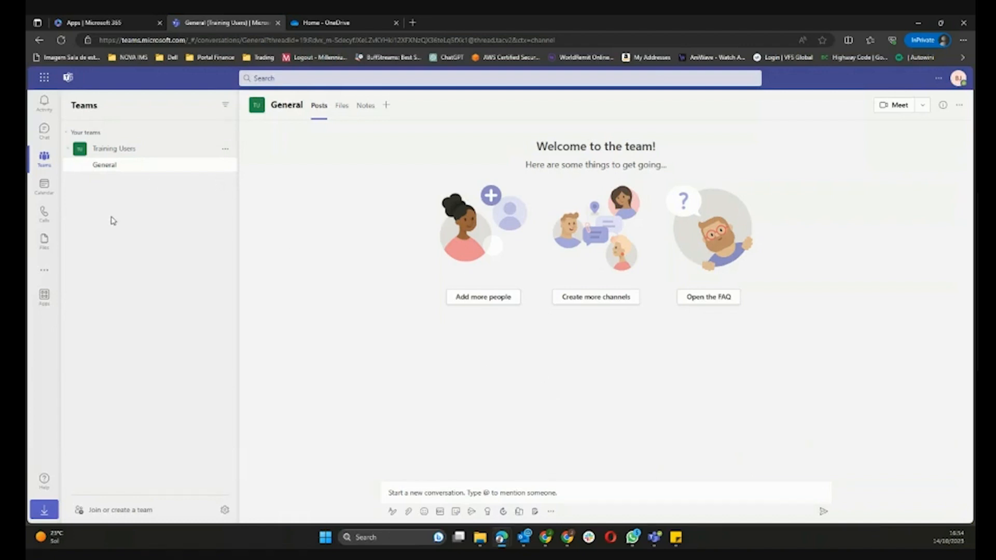
mouse_move(485, 222)
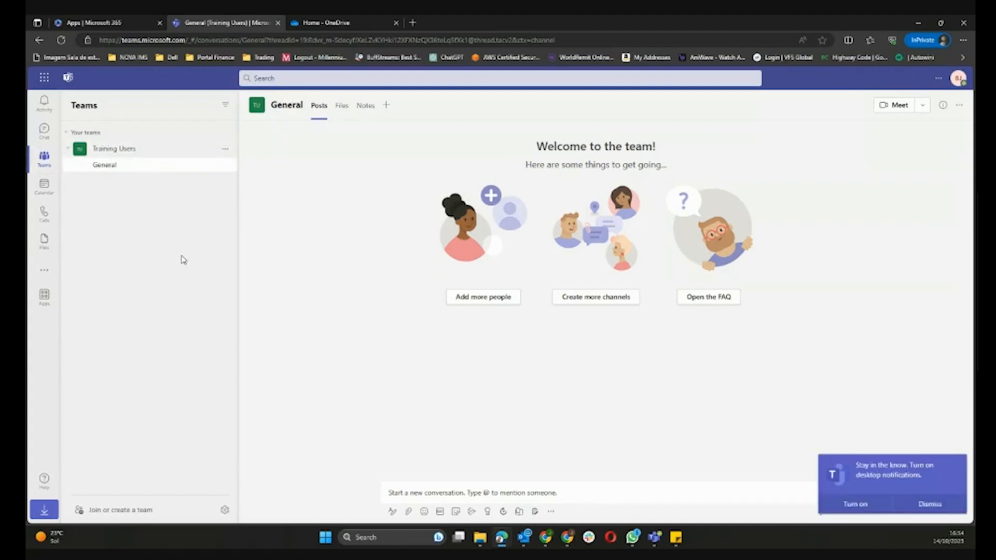
mouse_move(184, 259)
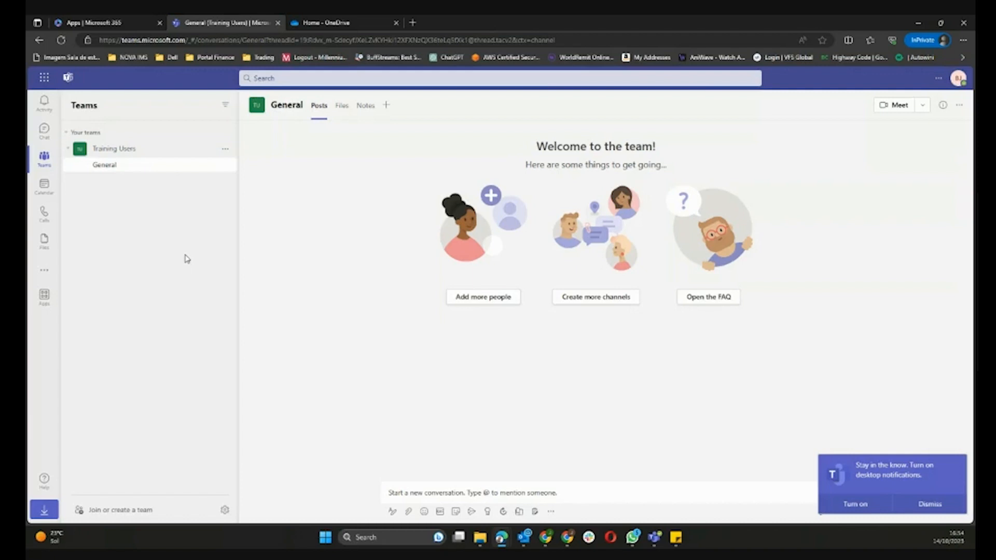
mouse_move(194, 254)
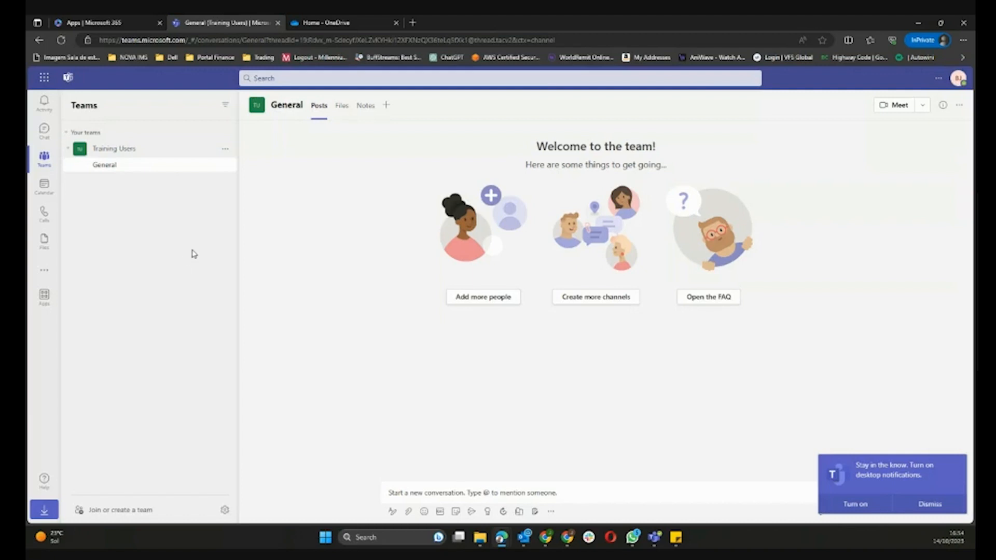
mouse_move(198, 254)
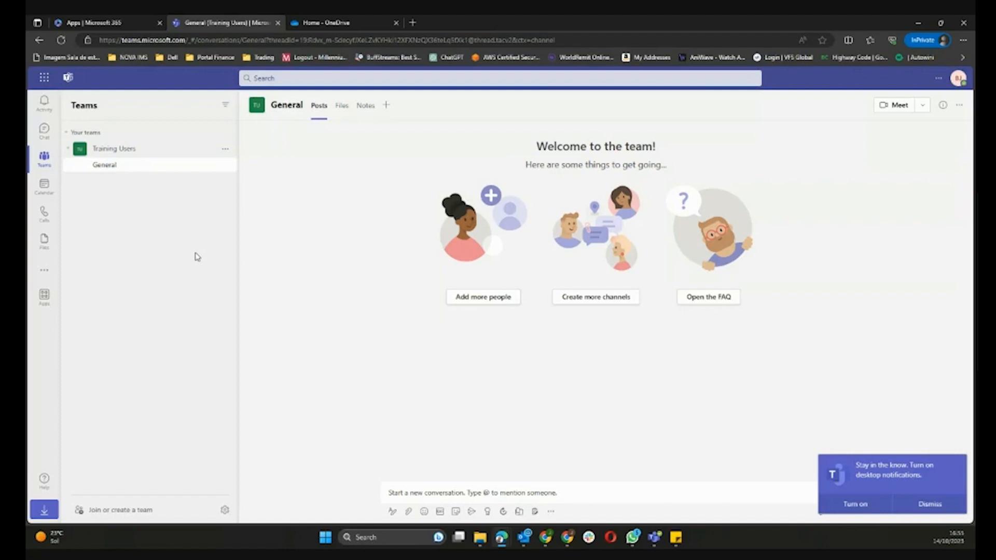
mouse_move(205, 249)
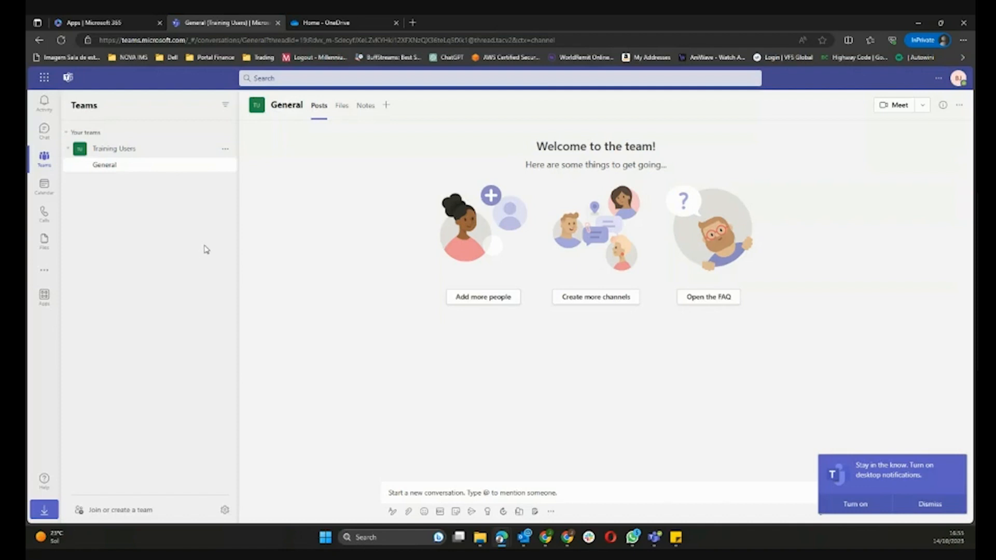
mouse_move(107, 208)
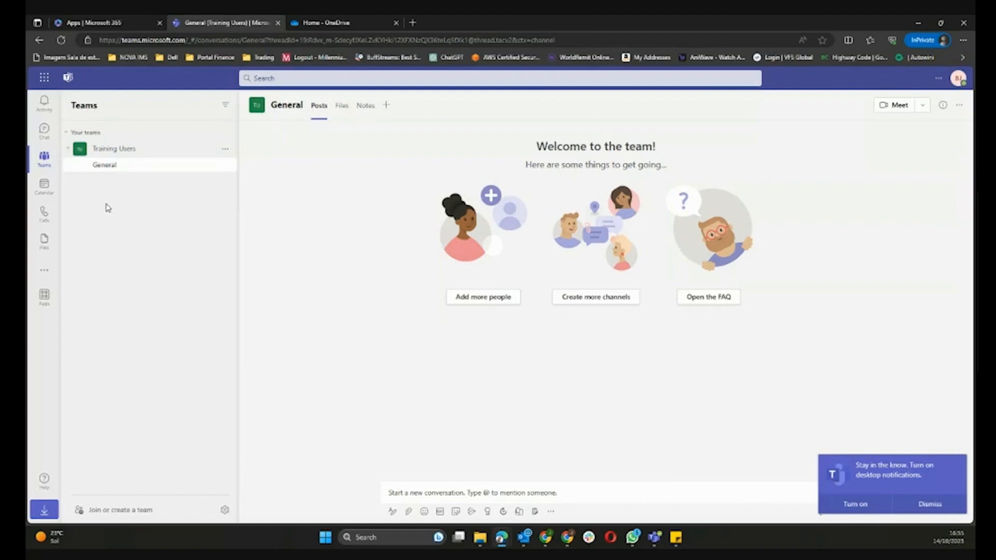
left_click(44, 132)
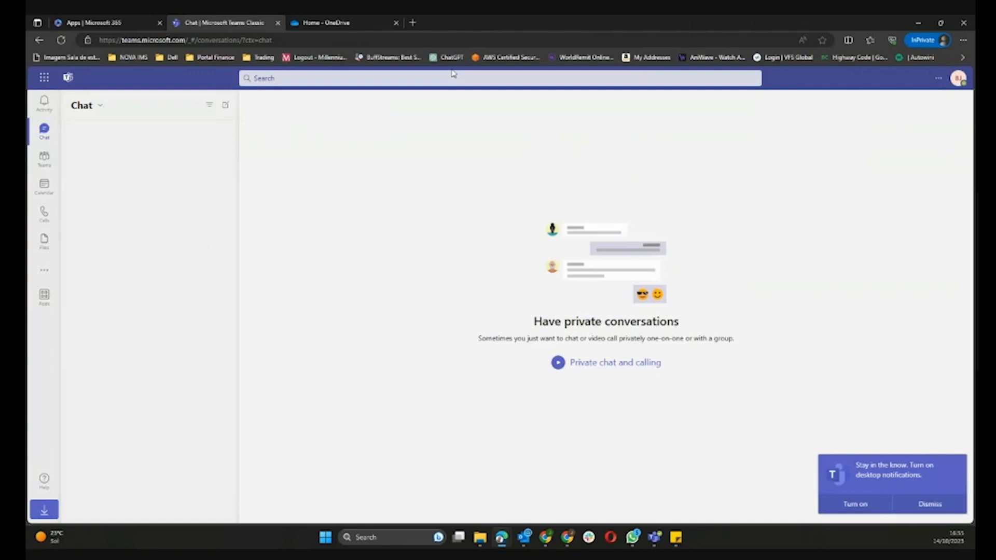
type("fo")
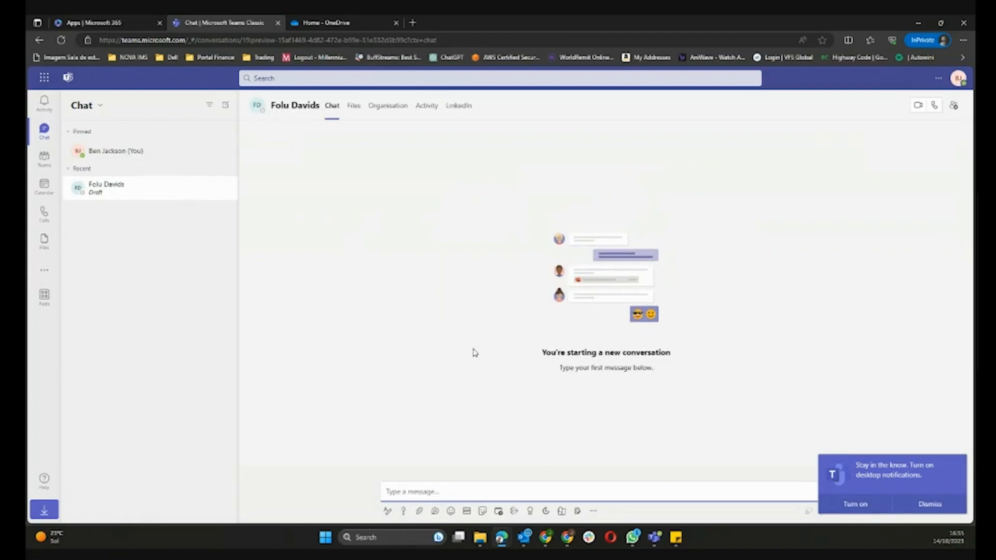
type("he")
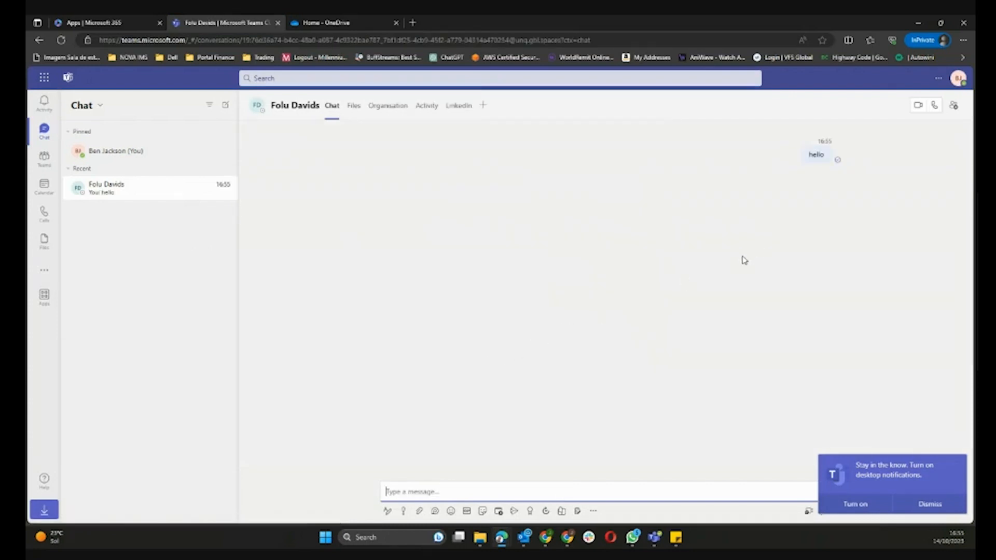
mouse_move(498, 332)
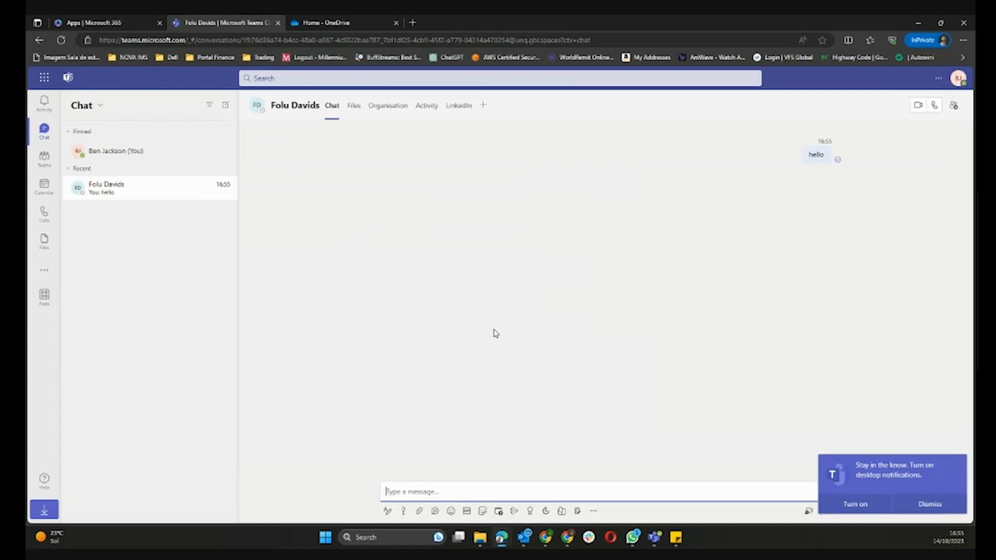
mouse_move(504, 327)
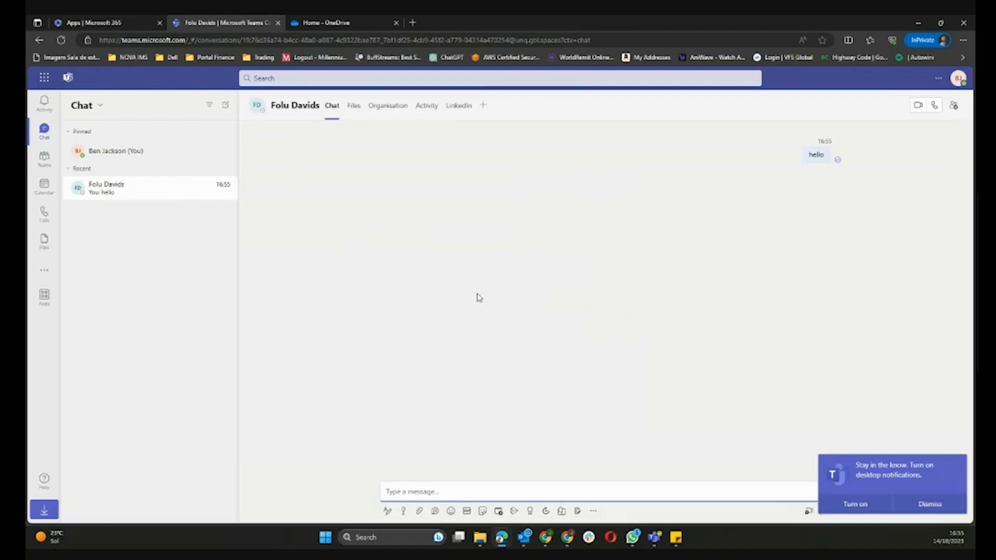
mouse_move(486, 266)
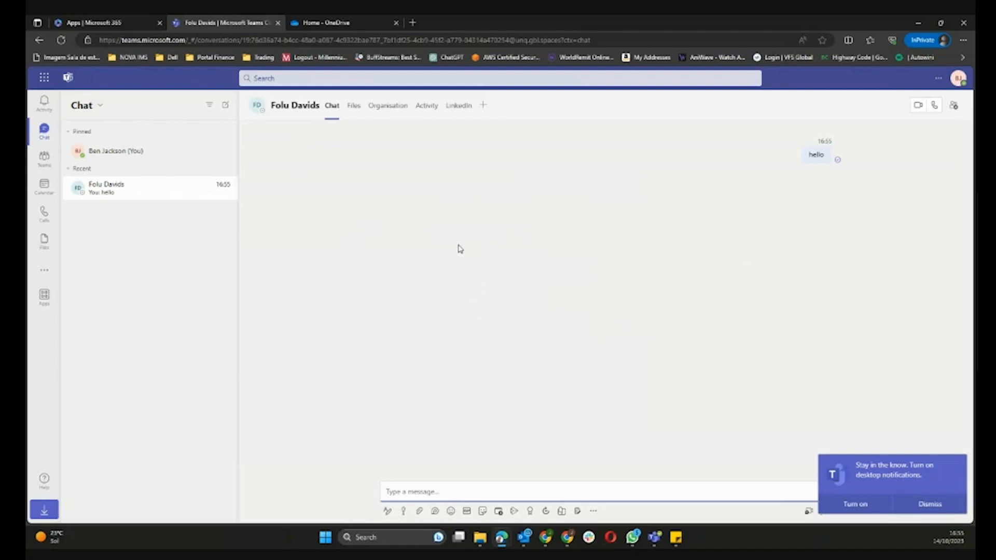
mouse_move(456, 204)
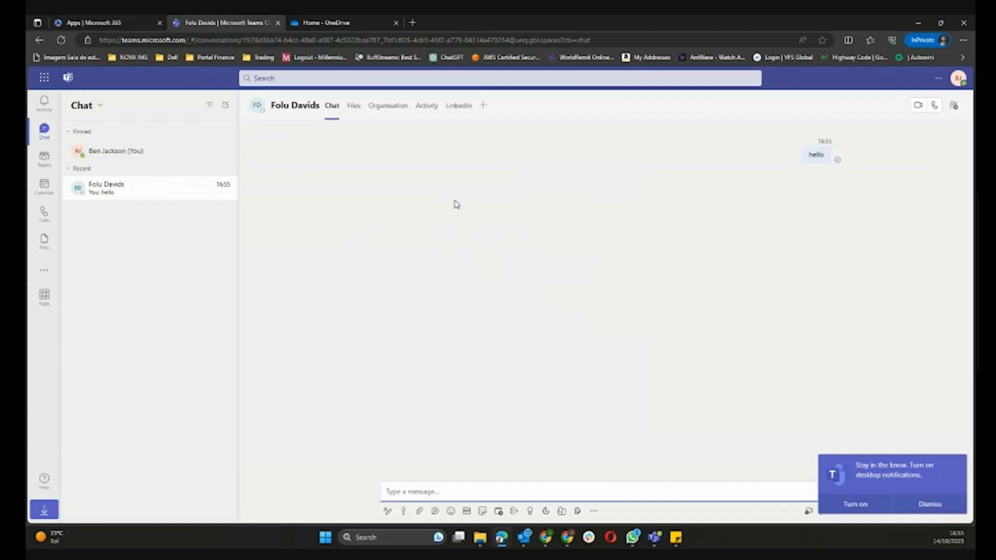
Enter John's external Gmail address in the Teams search bar, correcting typos along the way.
left_click(500, 77)
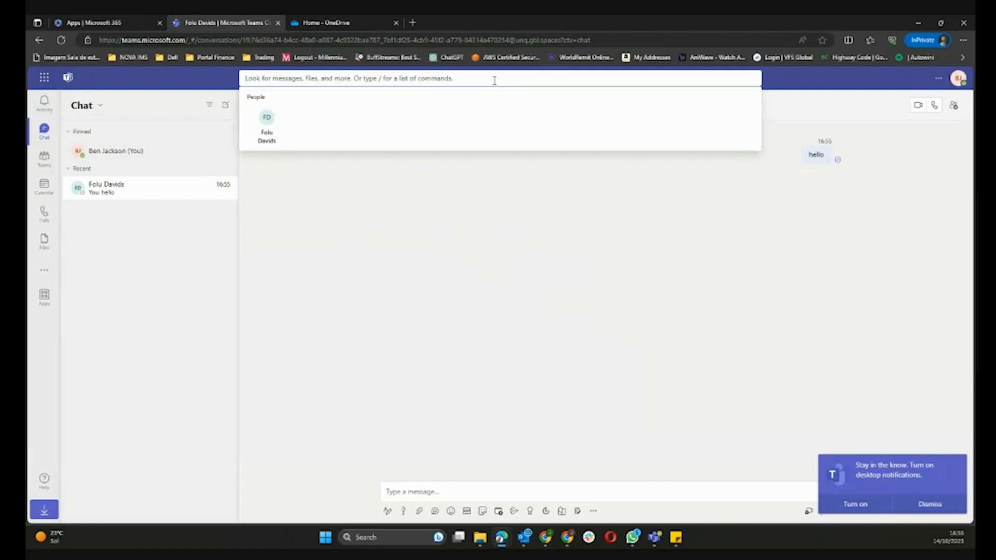
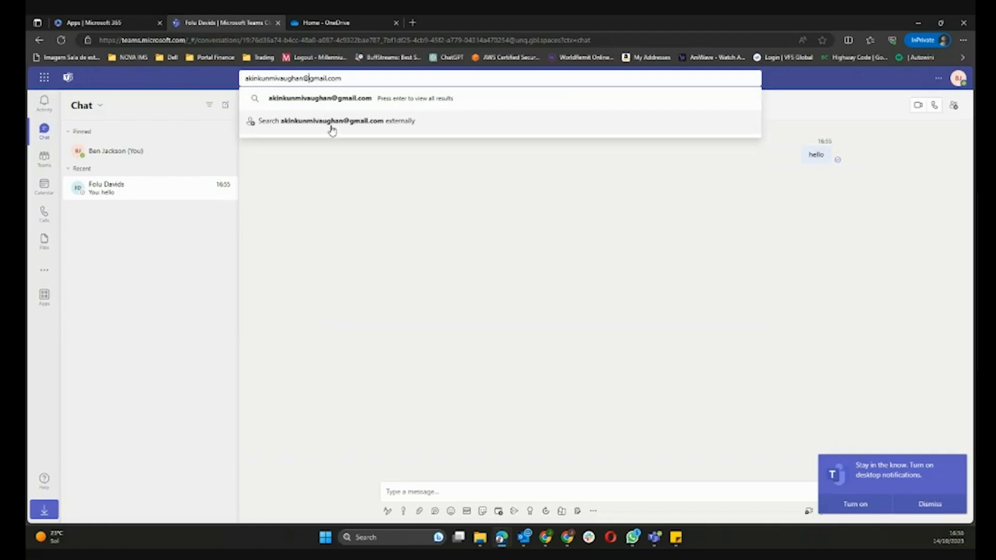
mouse_move(353, 126)
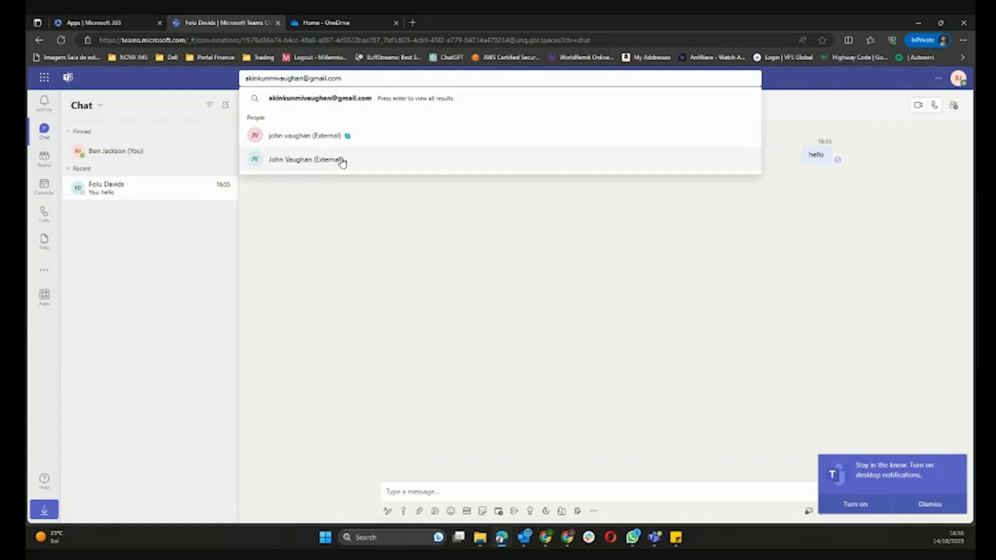
mouse_move(347, 178)
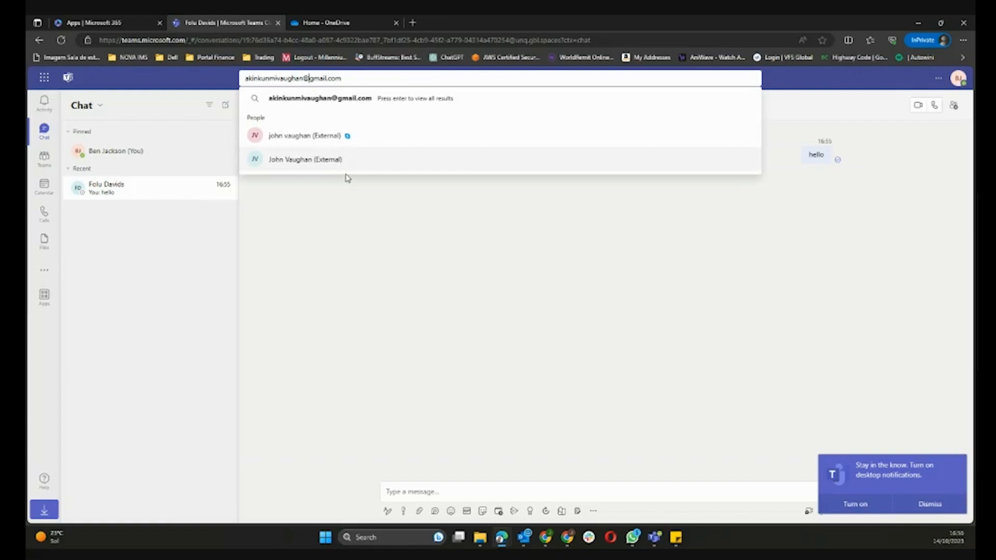
Send 'hello' to the external contact in a new chat, then reopen the Training Users channel.
left_click(305, 159)
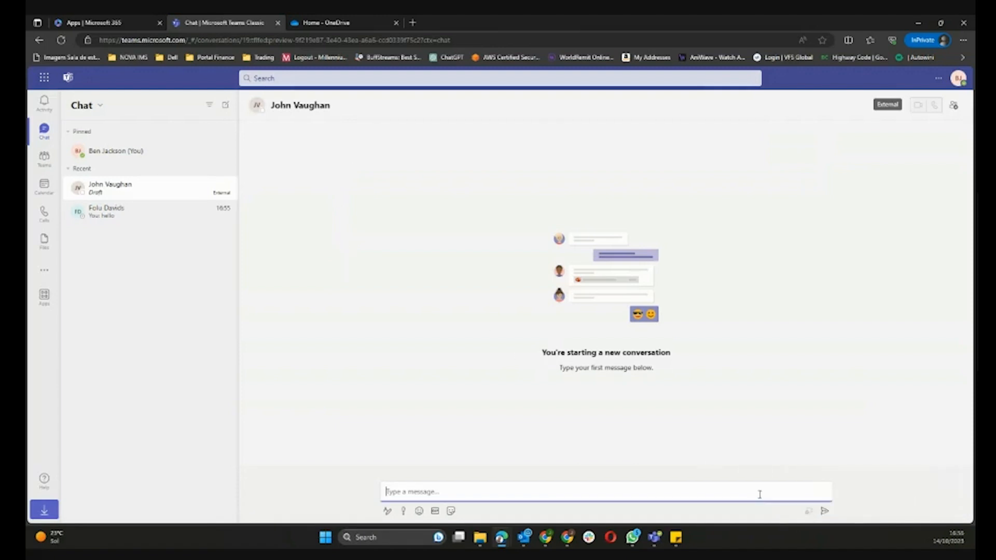
type("hello")
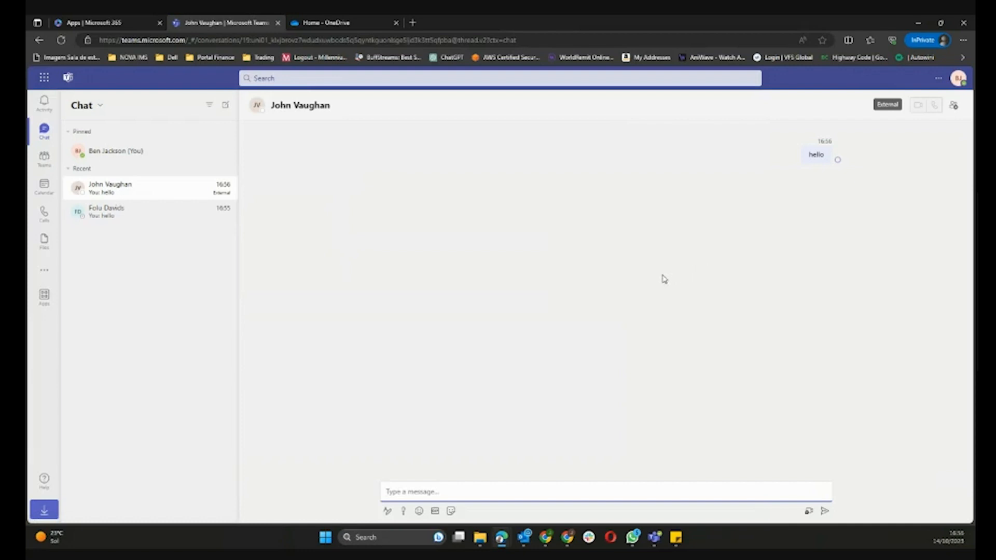
mouse_move(509, 262)
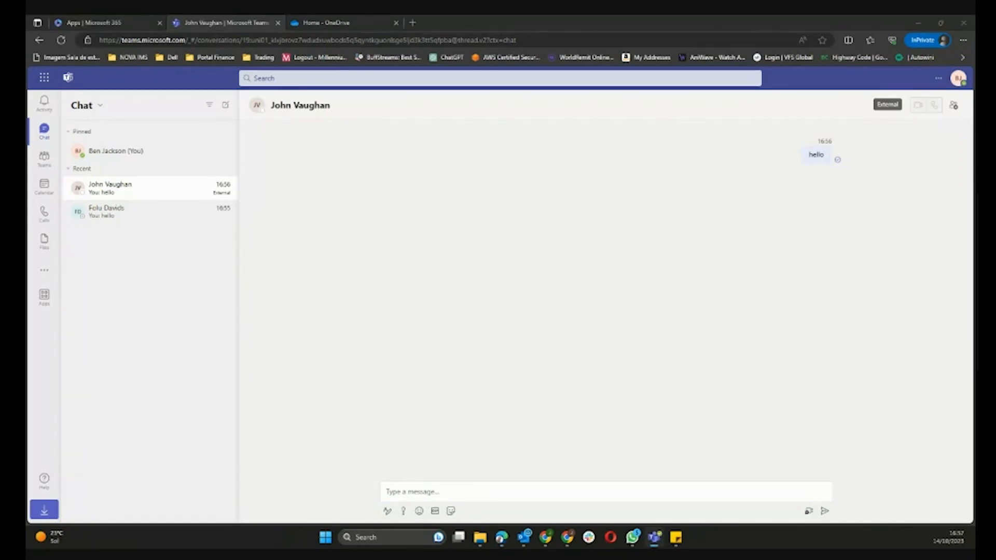
left_click(603, 491)
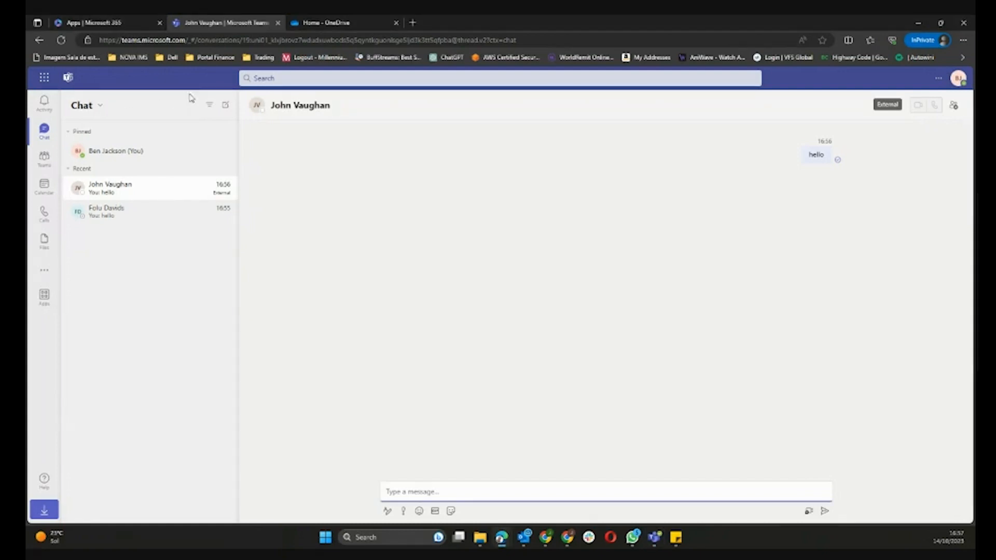
left_click(44, 158)
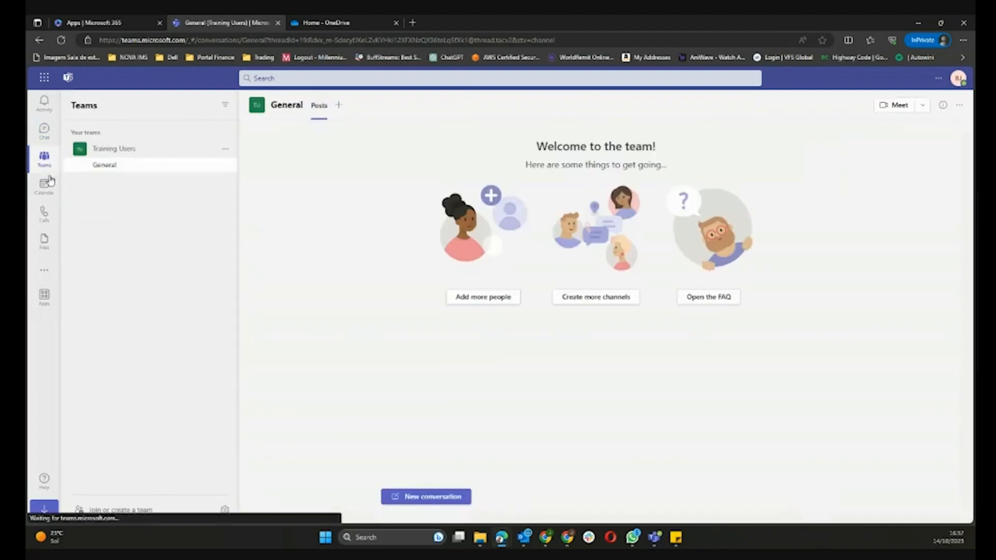